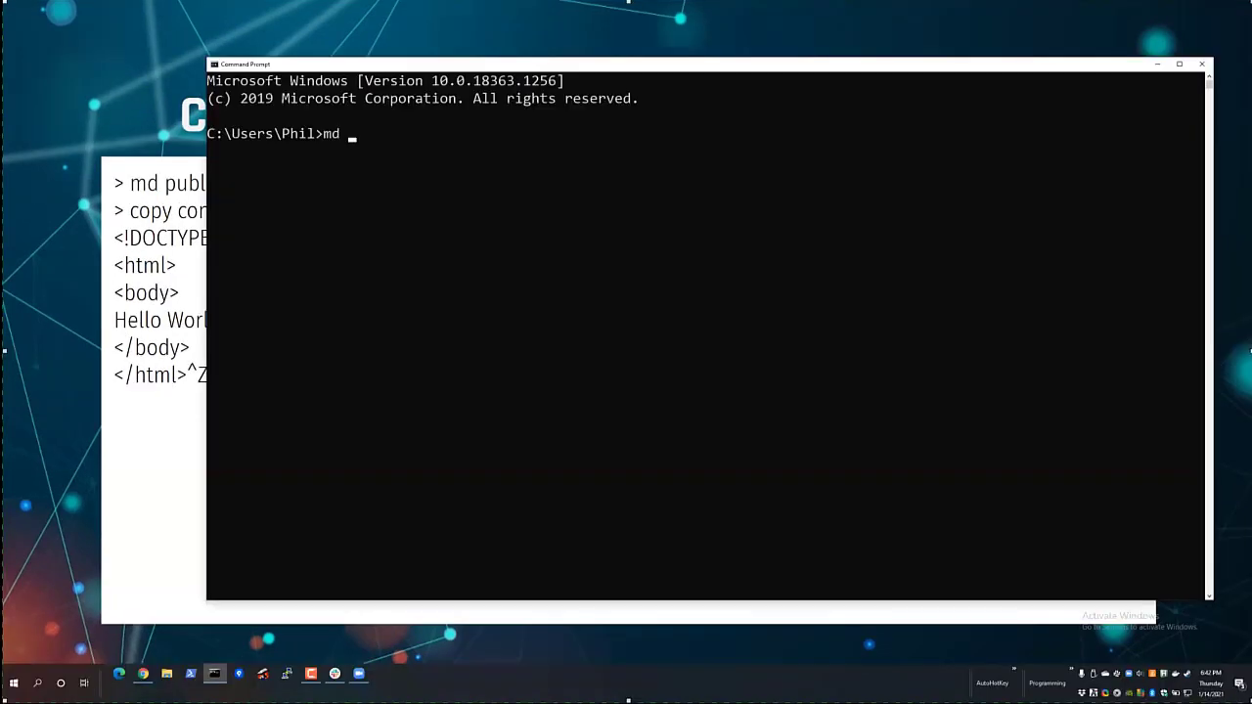
Create the jsonserver folder and move into it.
{"action": "type", "text": "json"}
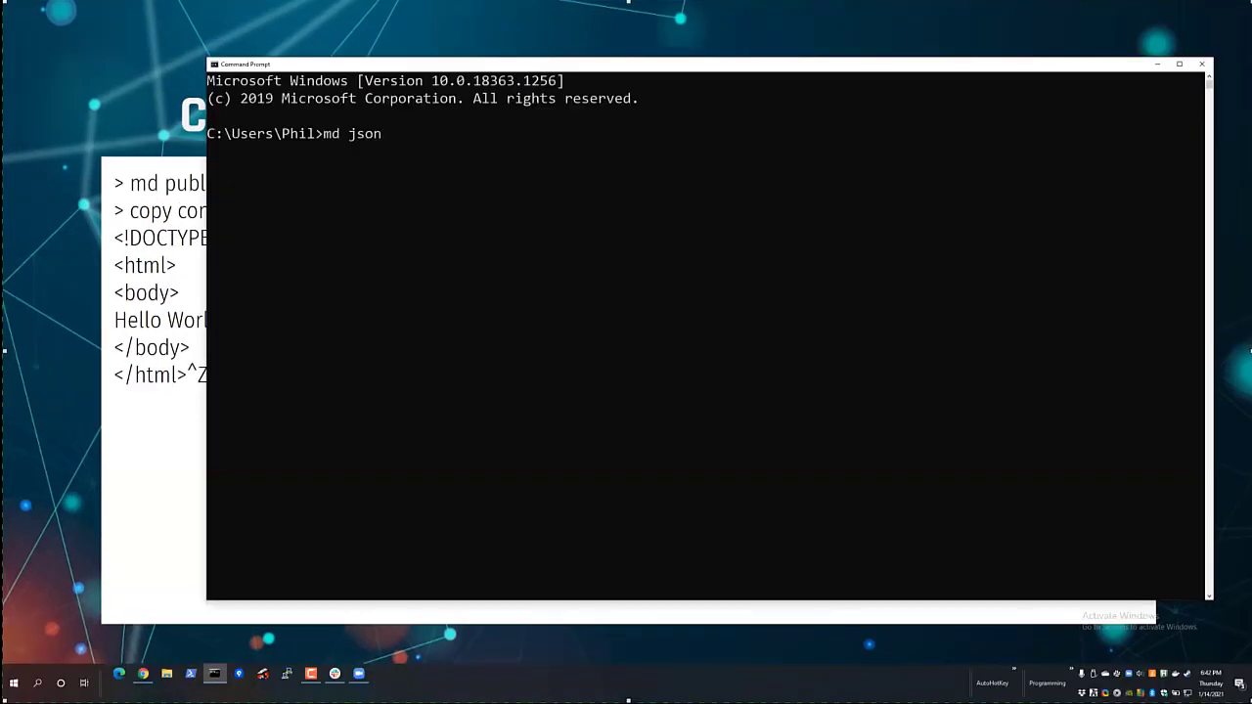
{"action": "type", "text": "server"}
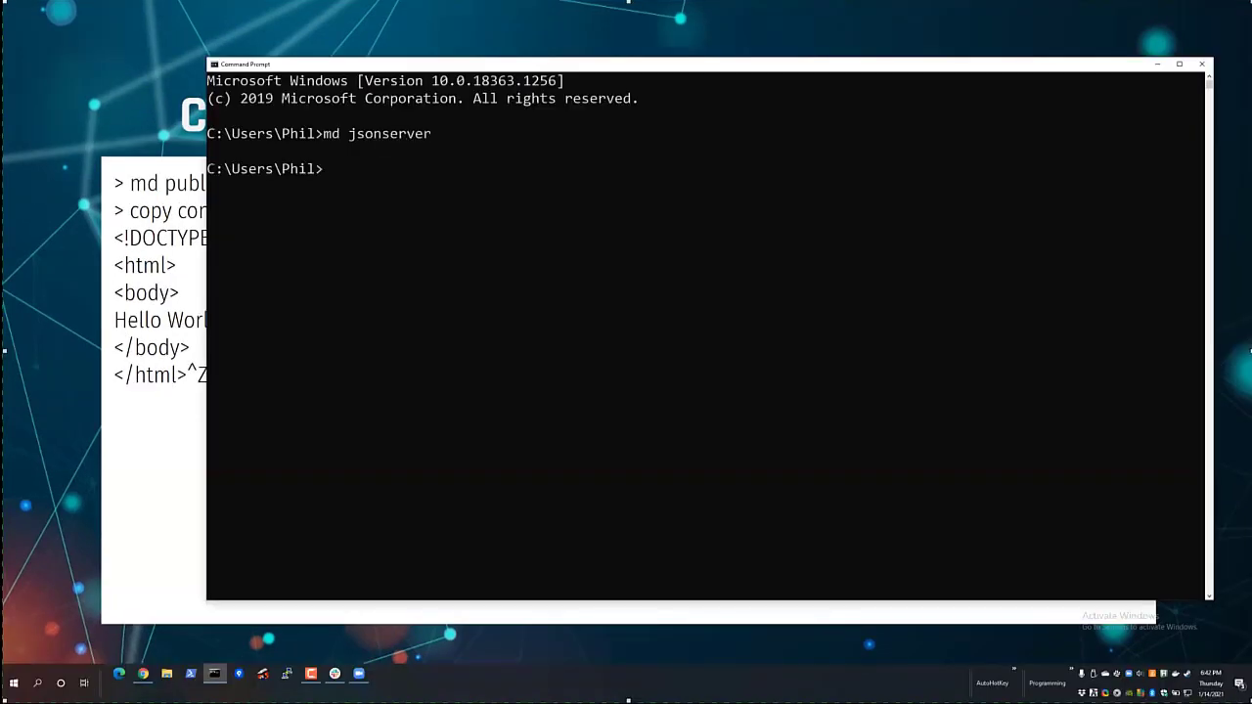
{"action": "type", "text": "cd jsonserver"}
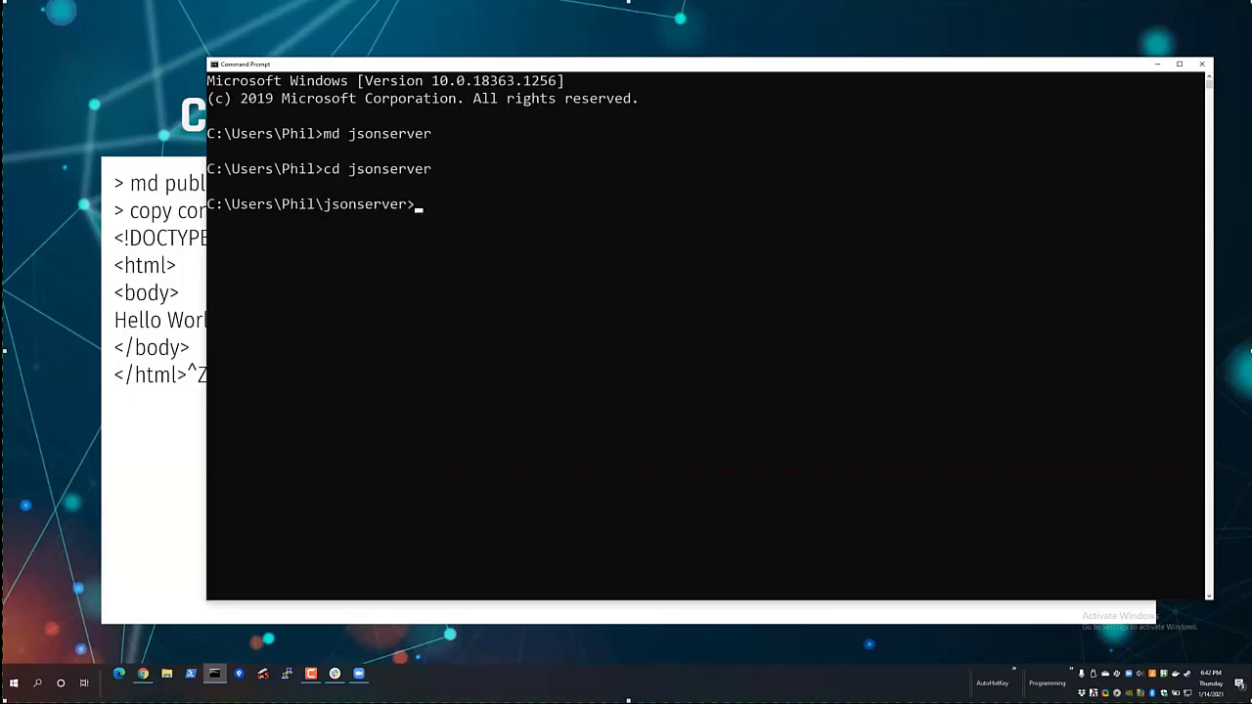
Install json-server with npm and list the jsonserver folder contents.
{"action": "type", "text": "npm instgall j"}
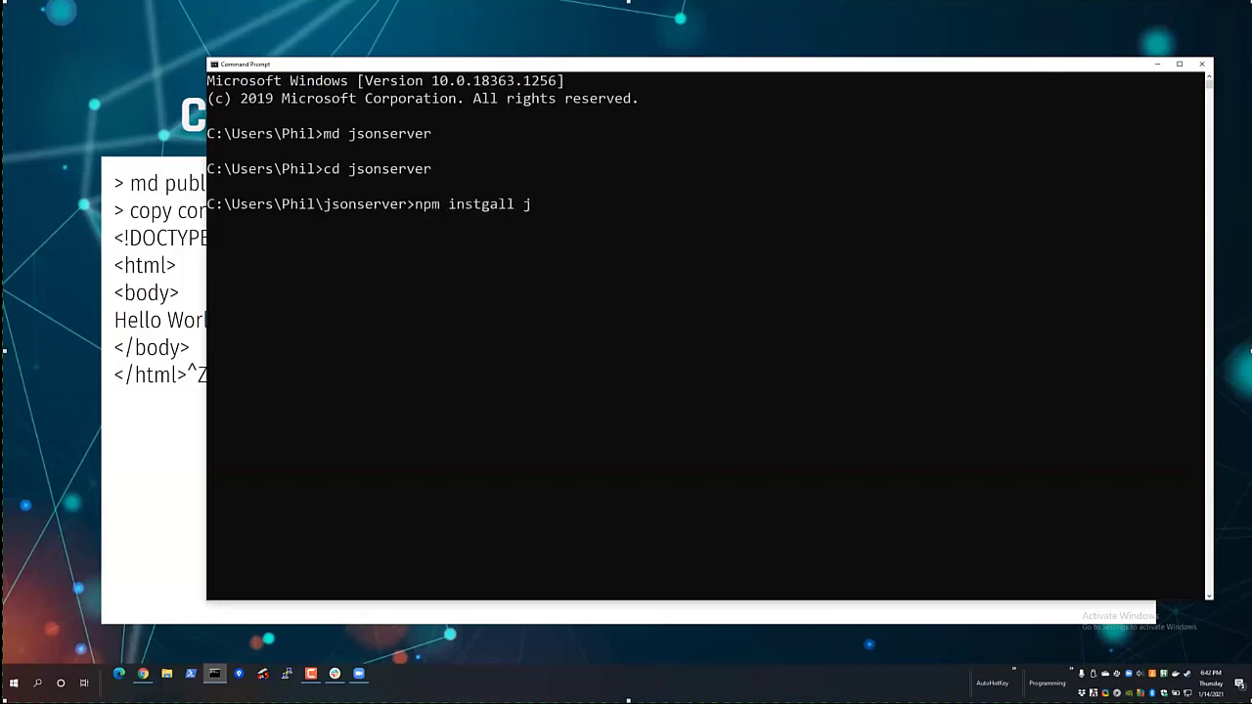
{"action": "type", "text": "install json"}
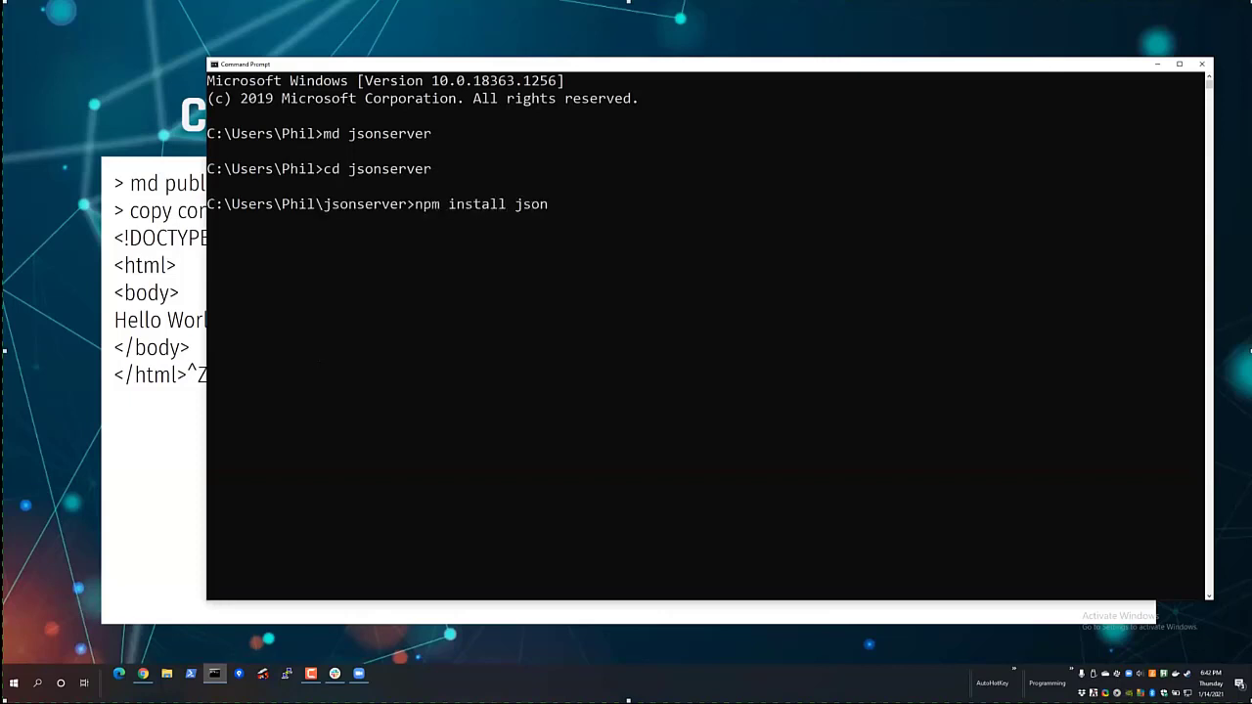
{"action": "type", "text": "-server"}
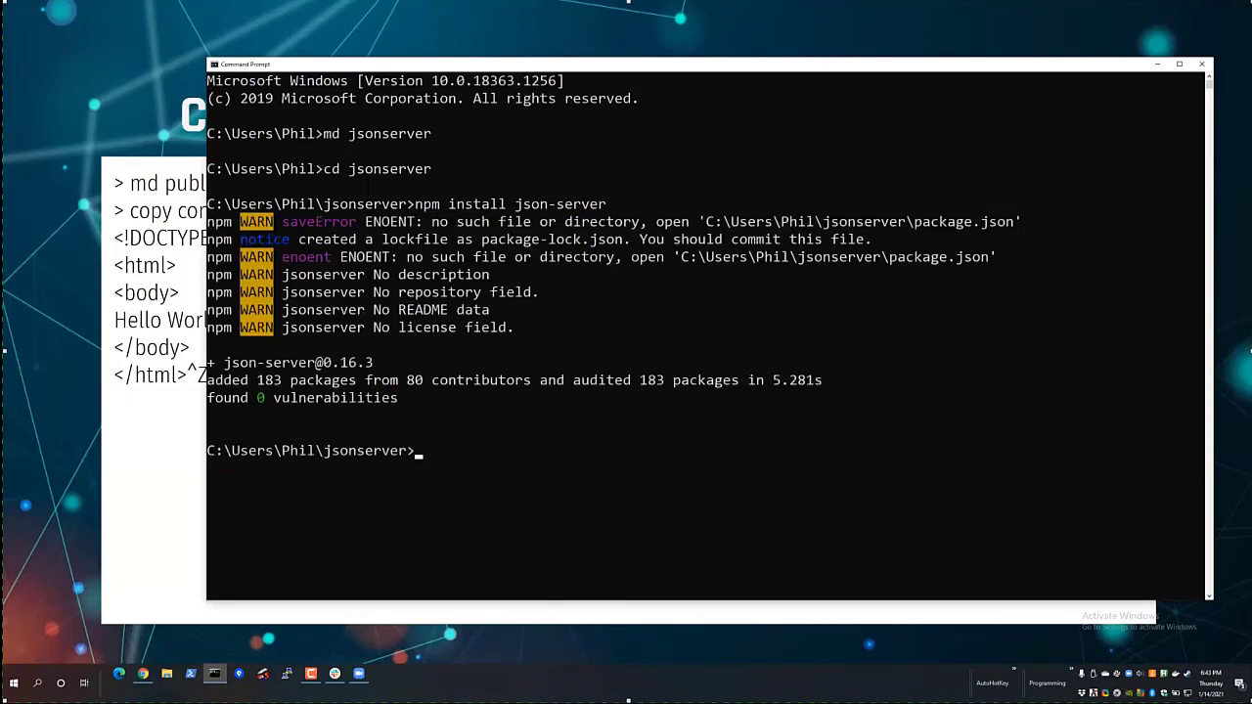
{"action": "type", "text": "dir"}
{"action": "type", "text": "md publi"}
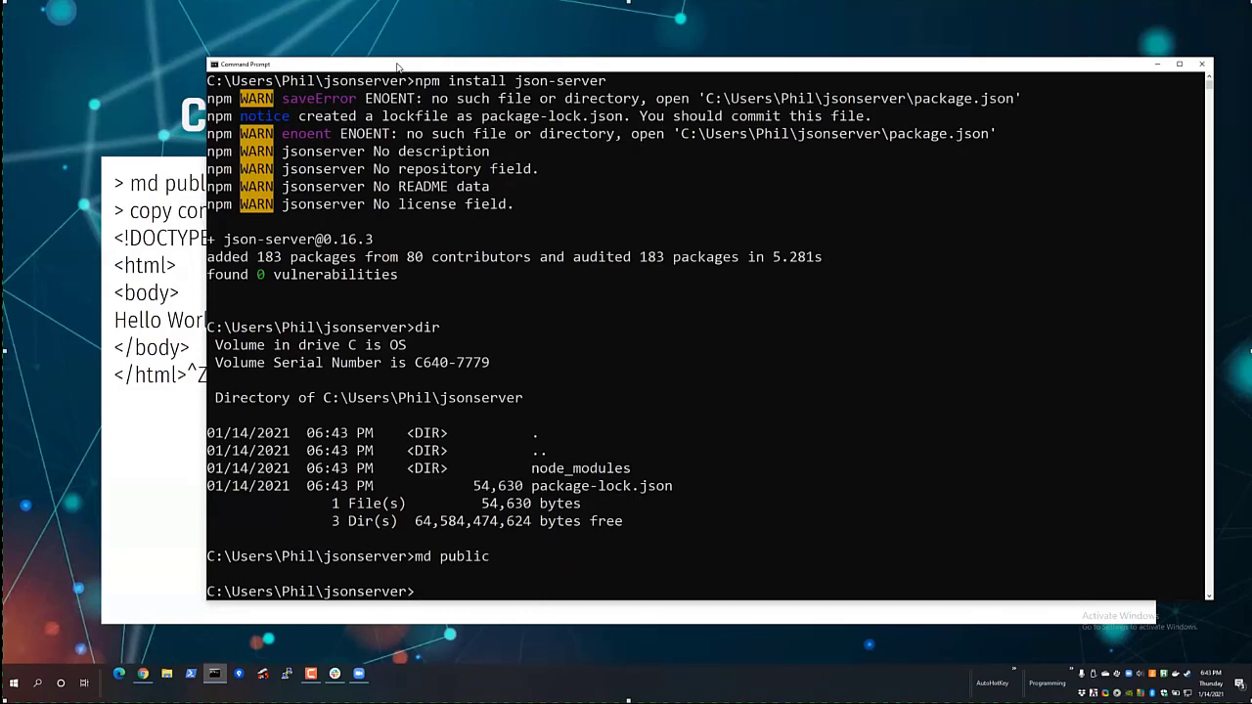
Write index.html with a Hello World page in public, display it, and return up.
{"action": "type", "text": "c"}
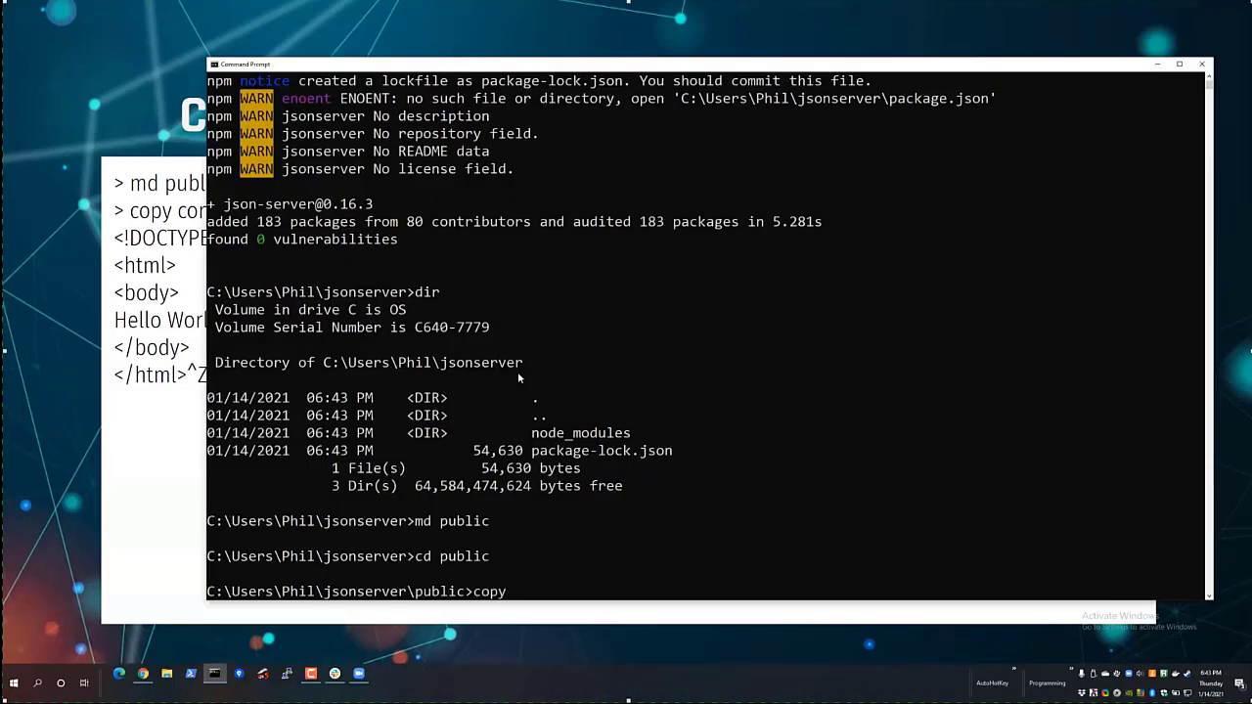
{"action": "type", "text": "con index"}
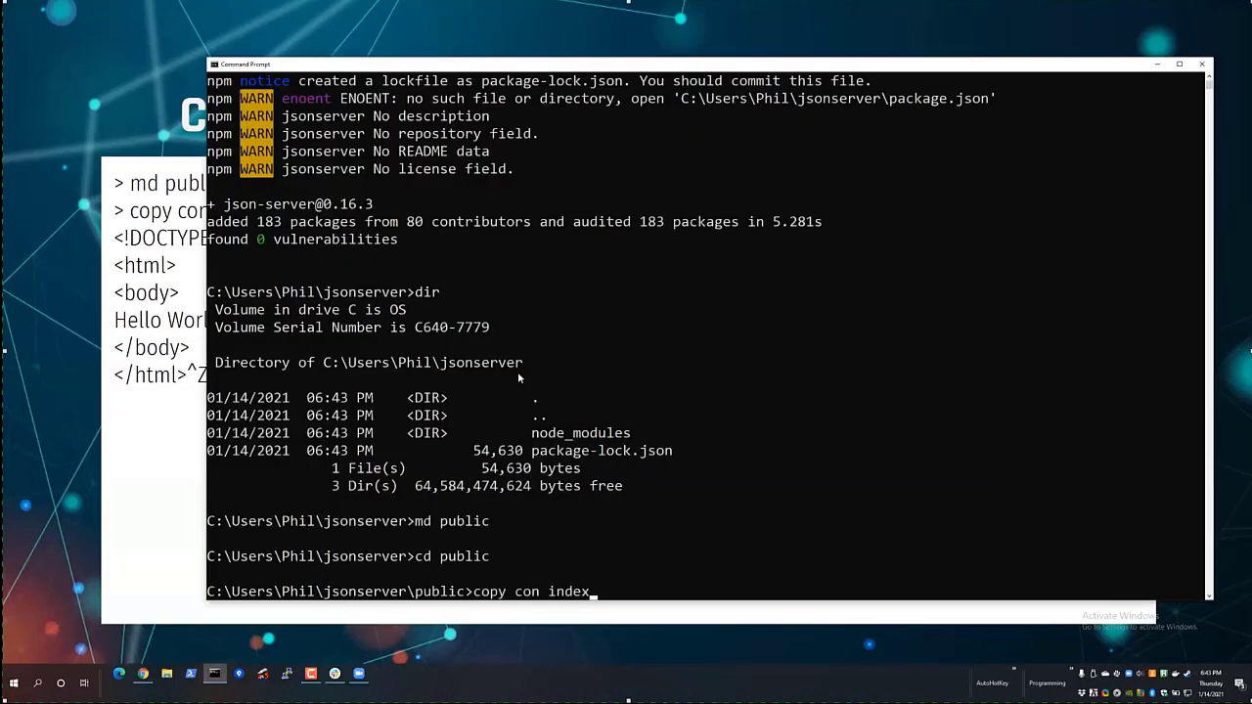
{"action": "type", "text": ".html"}
{"action": "type", "text": "<!DOCTYPE"}
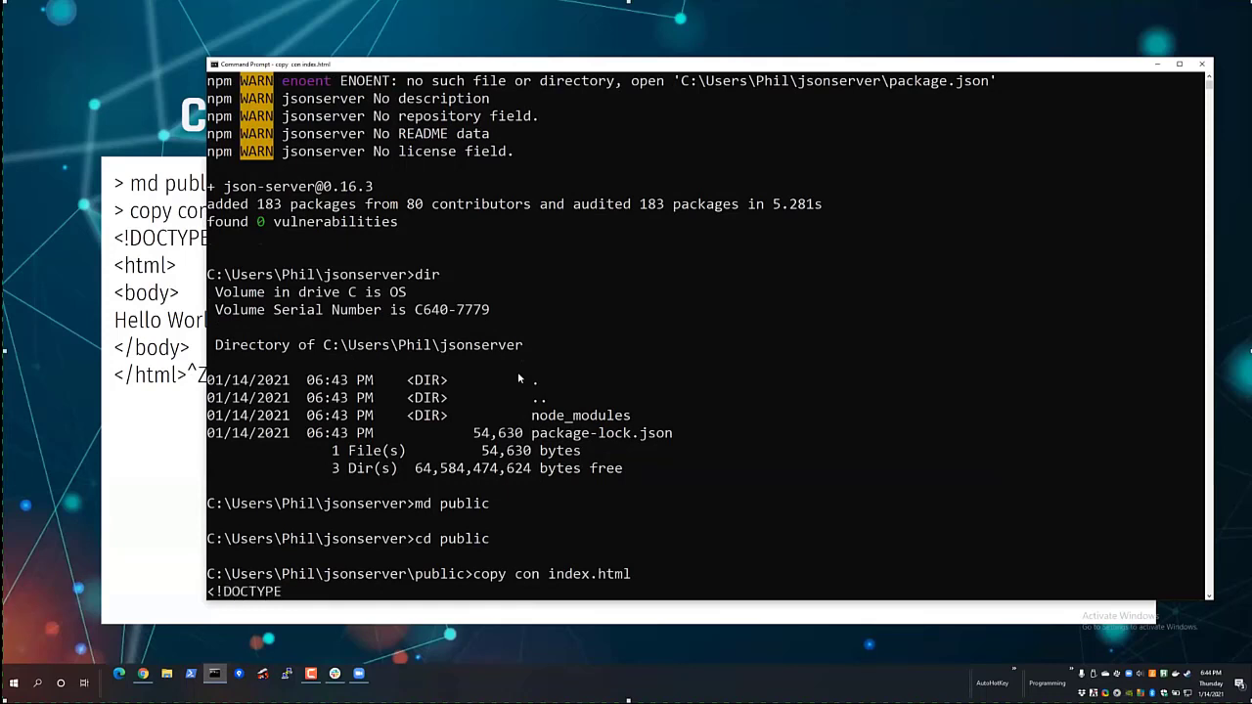
{"action": "type", "text": "html><"}
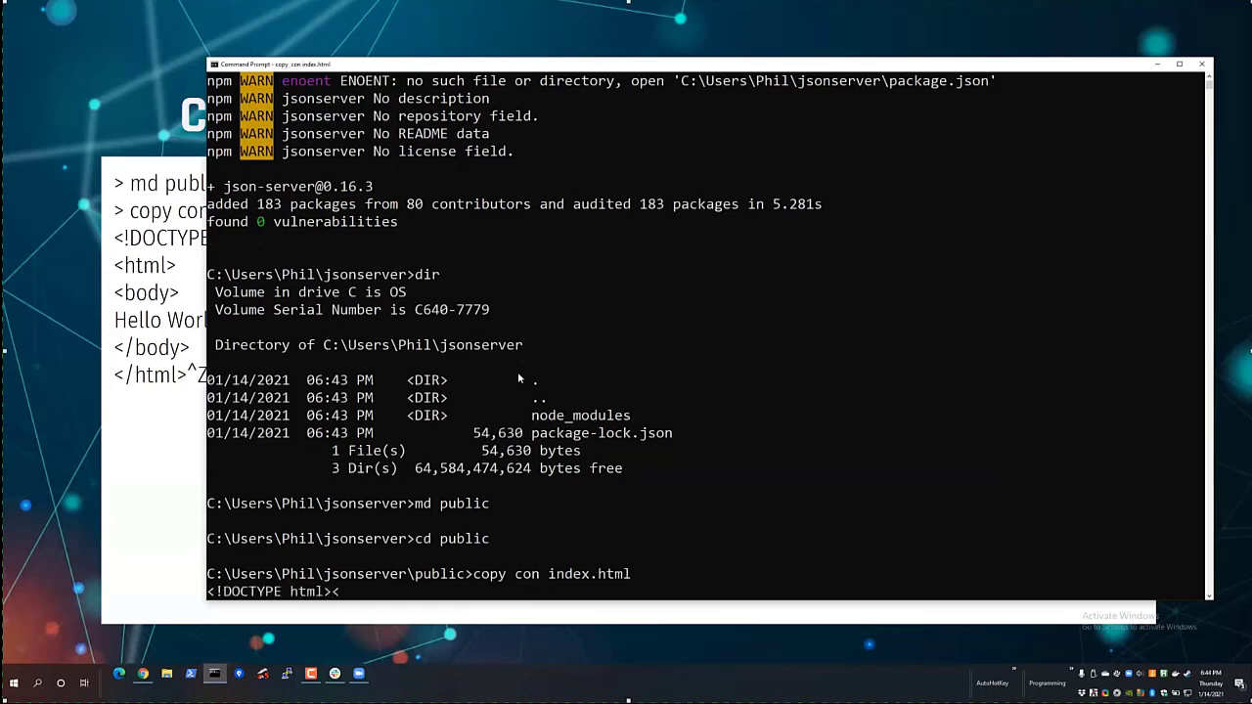
{"action": "type", "text": "html><body>Hello"}
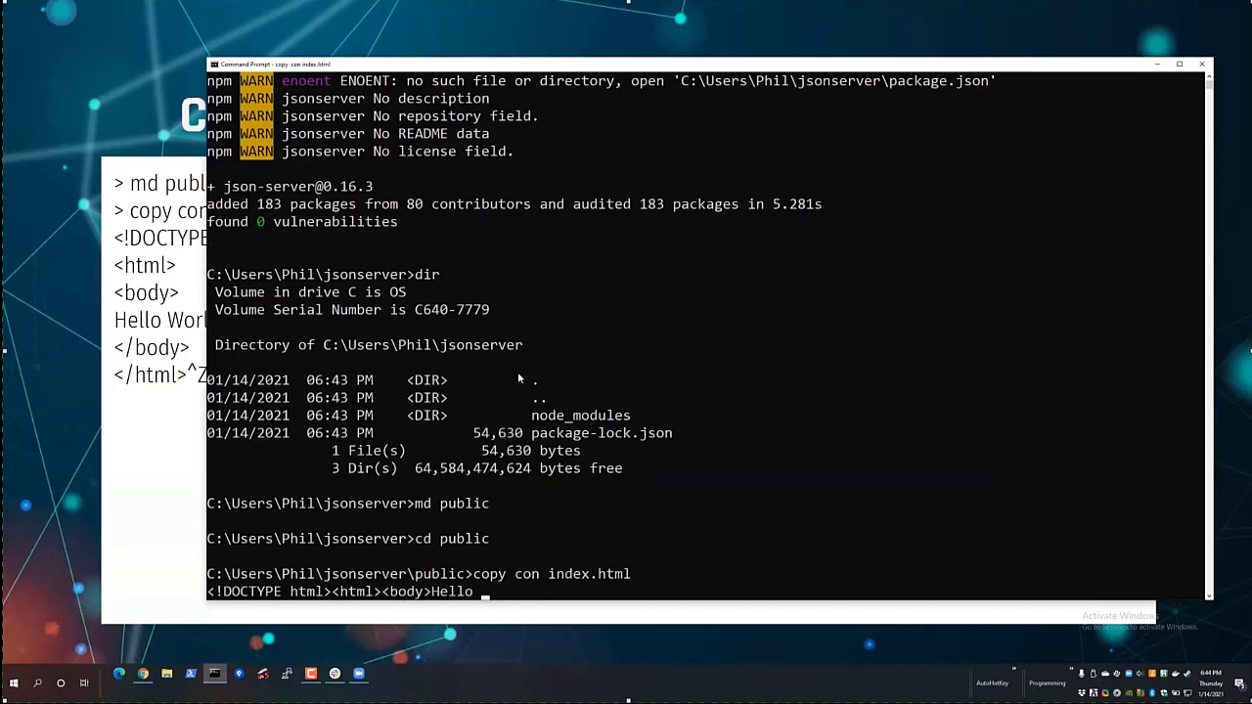
{"action": "type", "text": "World!</body></html>"}
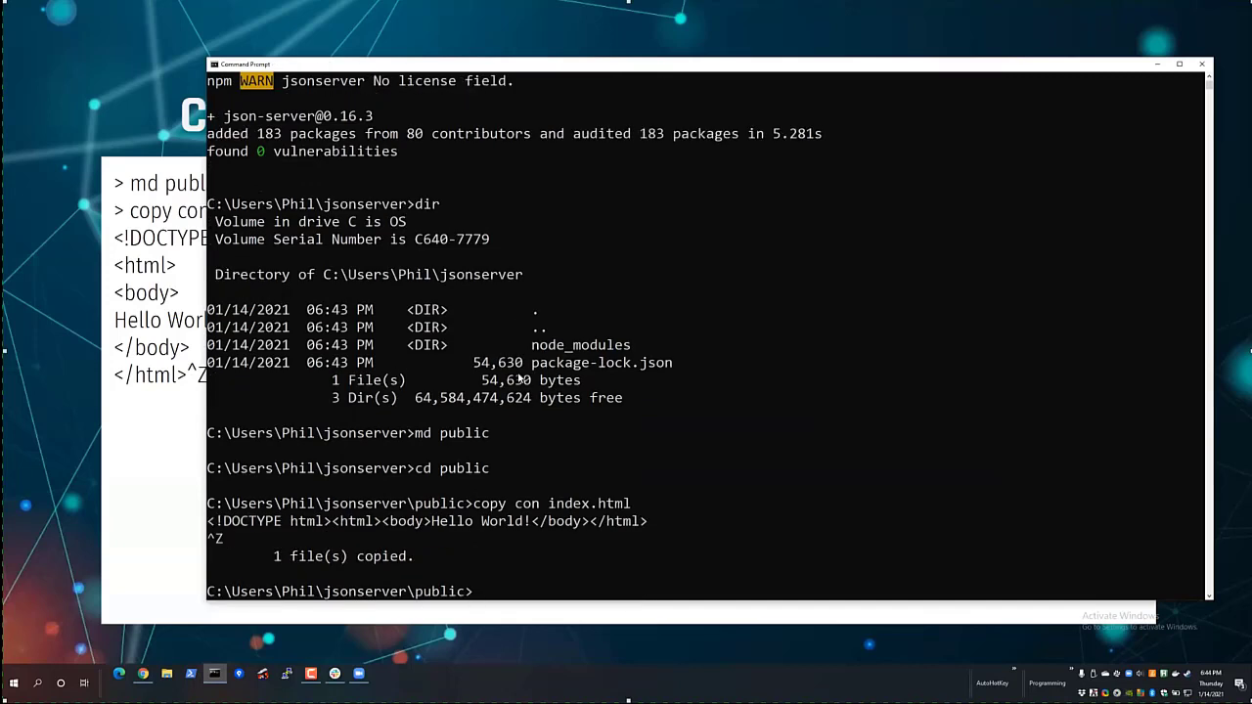
{"action": "type", "text": "type index.html"}
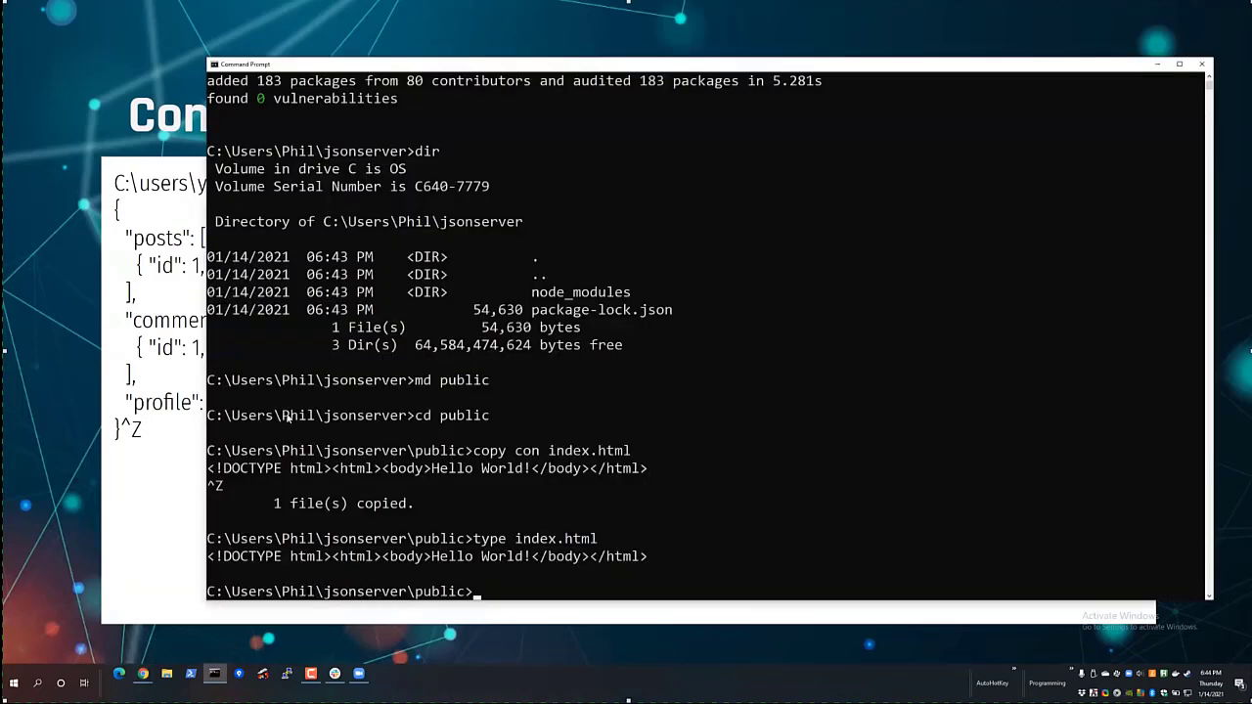
{"action": "type", "text": "copy con d"}
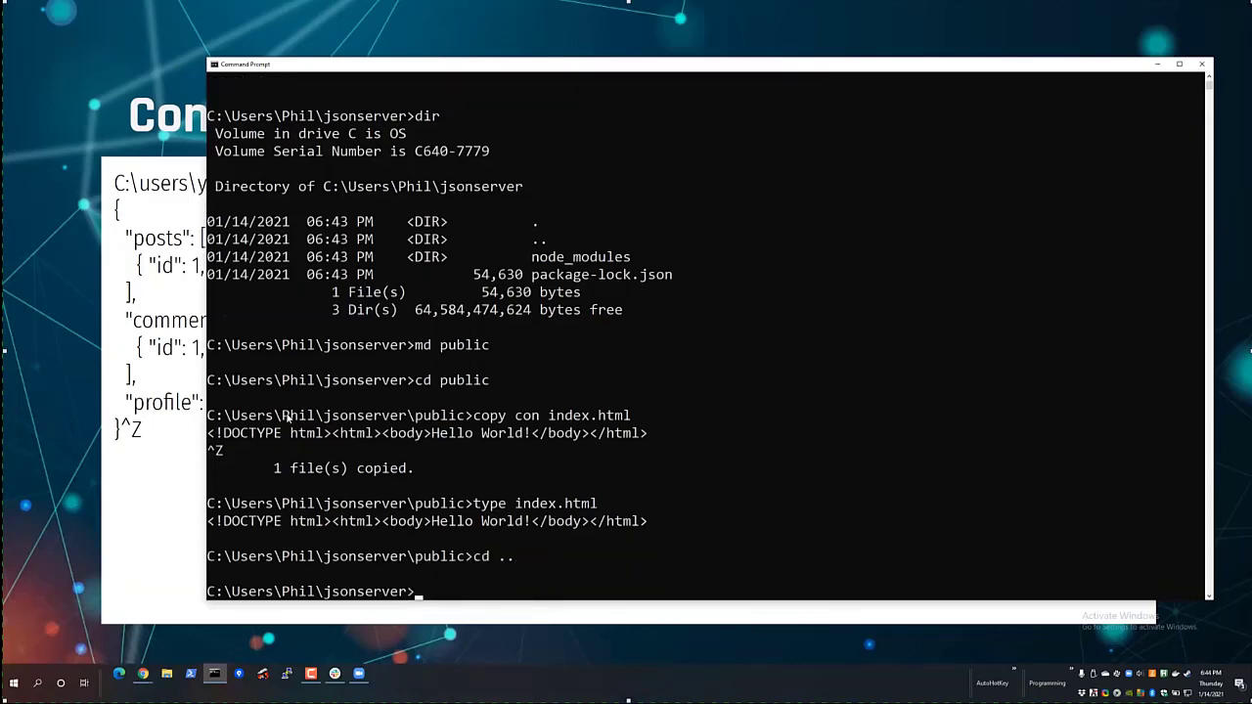
List the folder, then write db.json with sample posts, comments and profile data.
{"action": "type", "text": "dir"}
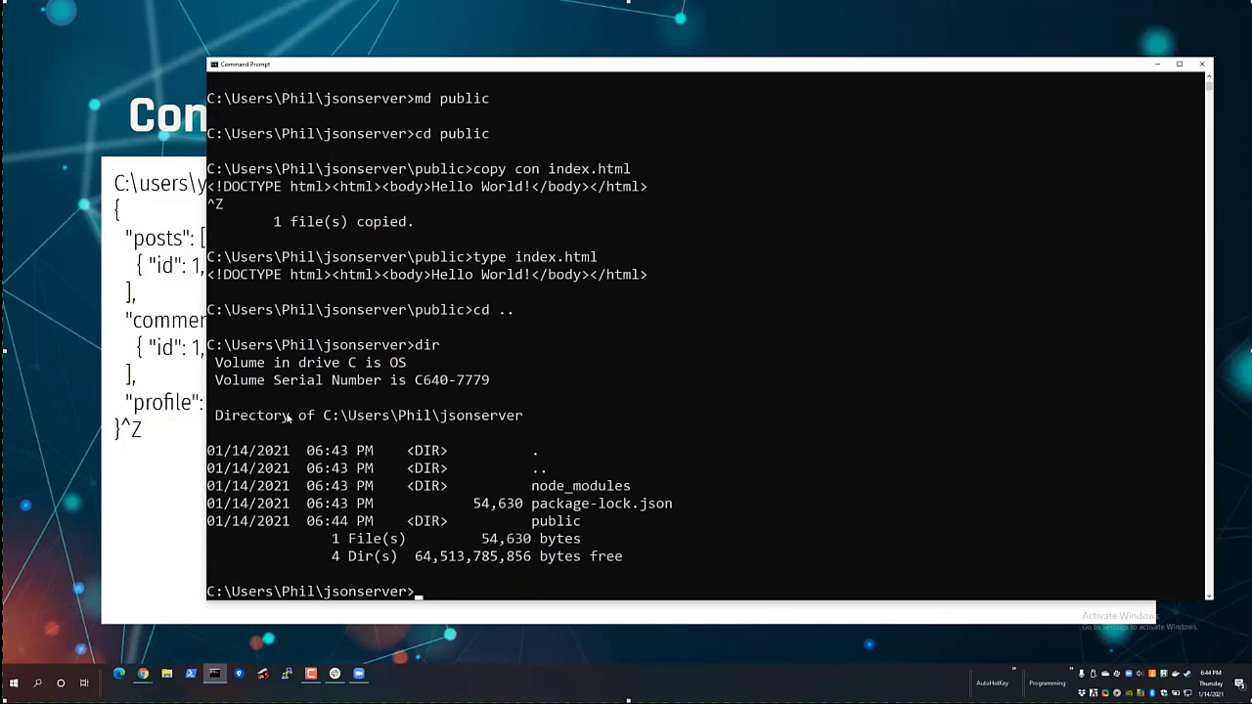
{"action": "type", "text": "coyp con"}
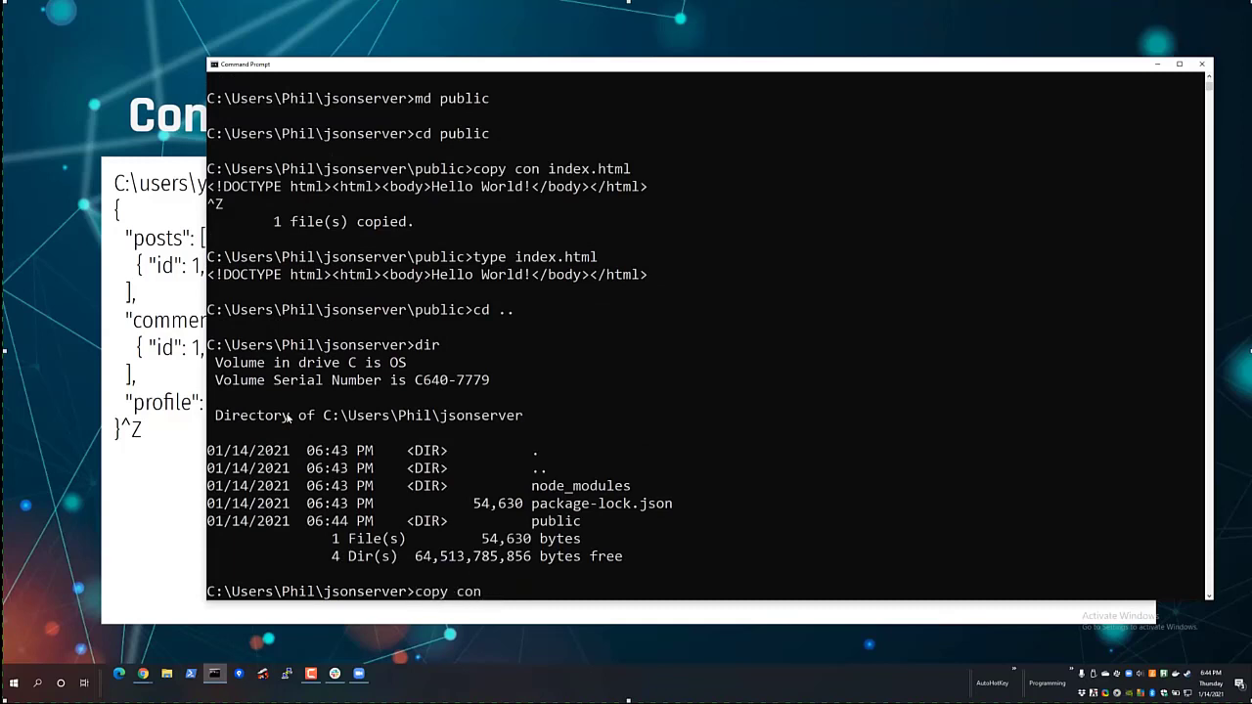
{"action": "type", "text": "db.json"}
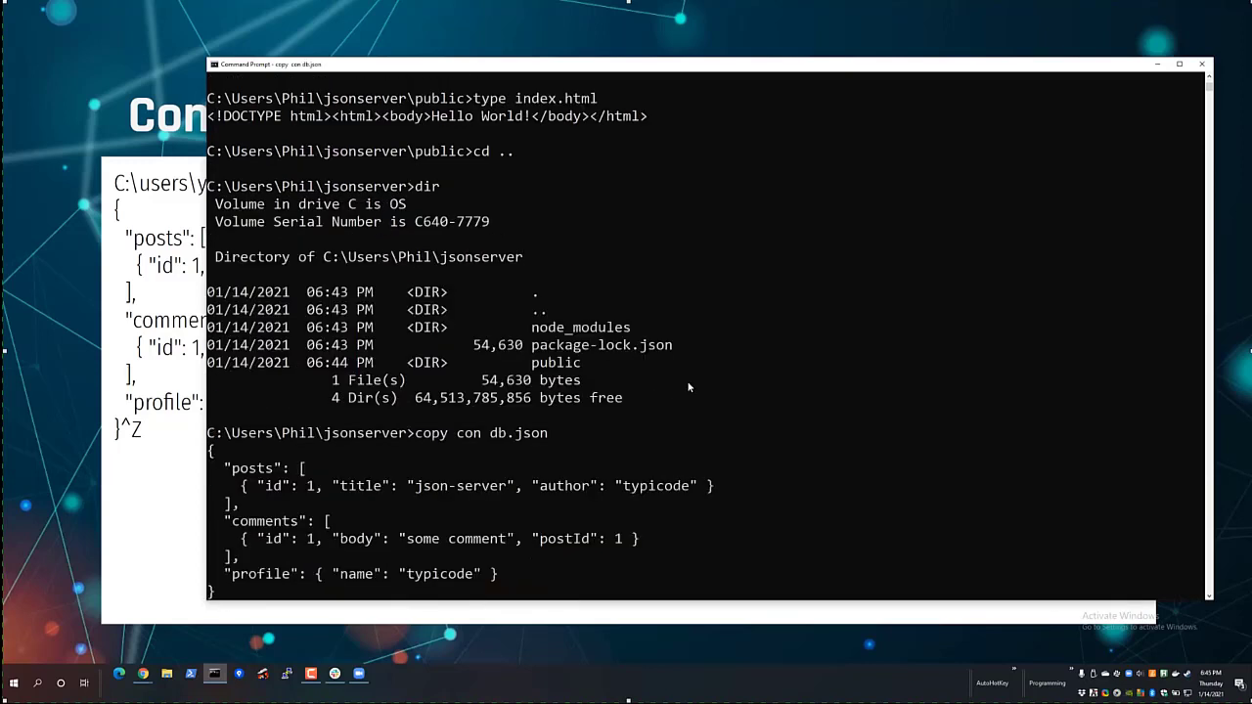
{"action": "key", "text": "ctrl+z"}
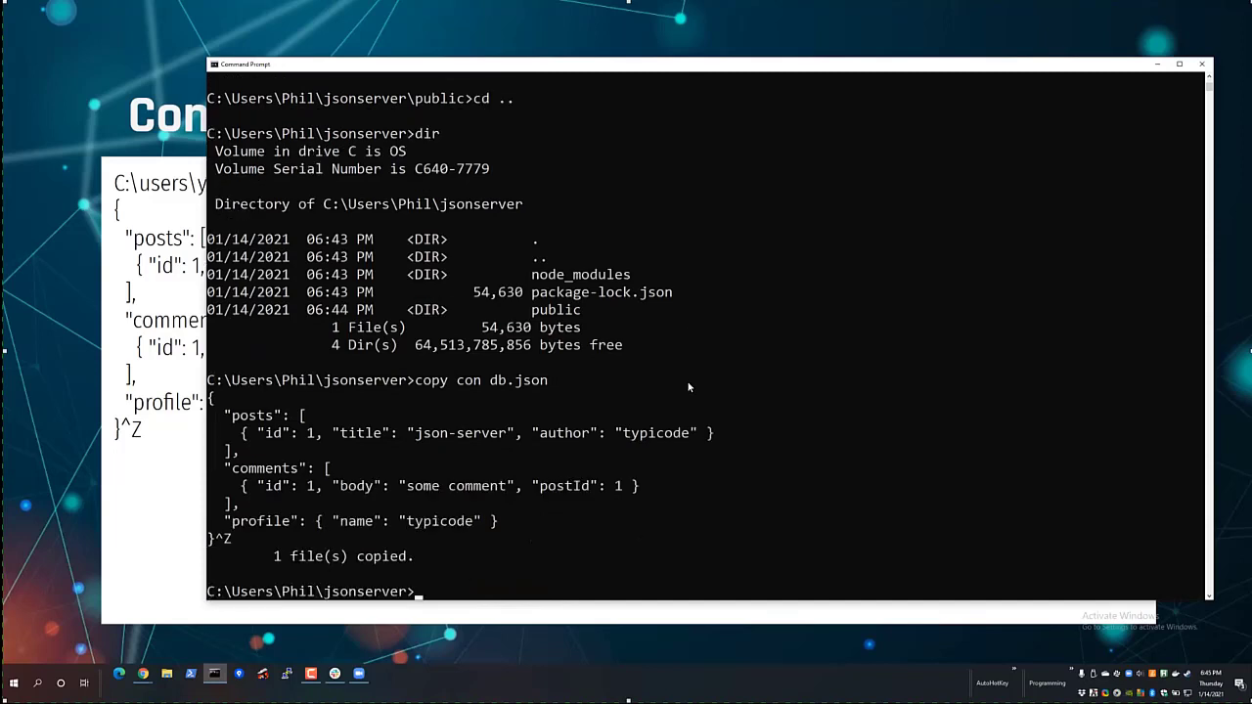
{"action": "mouse_move", "coordinate": [126, 67]}
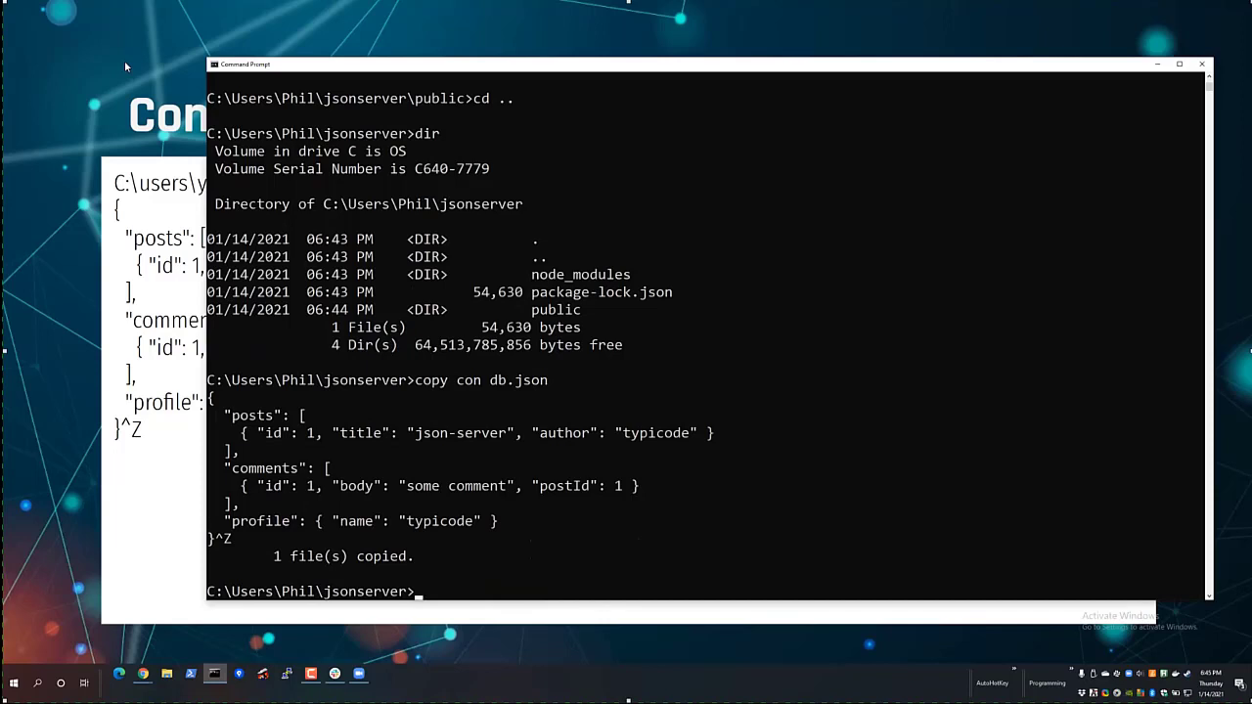
{"action": "mouse_move", "coordinate": [115, 63]}
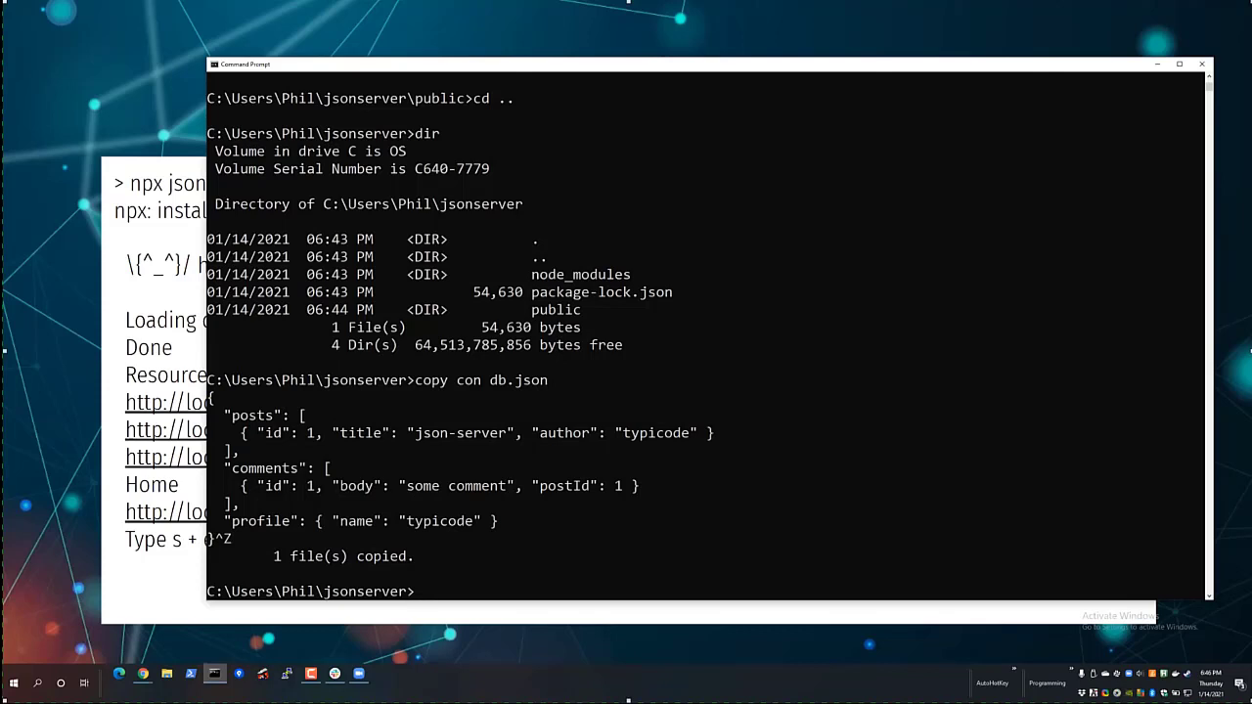
Launch 'npx json-server db.json' to serve the data on localhost:3000.
{"action": "type", "text": "npx"}
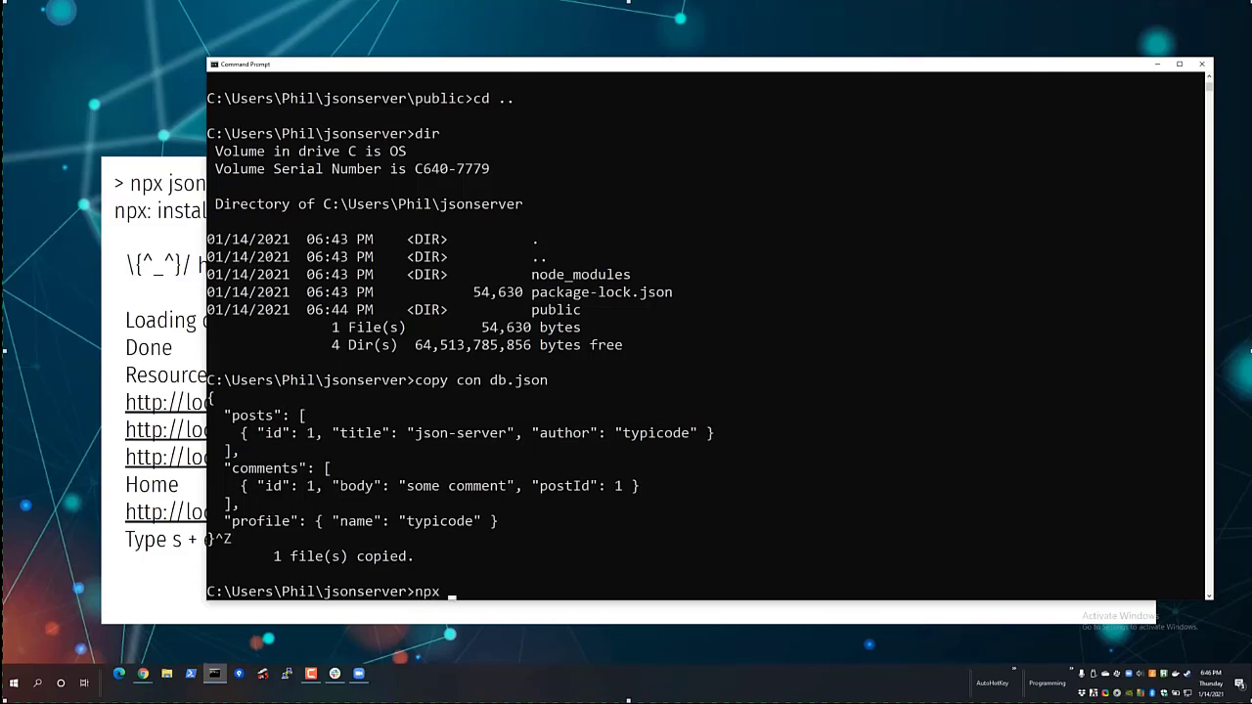
{"action": "type", "text": "json-server"}
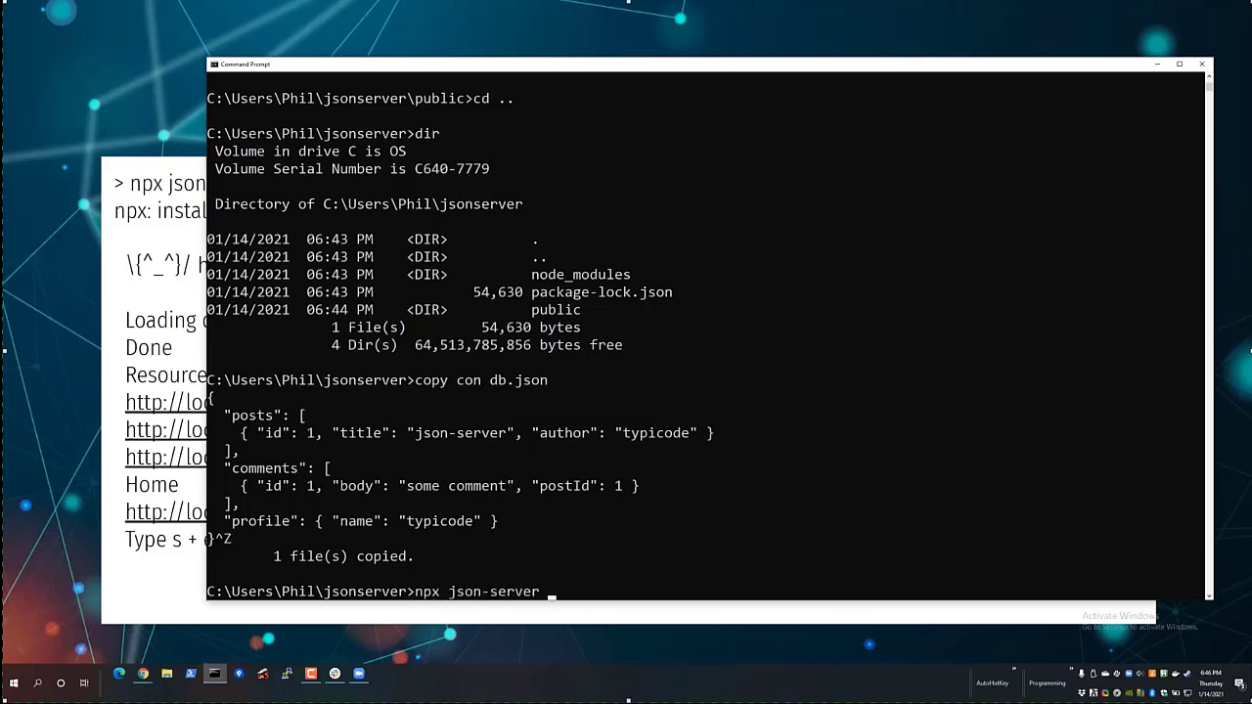
{"action": "type", "text": "db.json"}
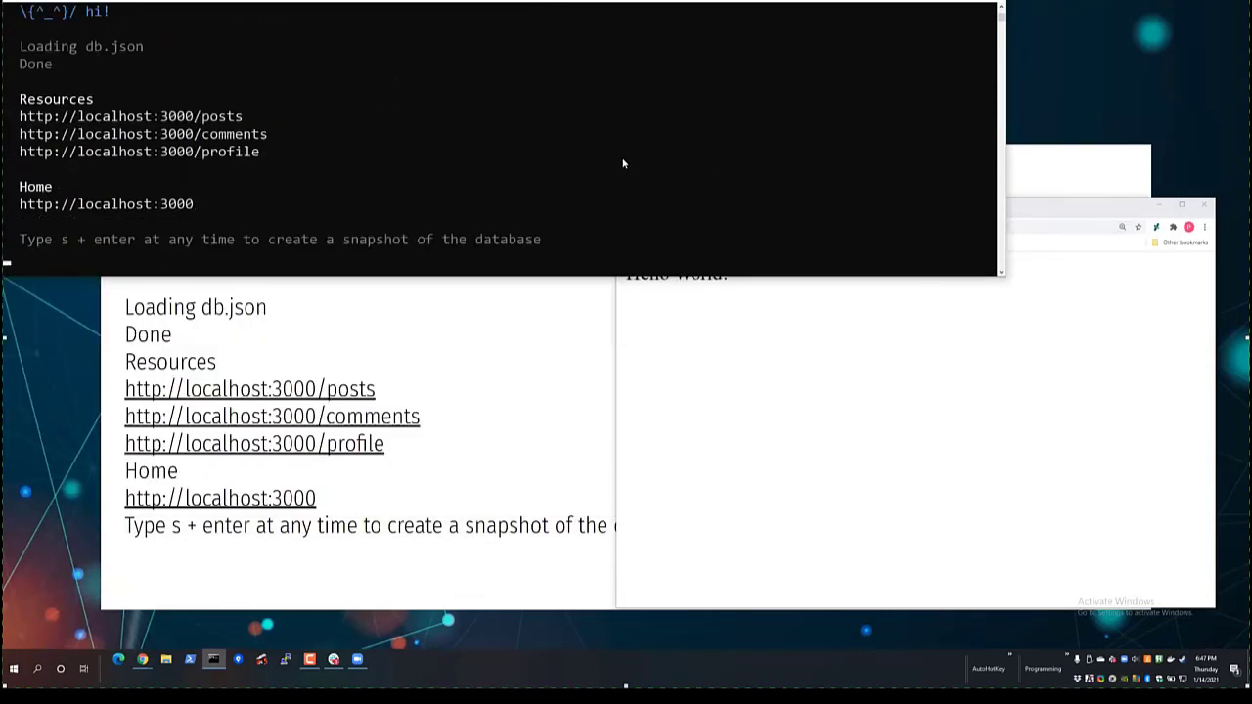
{"action": "mouse_move", "coordinate": [1057, 213]}
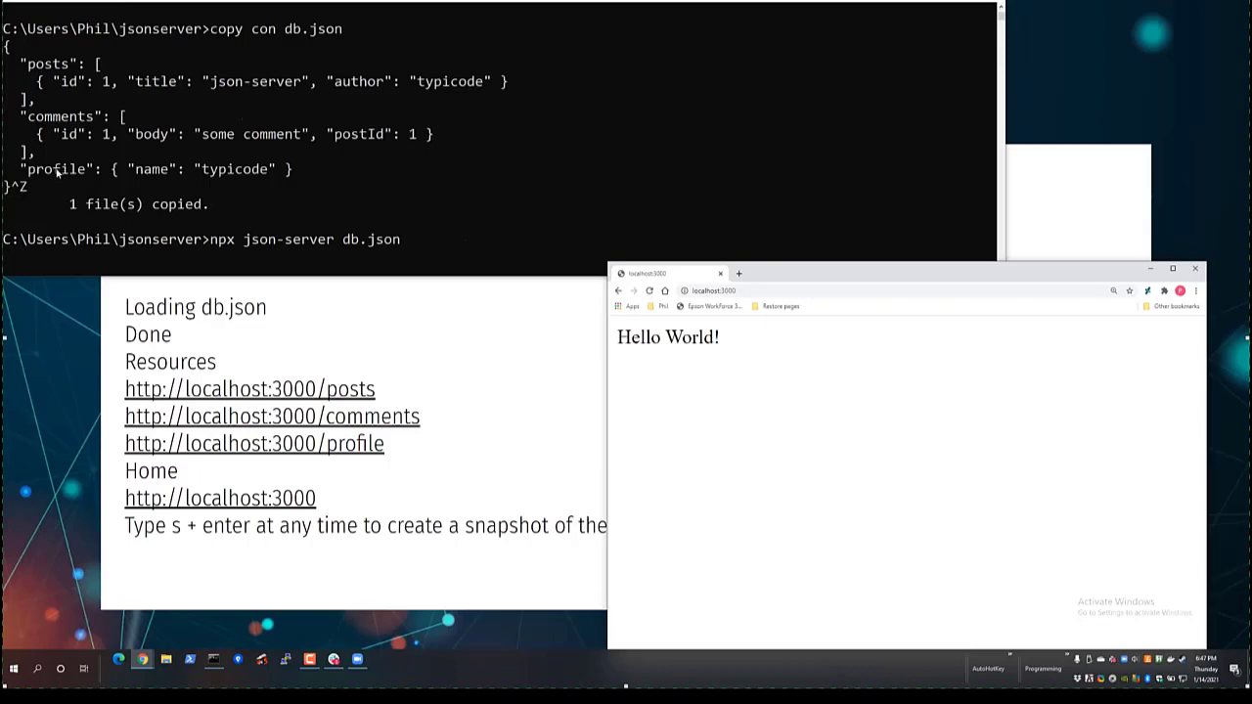
{"action": "mouse_move", "coordinate": [931, 335]}
{"action": "type", "text": "/"}
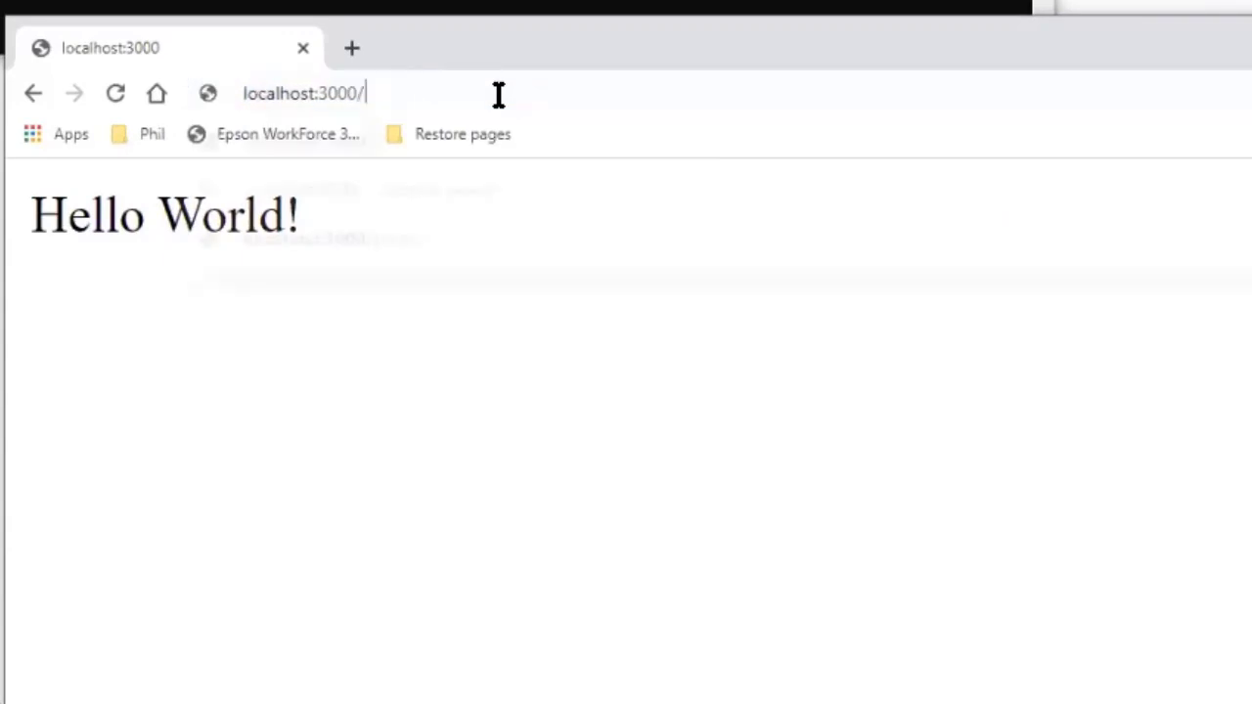
Start typing a localhost:3000/post URL in Chrome's address bar.
{"action": "type", "text": "post"}
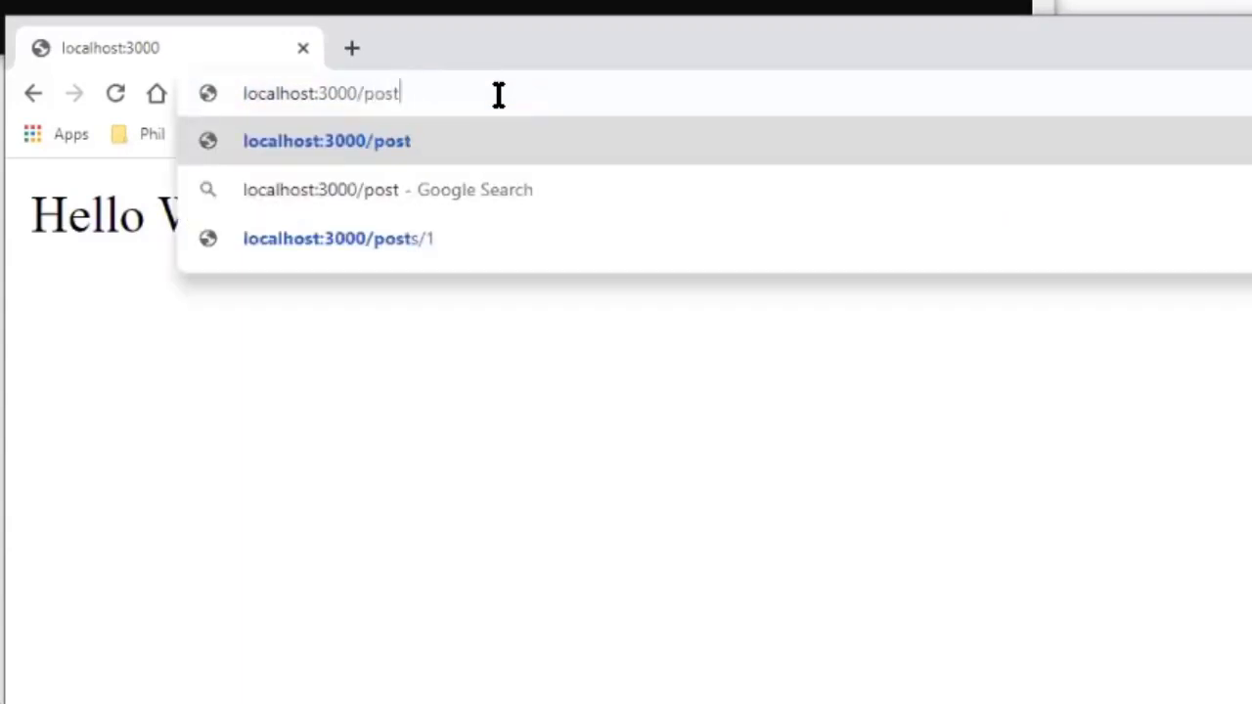
Load localhost:3000/posts/1 to display post 1 by typicode.
{"action": "type", "text": "/"}
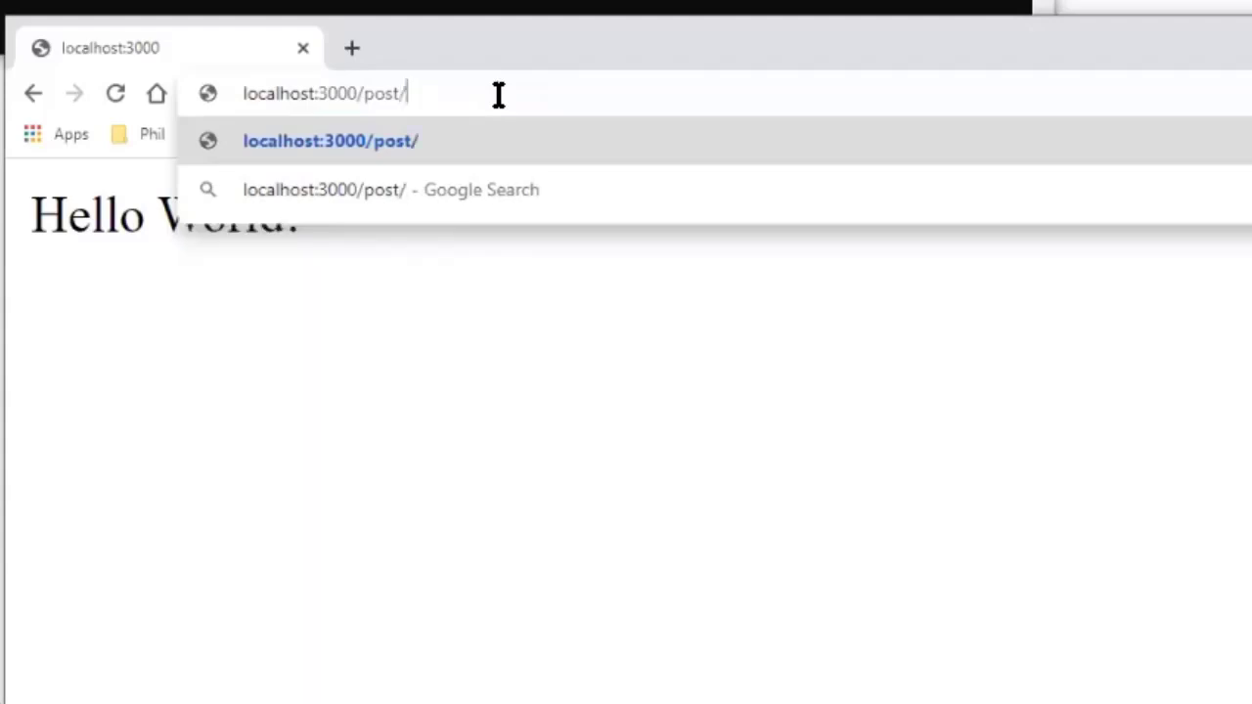
{"action": "type", "text": "1"}
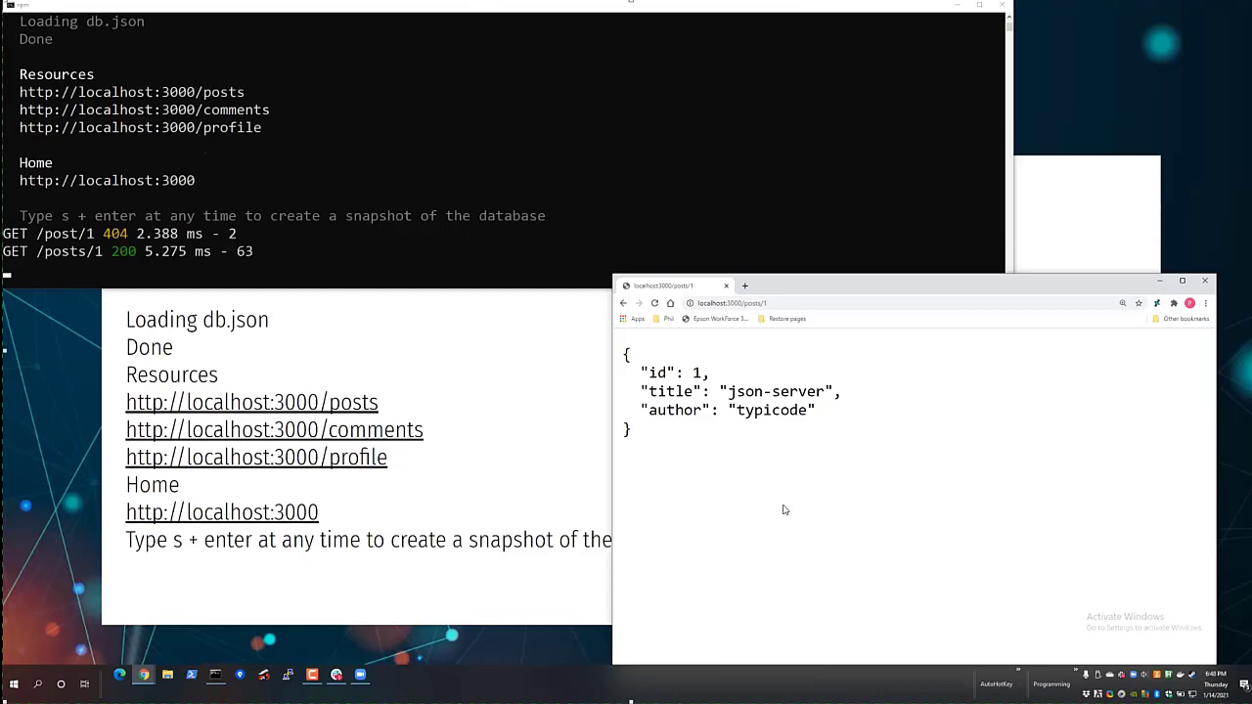
{"action": "mouse_move", "coordinate": [774, 417]}
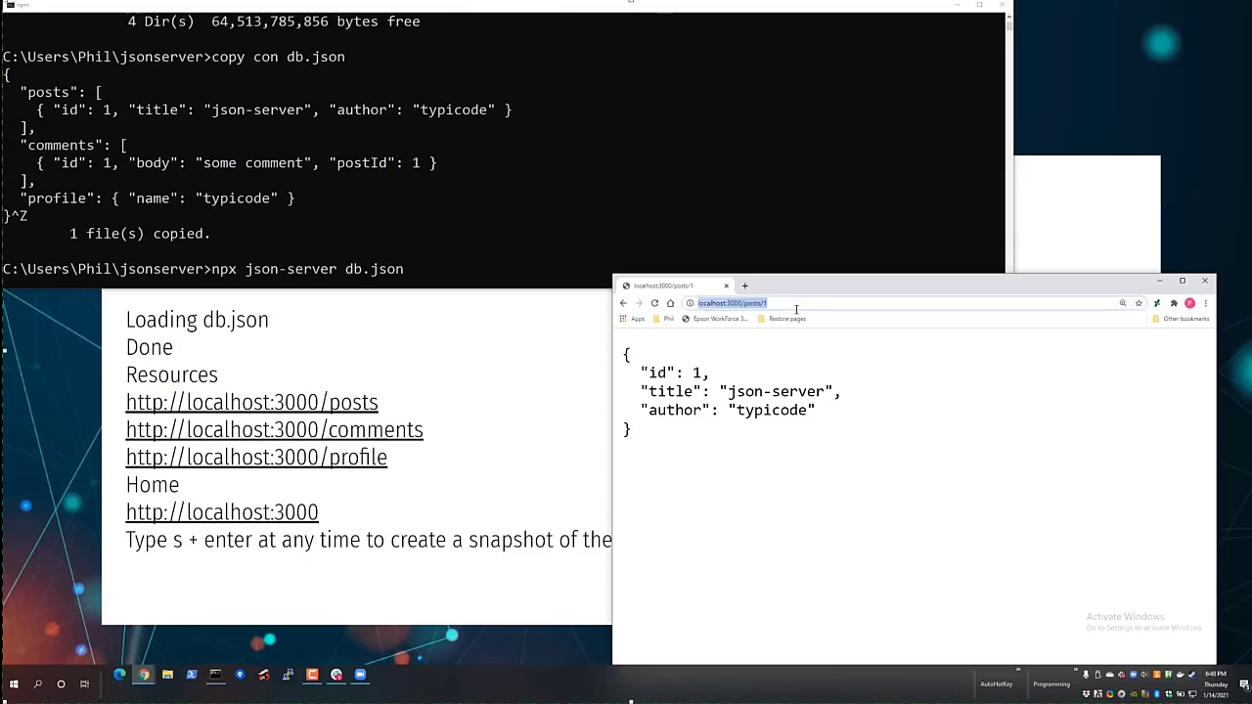
Load localhost:3000/comments/1, then begin retyping a localhost:3000 comment URL.
{"action": "type", "text": "localhost:3000/commen"}
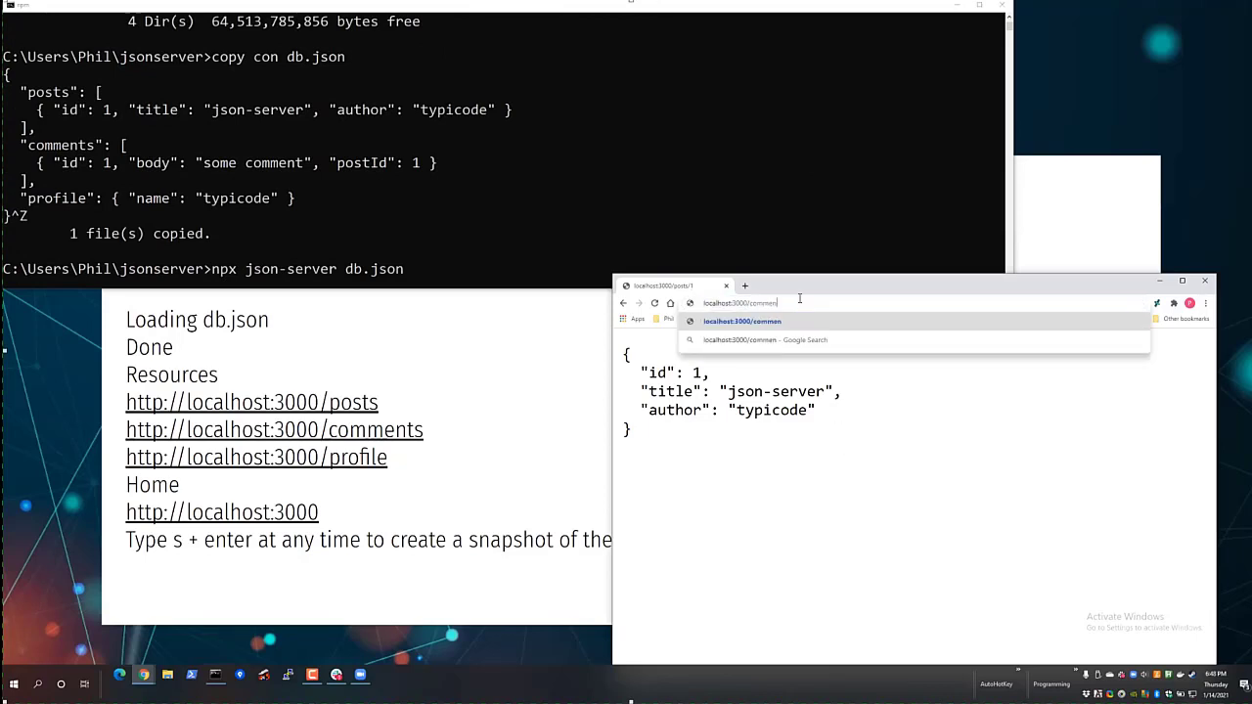
{"action": "key", "text": "enter"}
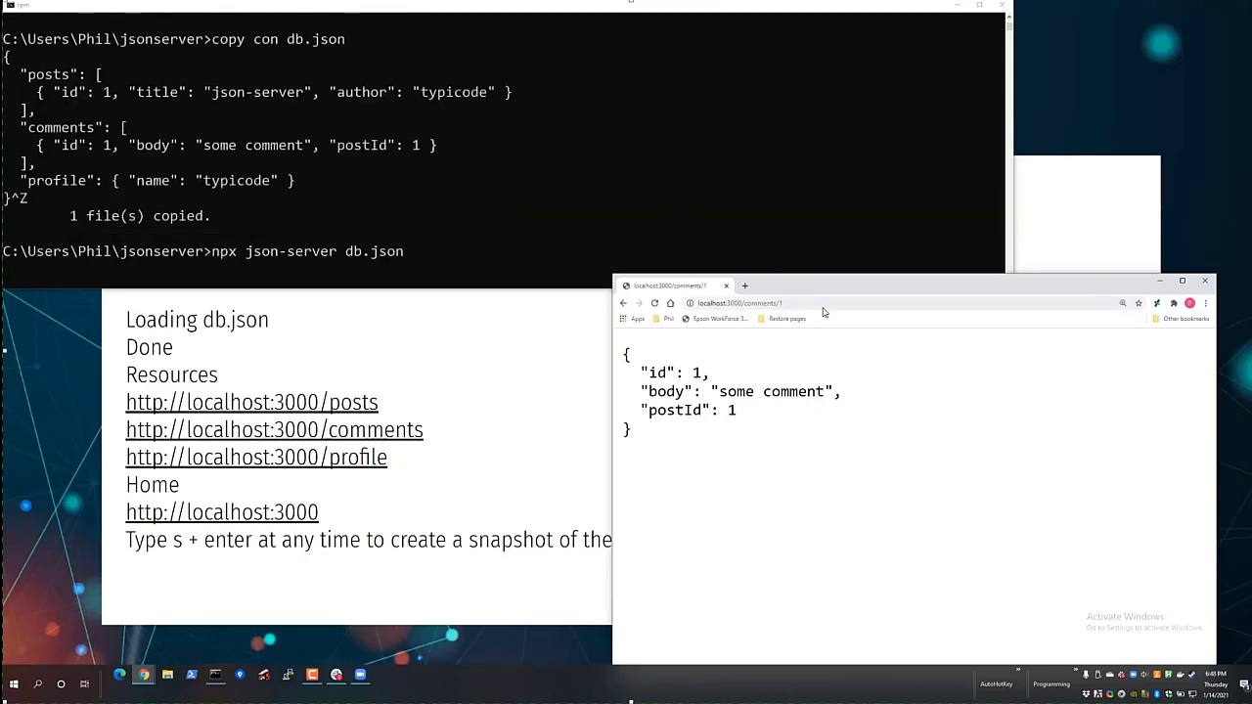
{"action": "type", "text": "localhost:3000/comment"}
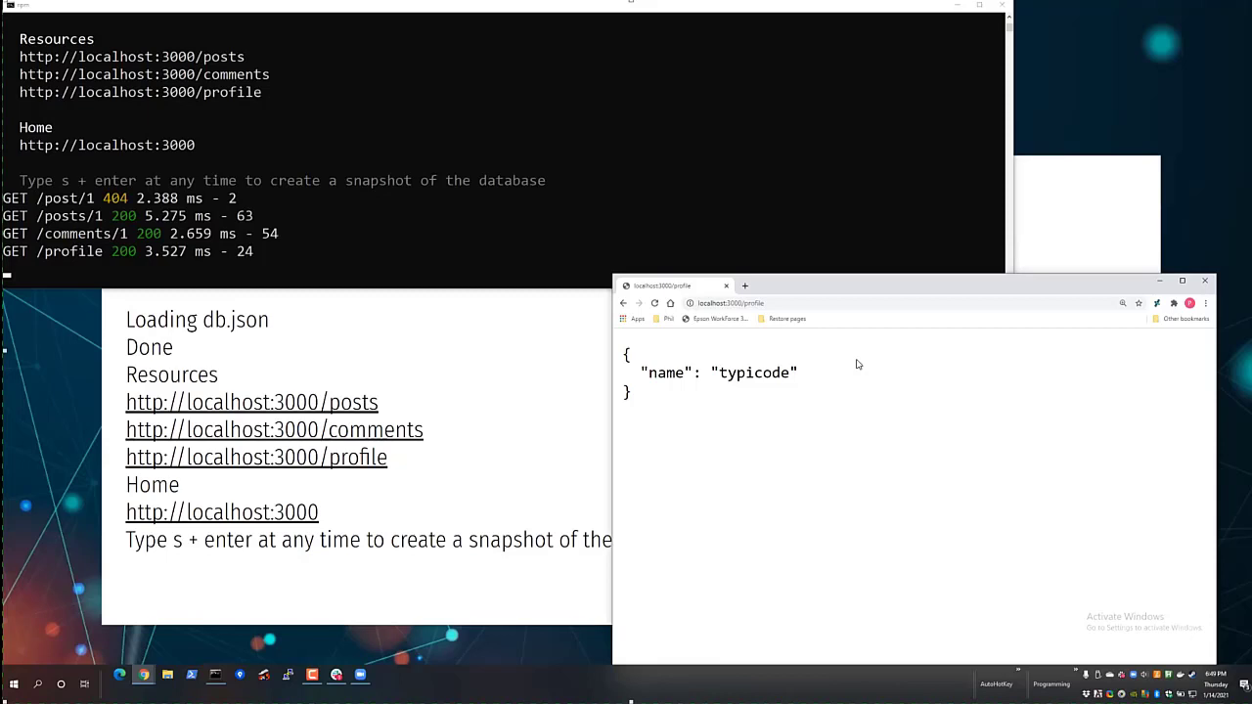
{"action": "mouse_move", "coordinate": [885, 415]}
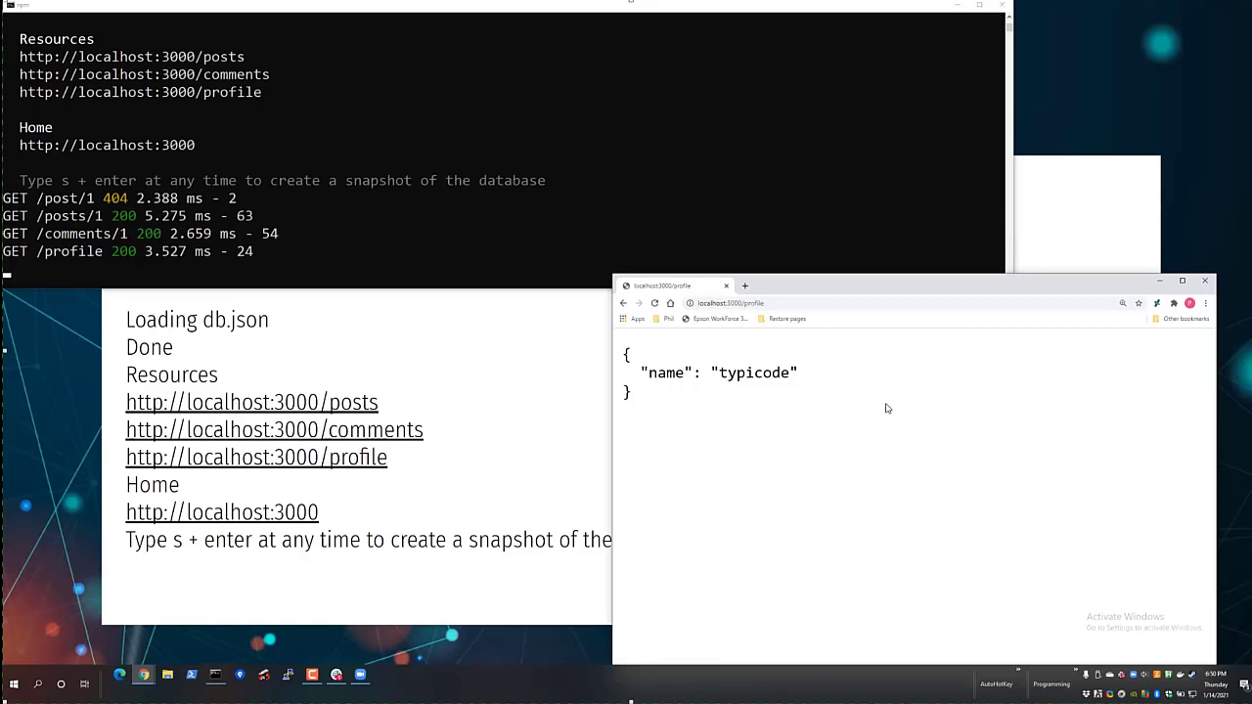
{"action": "mouse_move", "coordinate": [914, 391]}
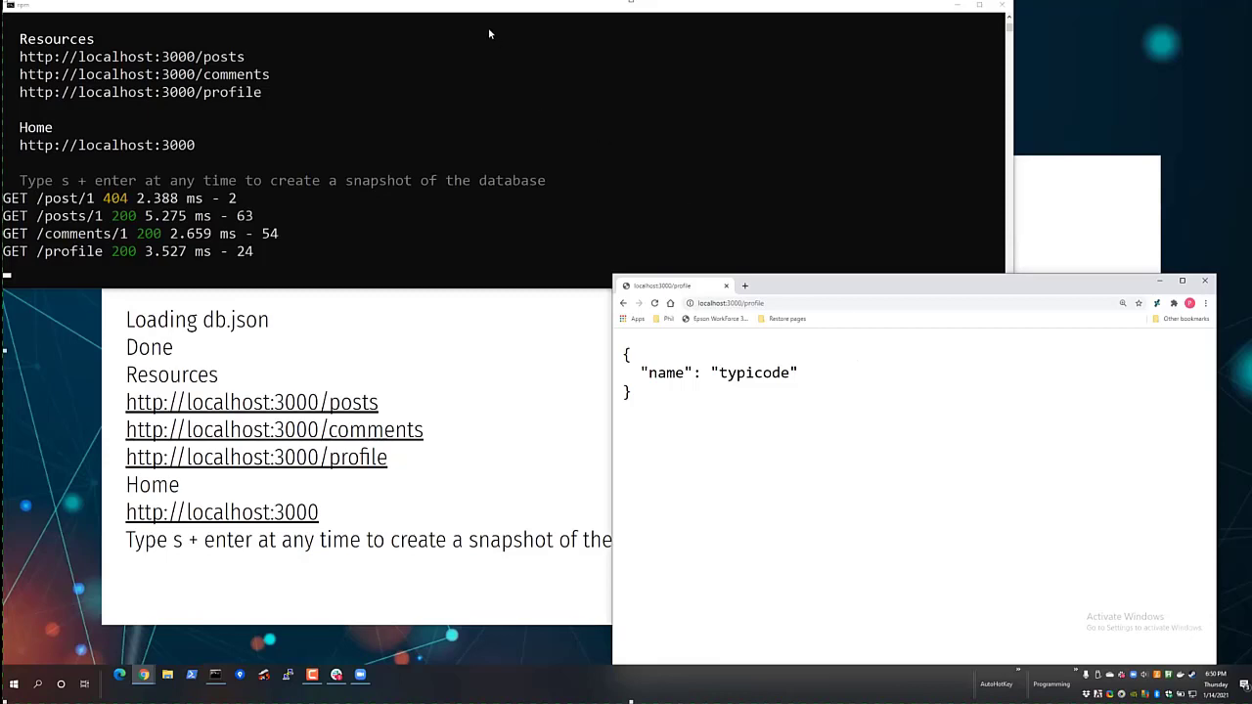
{"action": "mouse_move", "coordinate": [73, 313]}
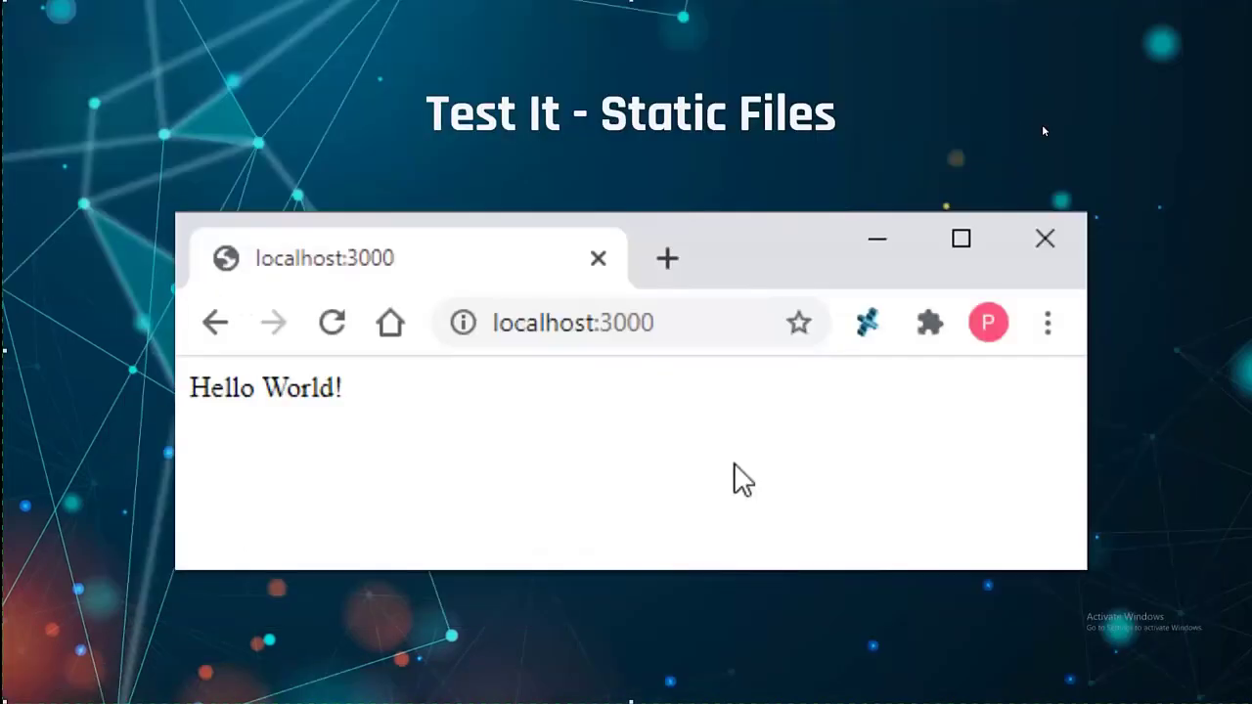
{"action": "mouse_move", "coordinate": [1003, 165]}
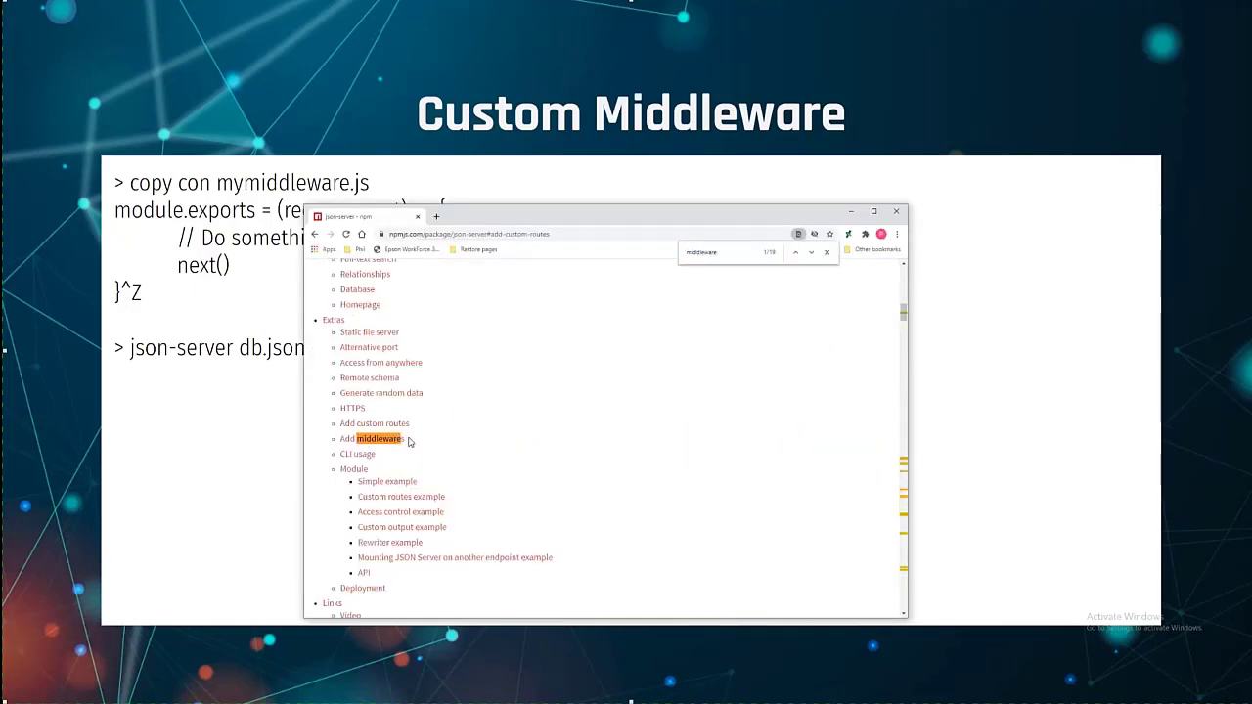
Jump to the README's 'Add middlewares' section and highlight its --middlewares command examples.
{"action": "left_click", "coordinate": [366, 439]}
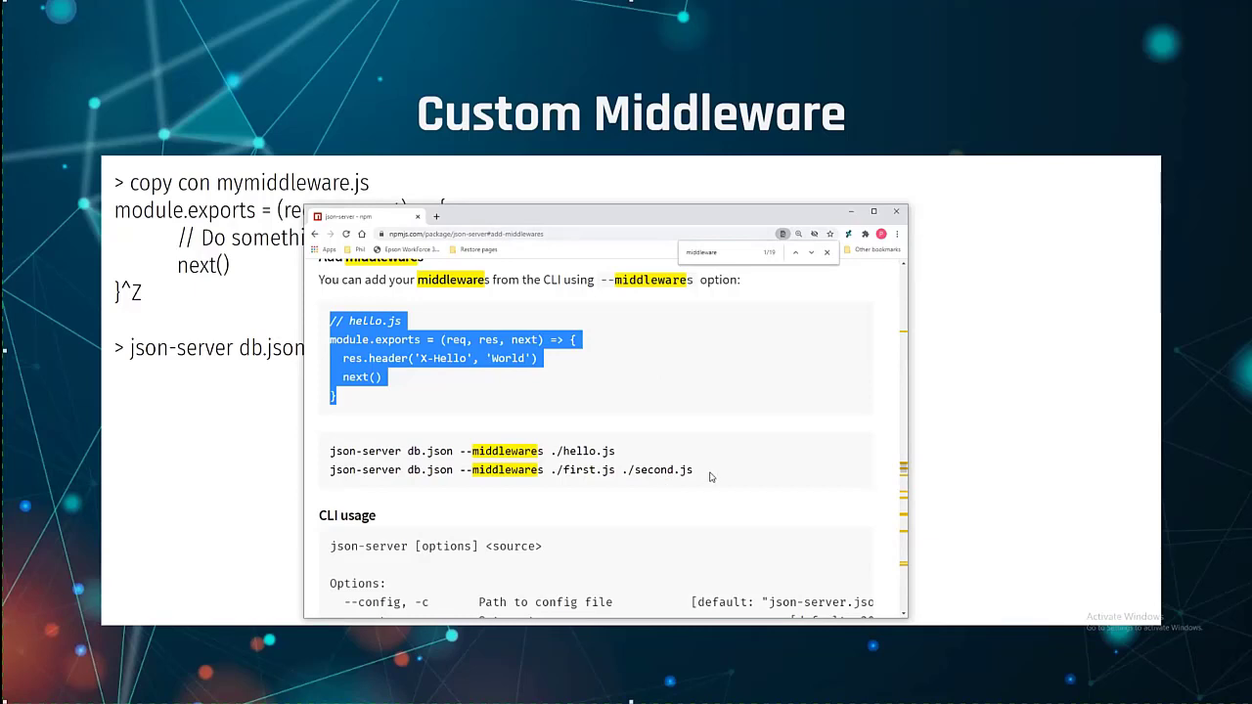
{"action": "left_click_drag", "start_coordinate": [330, 451], "coordinate": [693, 469]}
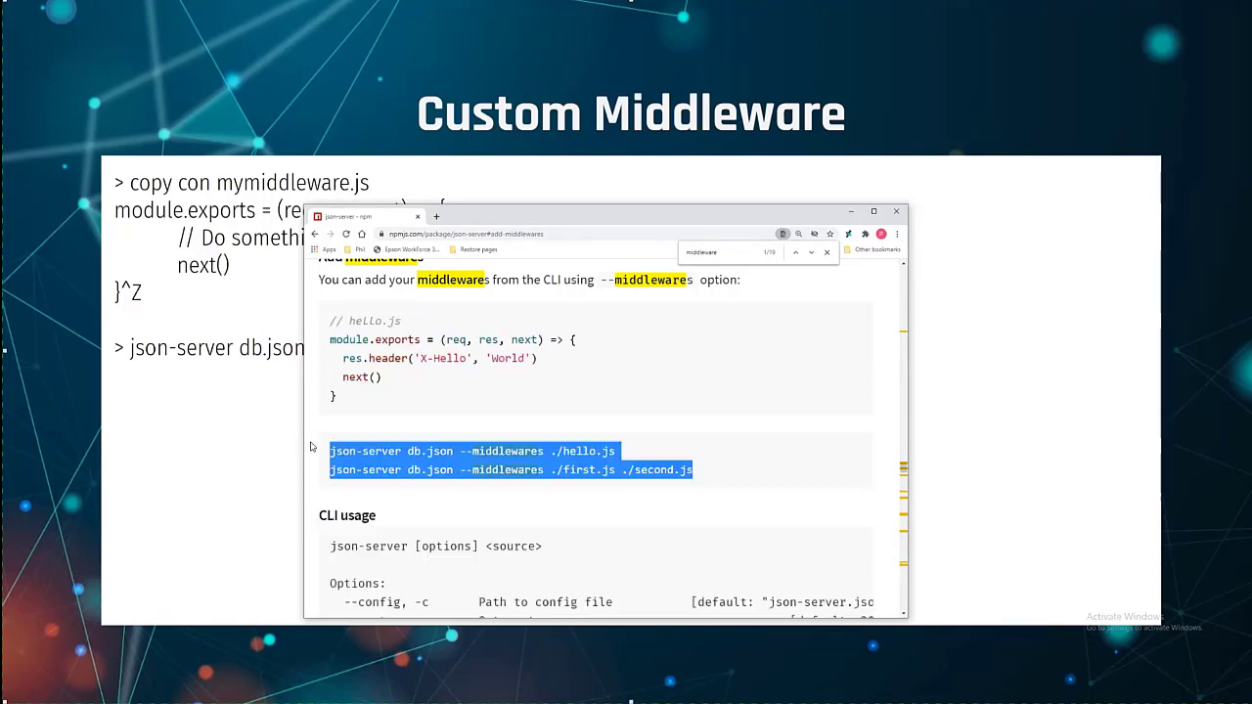
{"action": "mouse_move", "coordinate": [209, 172]}
{"action": "type", "text": "function"}
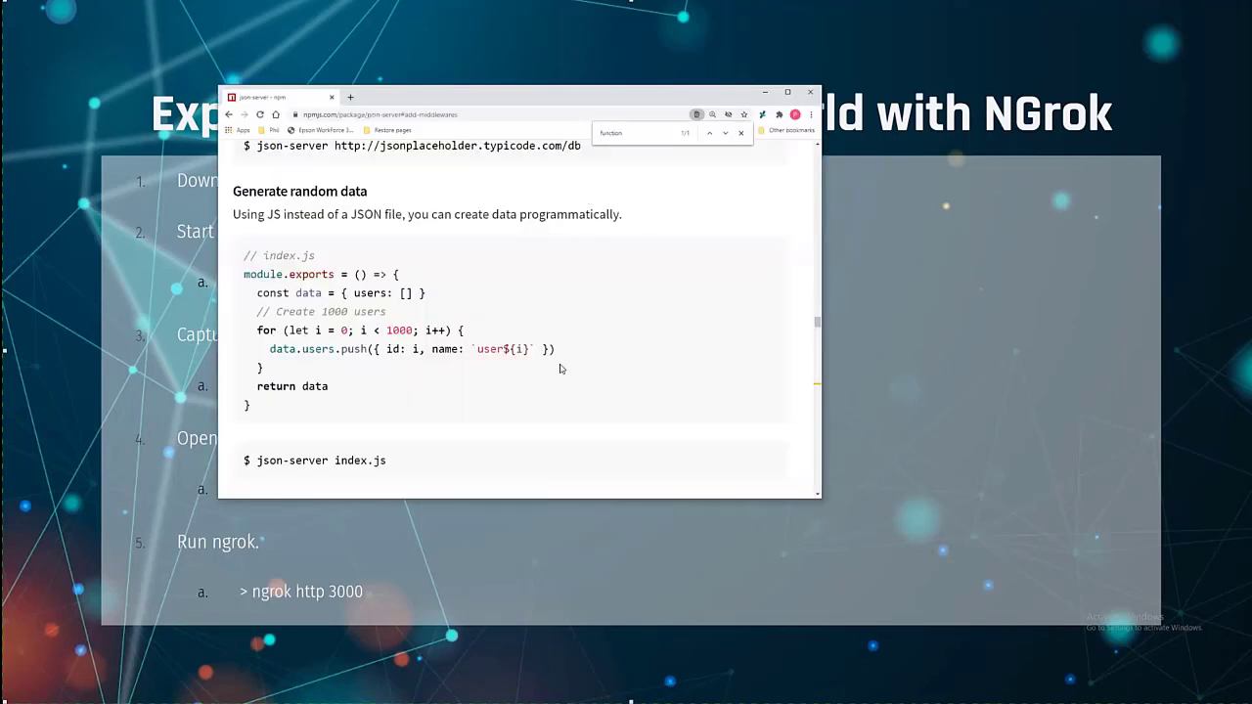
{"action": "mouse_move", "coordinate": [308, 416]}
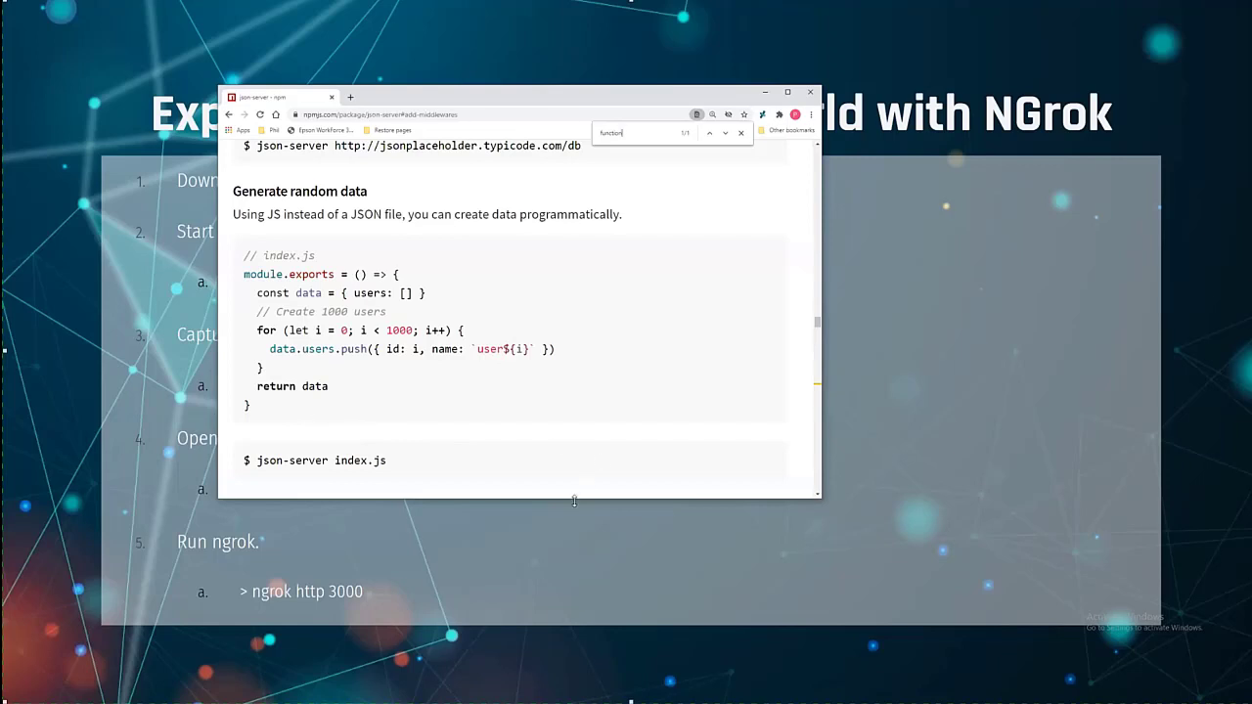
{"action": "scroll", "scroll_direction": "down", "scroll_amount": 3}
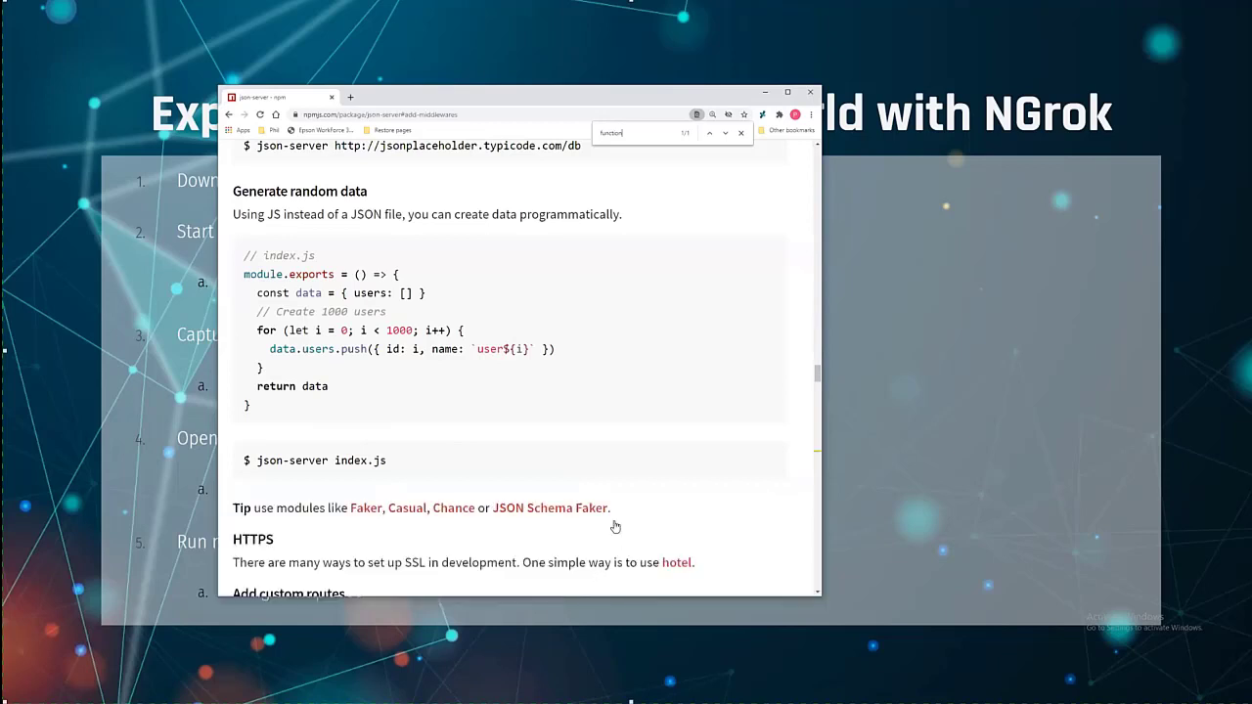
{"action": "mouse_move", "coordinate": [373, 404]}
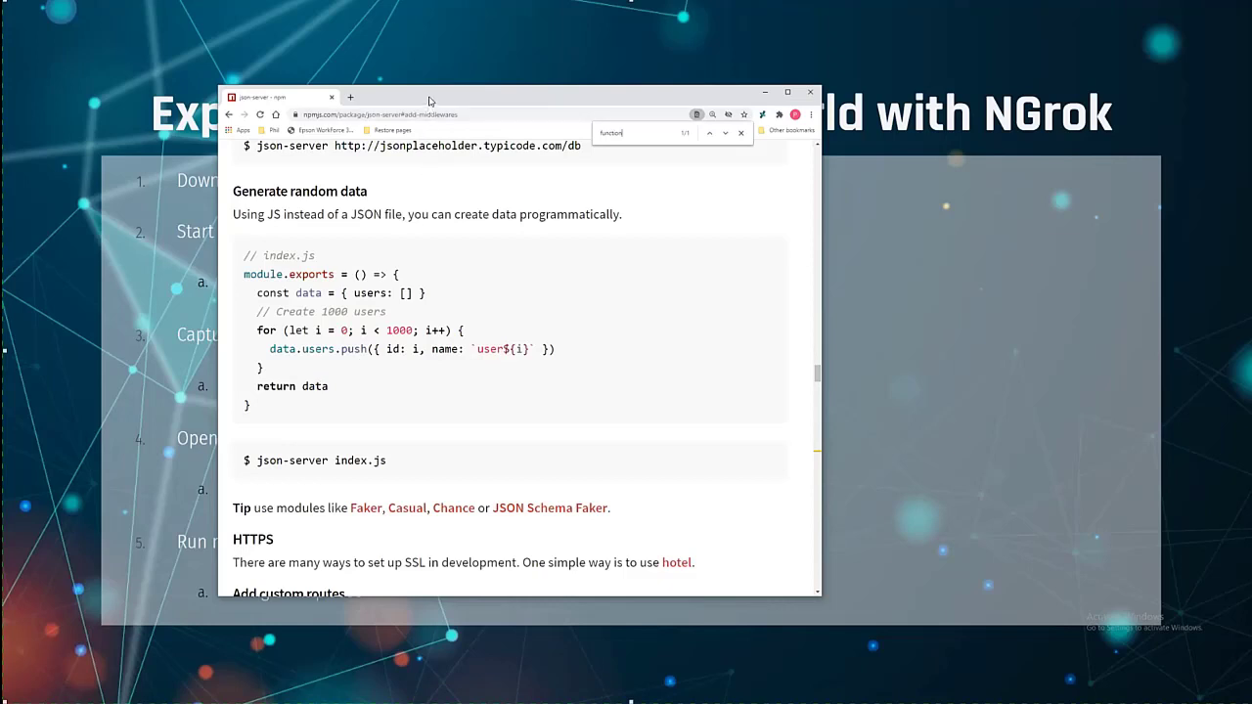
{"action": "mouse_move", "coordinate": [479, 102]}
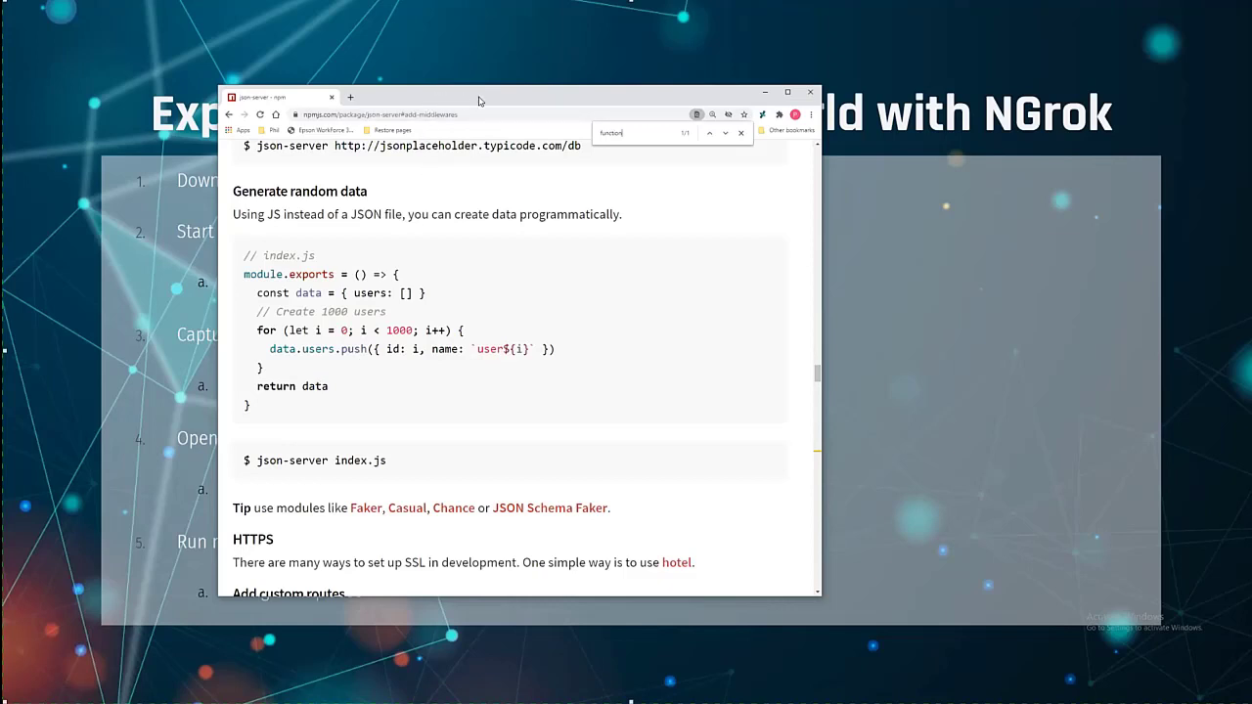
Return to the full-screen 'Expose Json-Server To The World with NGrok' slide.
{"action": "left_click", "coordinate": [809, 91]}
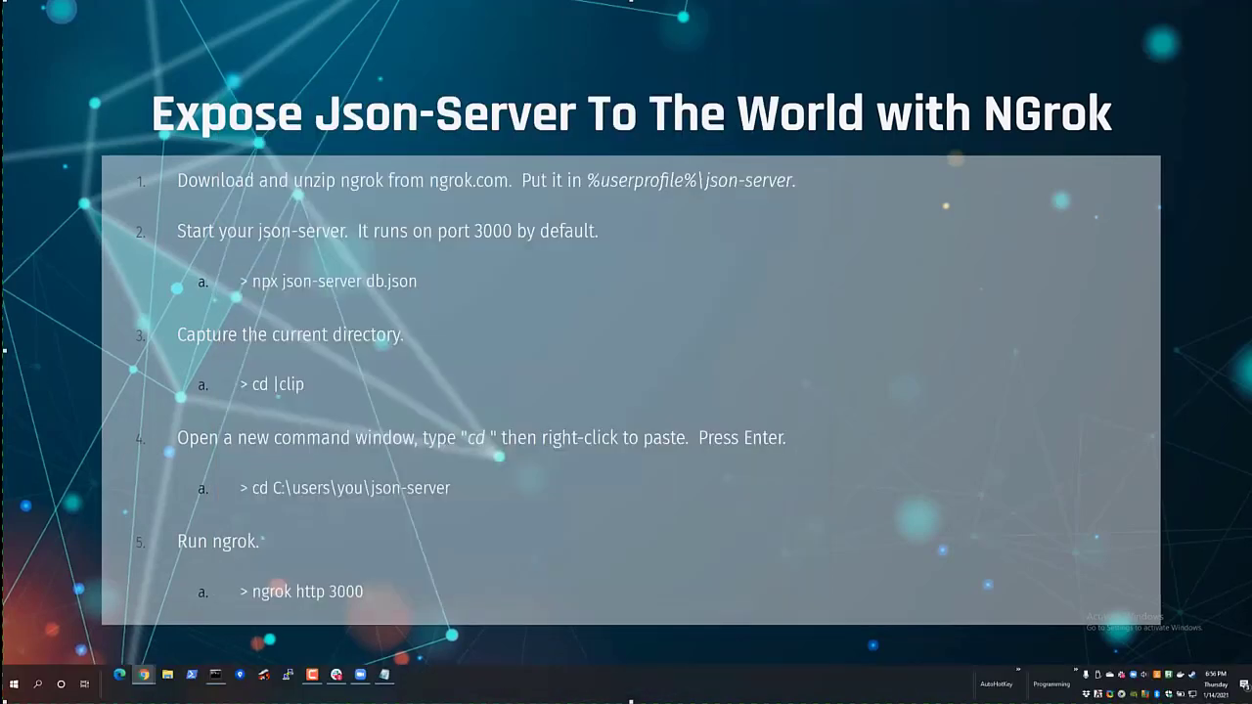
{"action": "mouse_move", "coordinate": [289, 319]}
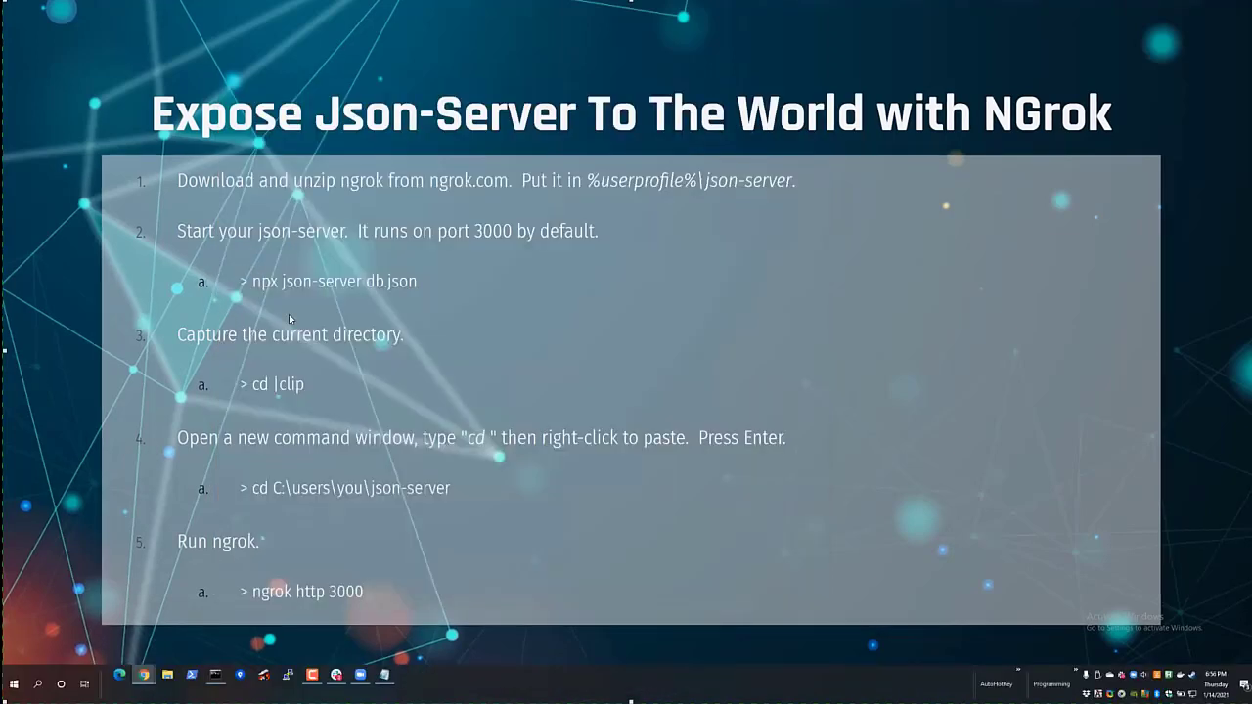
{"action": "mouse_move", "coordinate": [406, 41]}
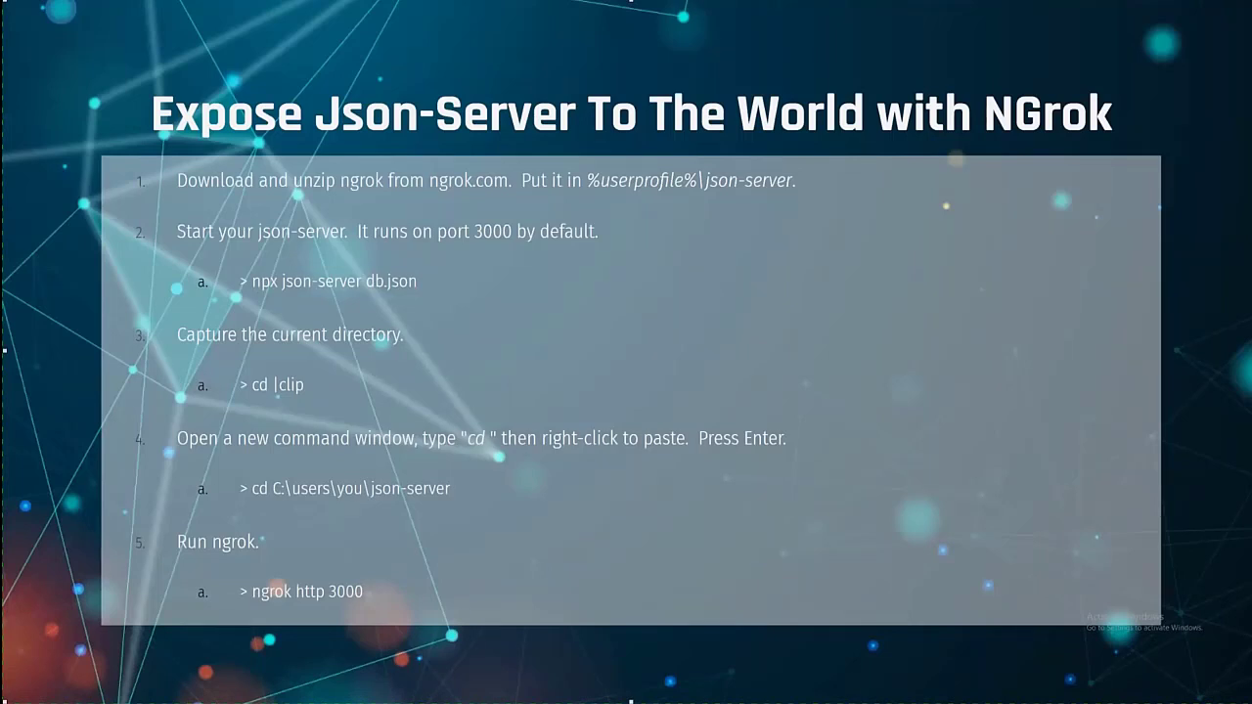
Open a new Command Prompt, change into jsonserver, and list its contents.
{"action": "left_click", "coordinate": [14, 683]}
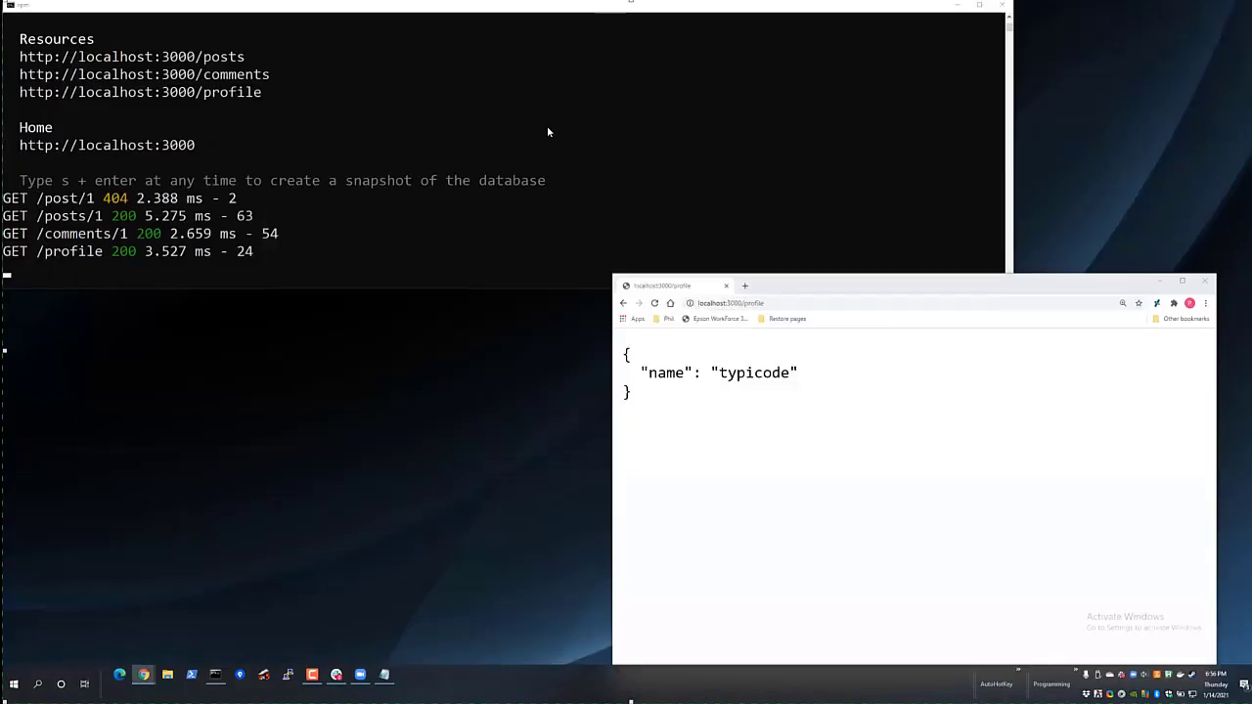
{"action": "left_click", "coordinate": [13, 683]}
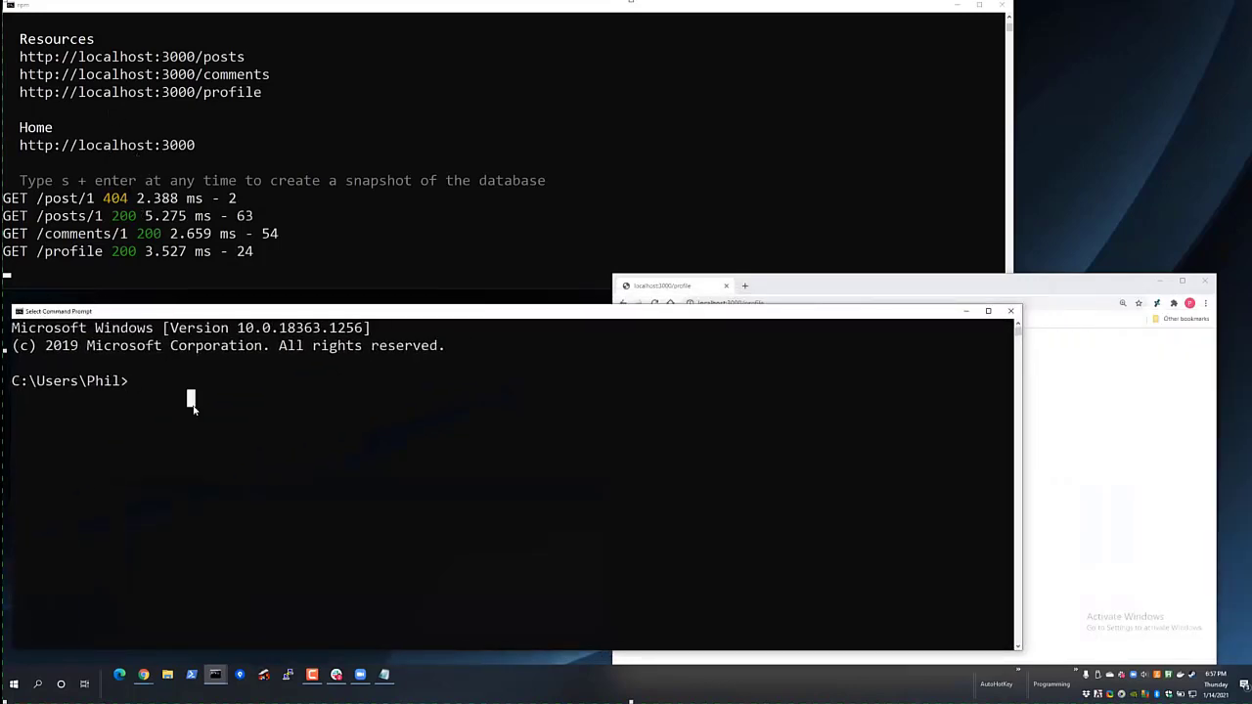
{"action": "type", "text": "cd"}
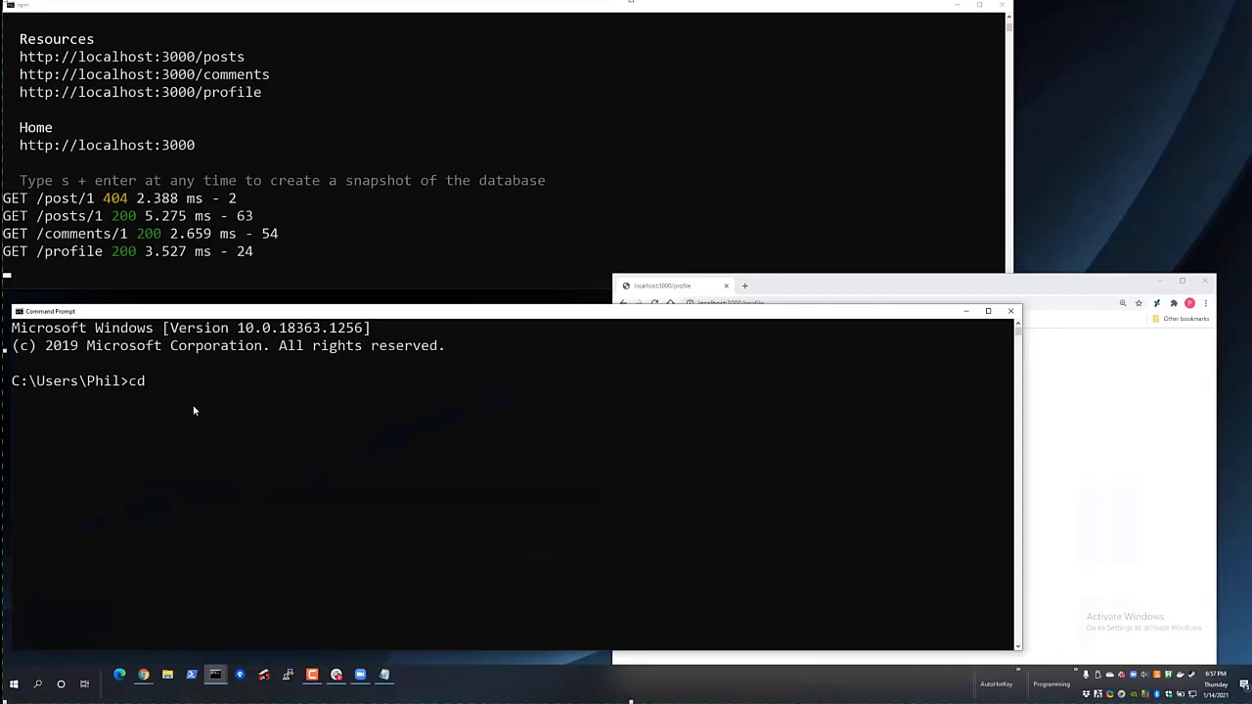
{"action": "type", "text": "jsonserver"}
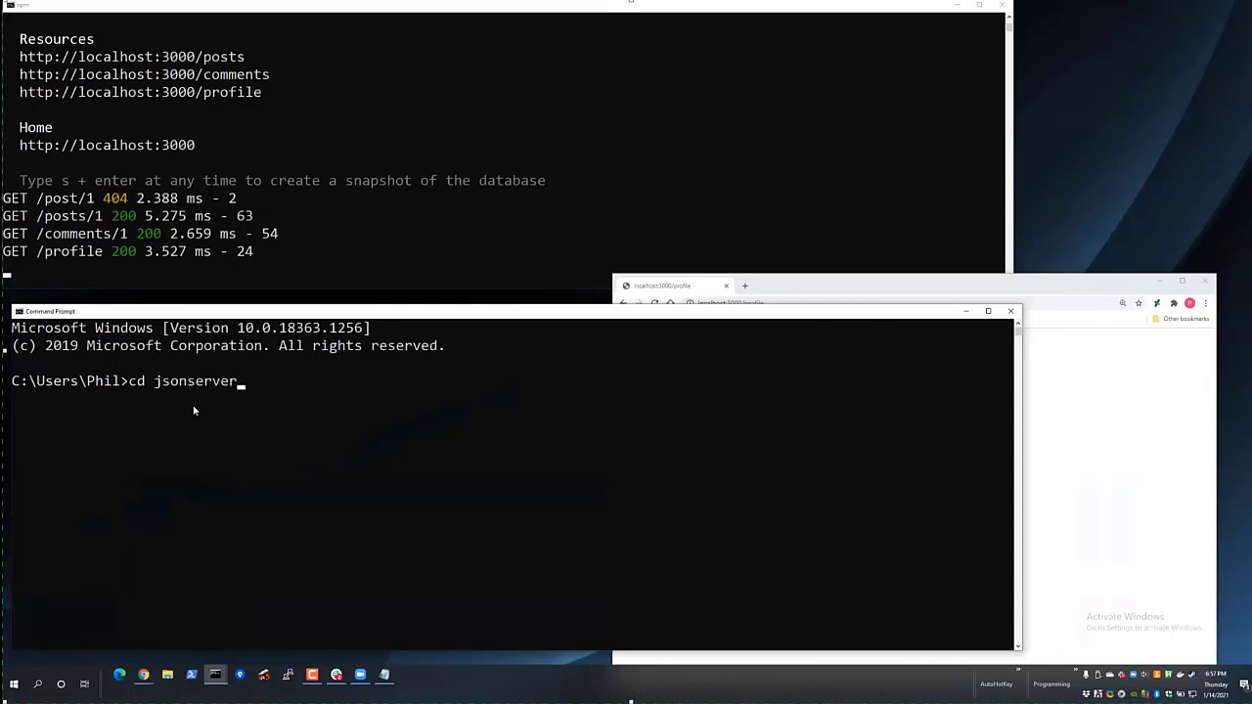
{"action": "type", "text": "dir"}
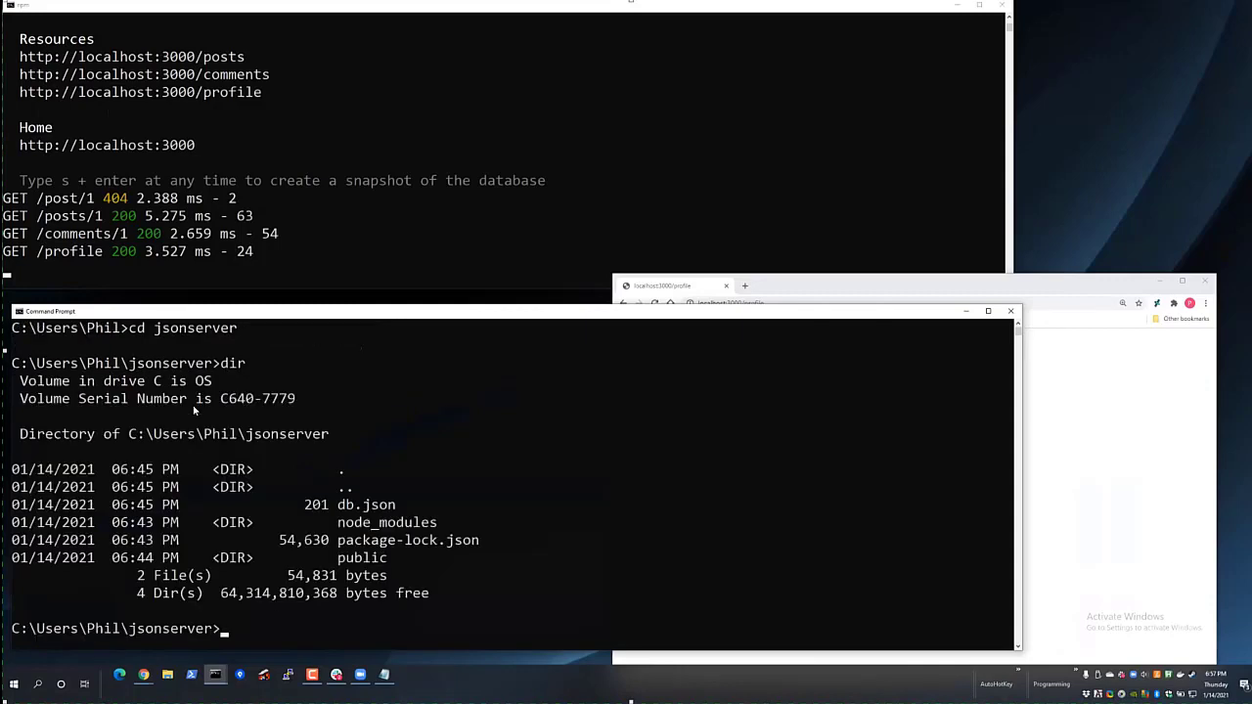
{"action": "type", "text": "n"}
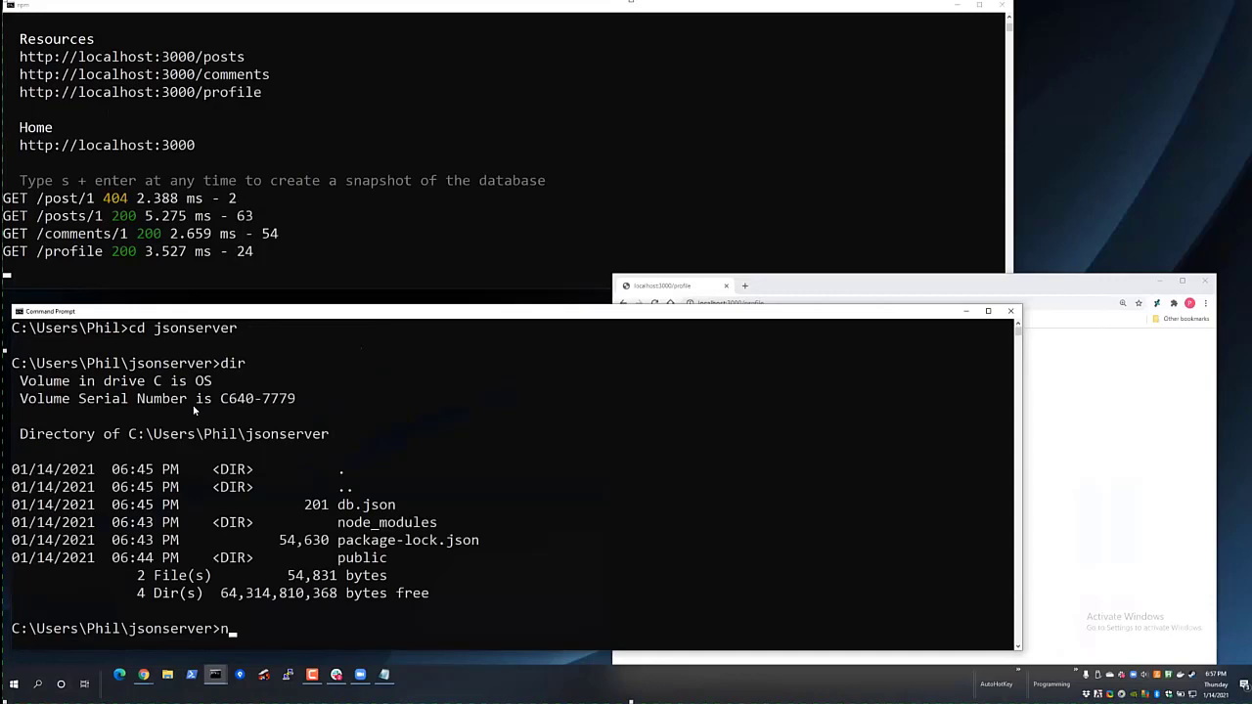
{"action": "key", "text": "Backspace"}
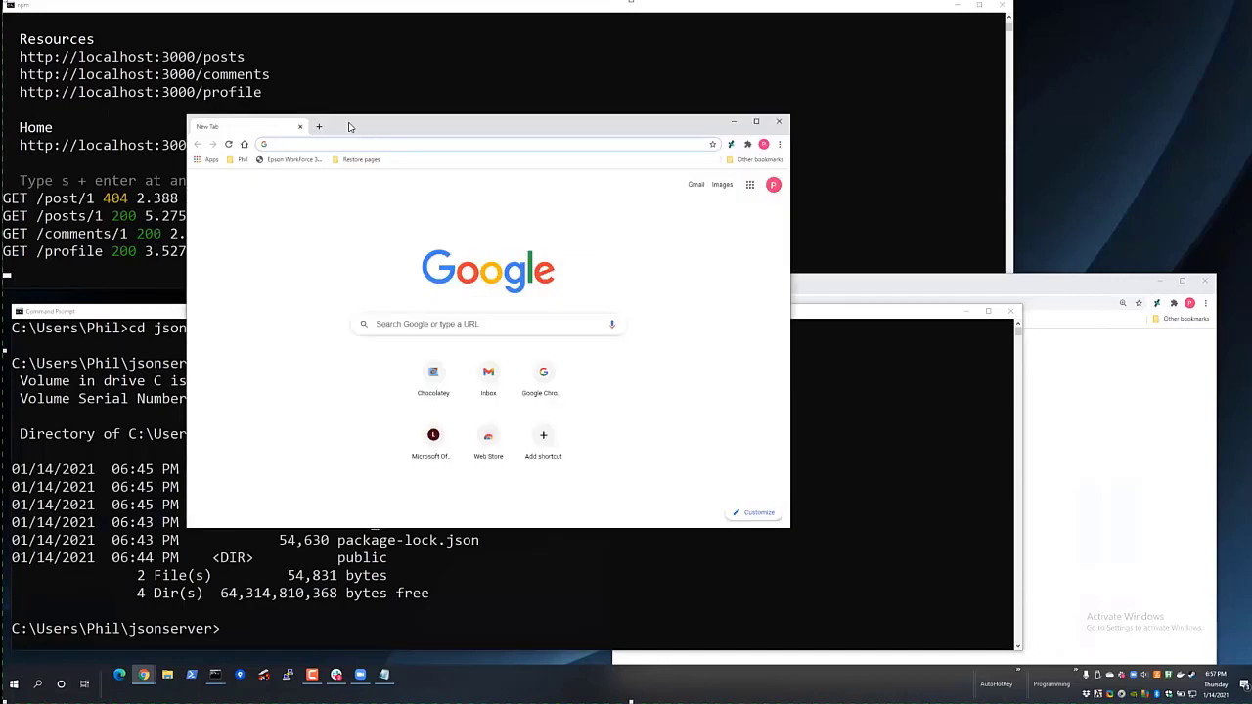
Search 'ngrok', go to ngrok.com/download and start saving the Windows zip.
{"action": "type", "text": "ngrok&rlz=1C1CHBF_enUS849US849&oq=&sourceid=chrome&ie=UTF-8"}
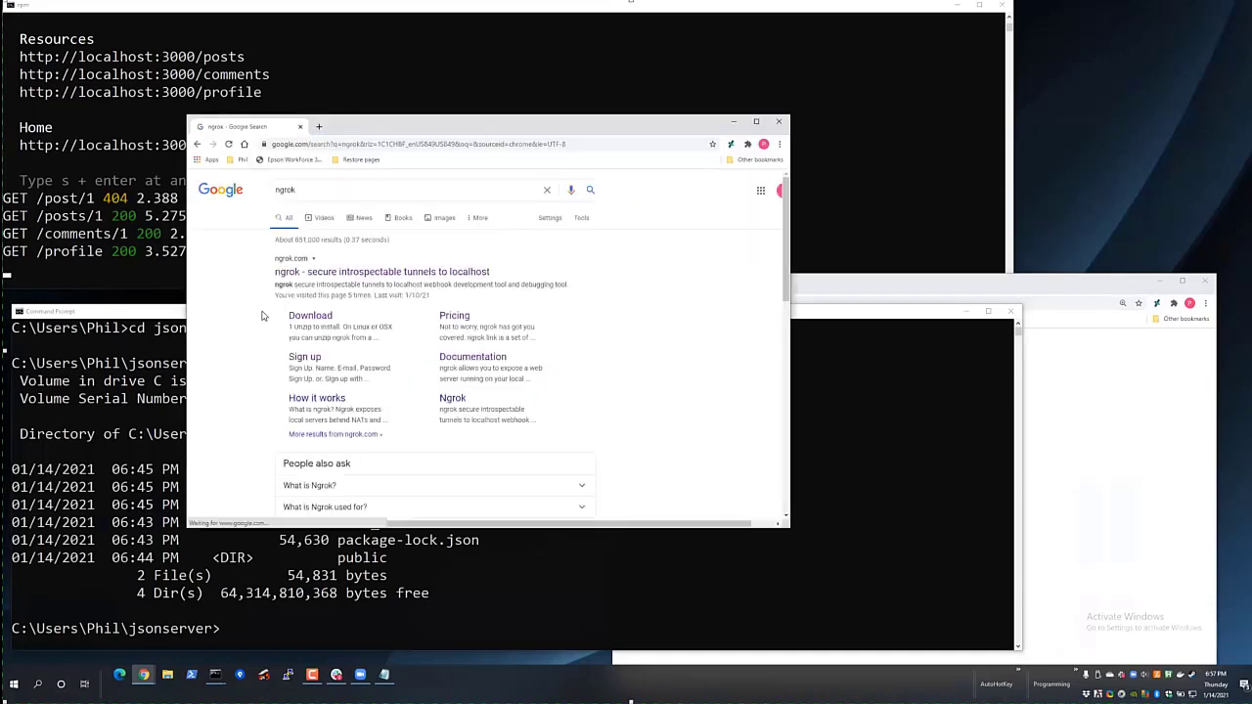
{"action": "left_click", "coordinate": [381, 271]}
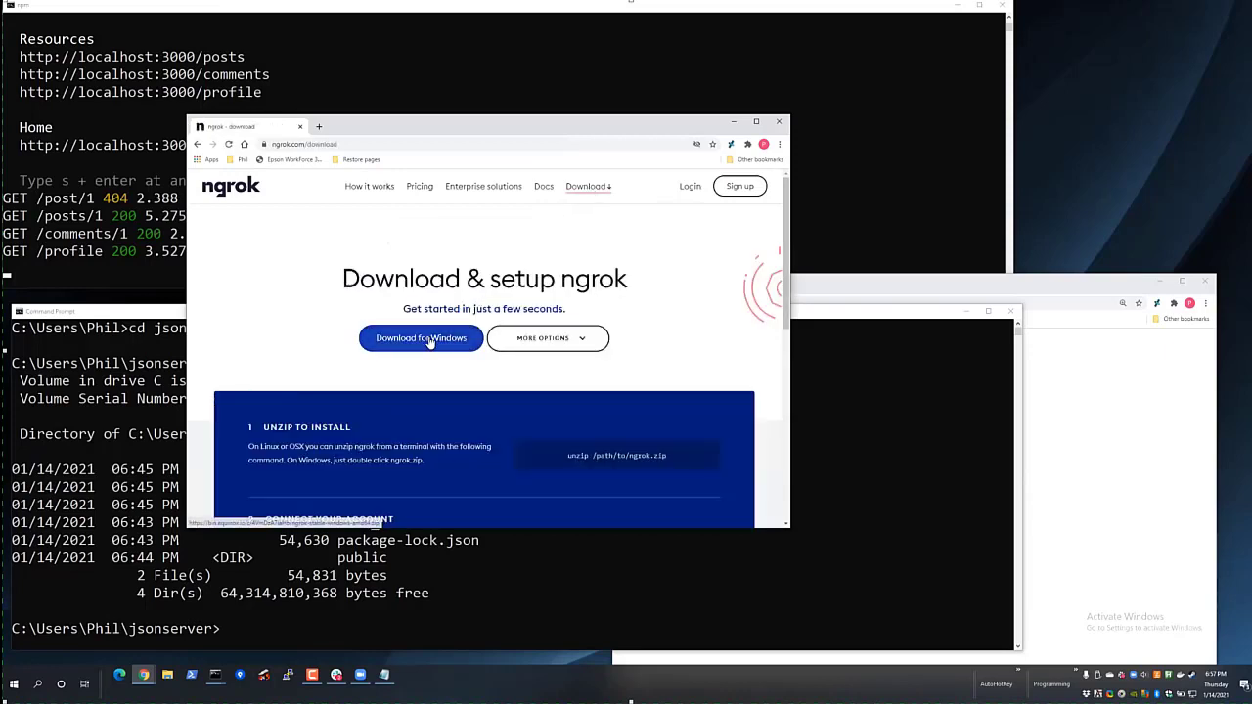
{"action": "left_click", "coordinate": [420, 338]}
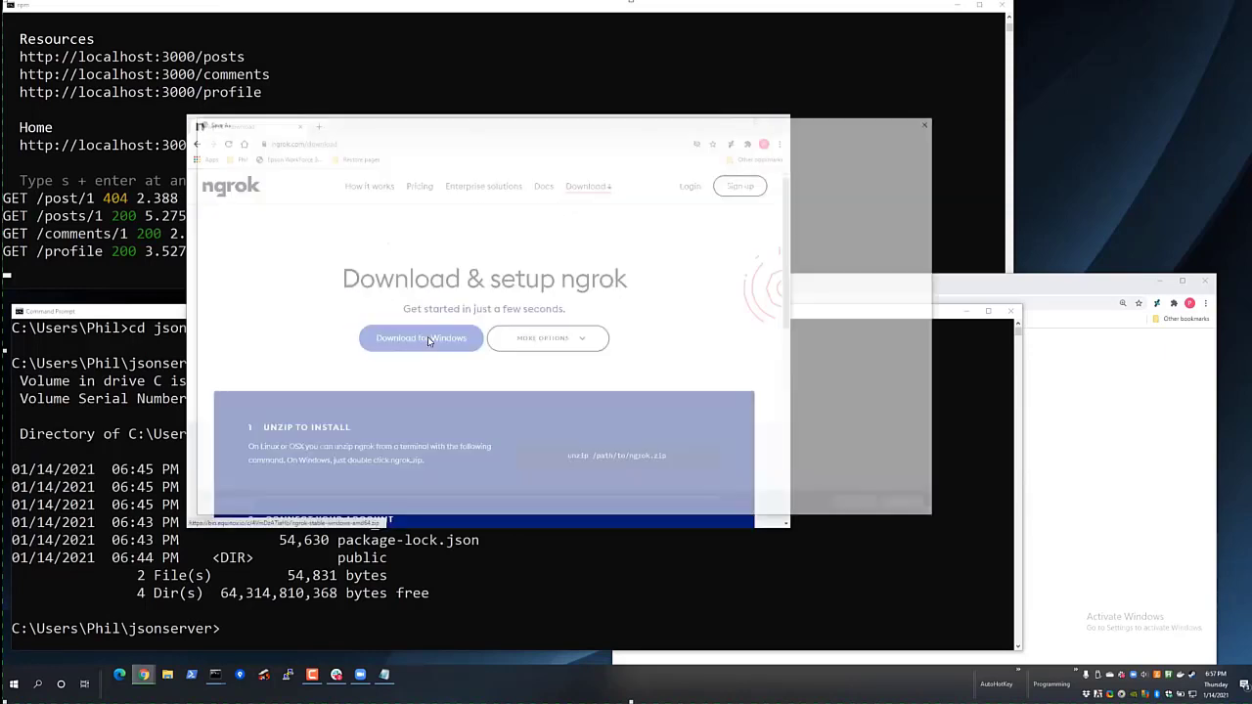
{"action": "left_click", "coordinate": [421, 337]}
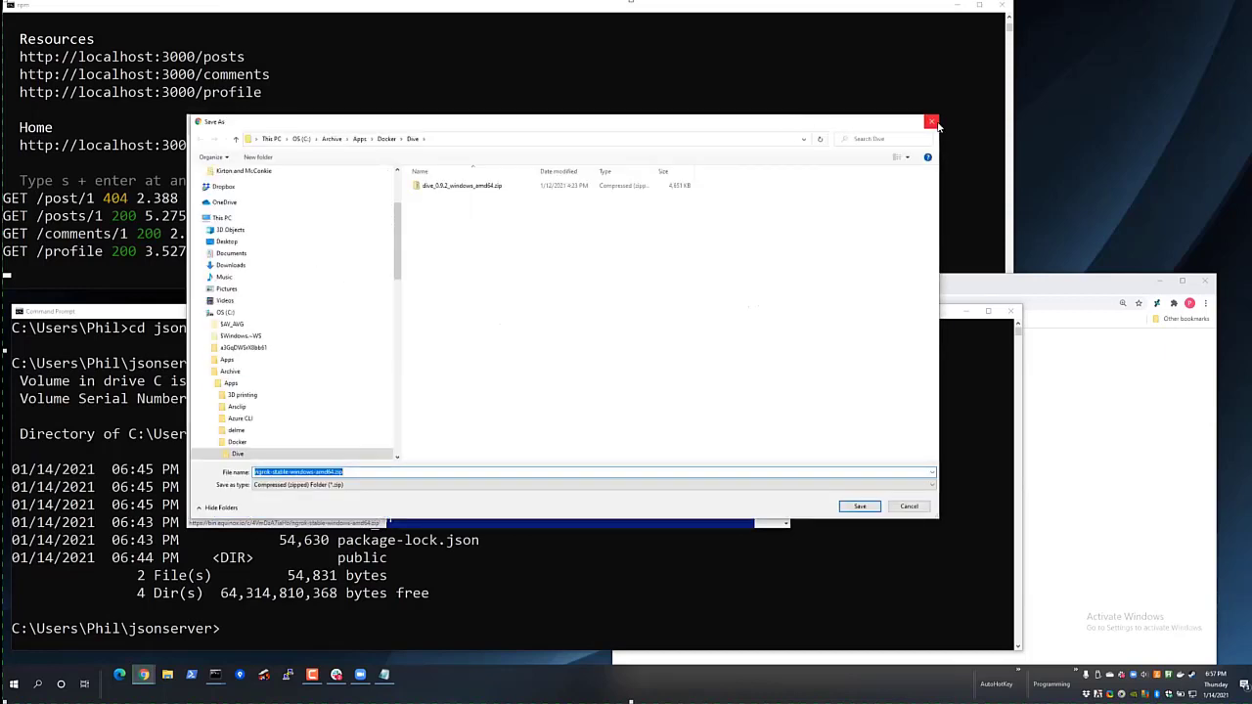
{"action": "mouse_move", "coordinate": [933, 126]}
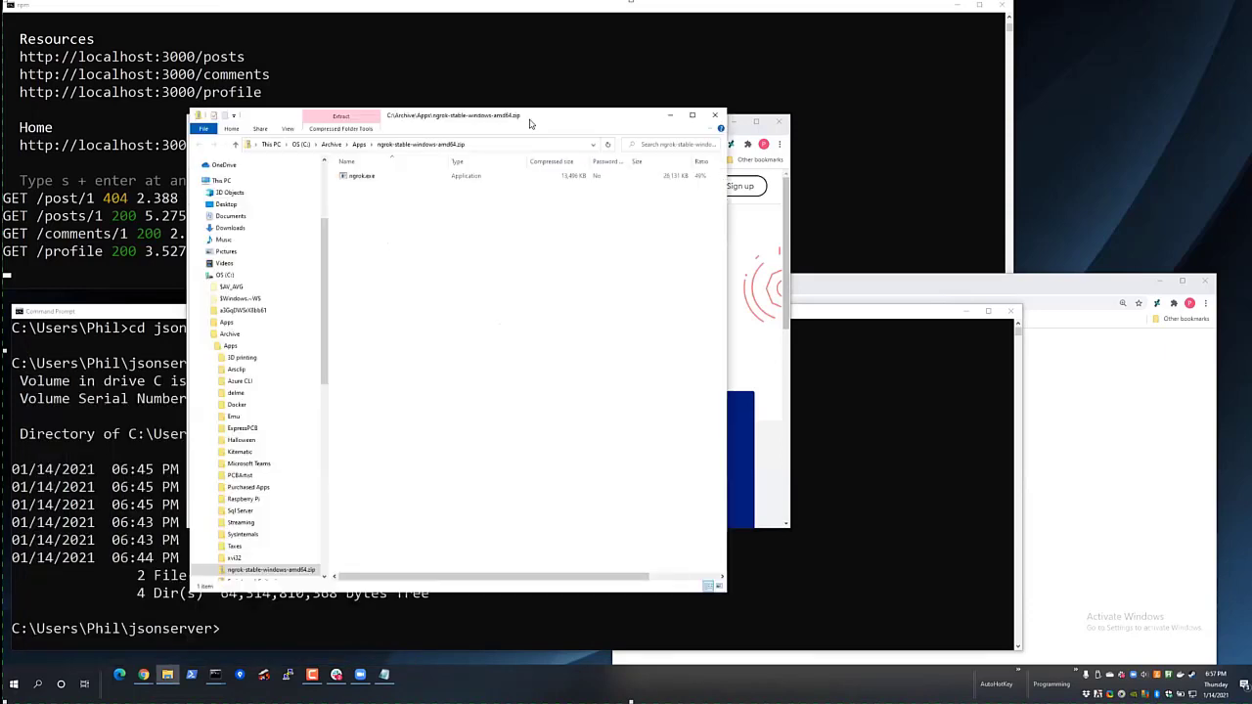
Select ngrok.exe inside the downloaded ngrok zip in File Explorer.
{"action": "left_click", "coordinate": [362, 175]}
{"action": "type", "text": "explorer ."}
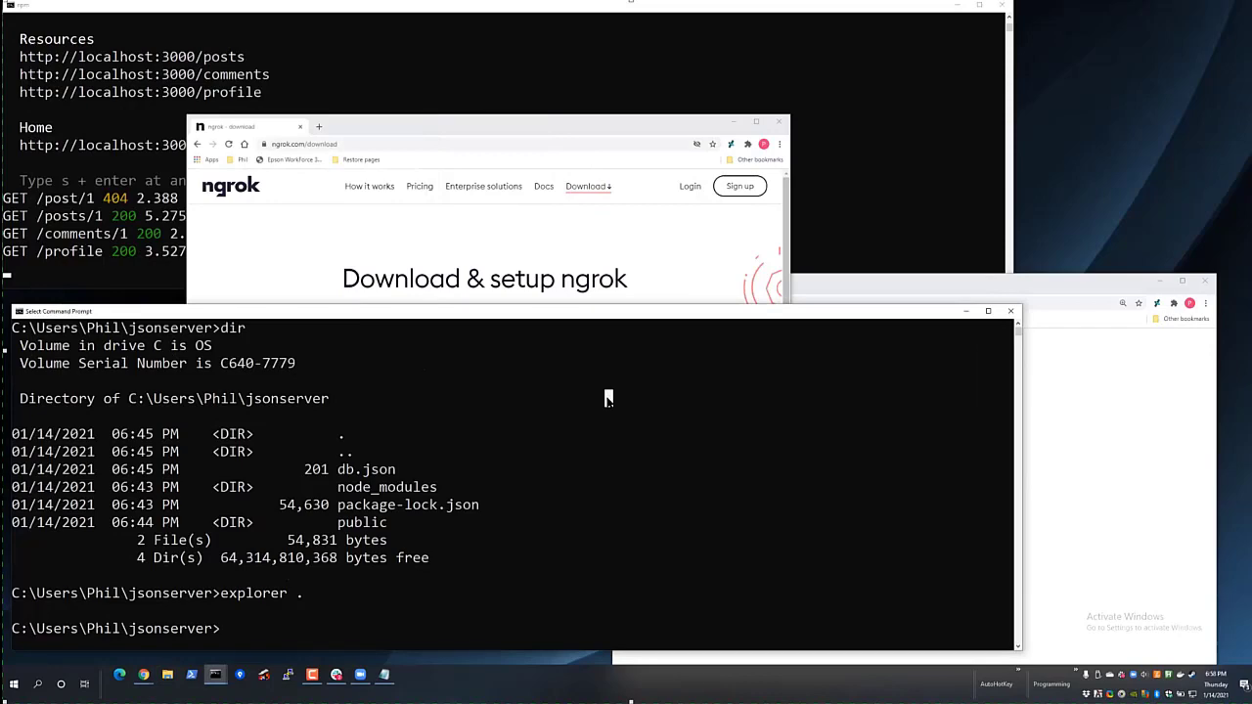
Run 'ngrok http 3000' to forward public ngrok.io addresses to localhost:3000.
{"action": "type", "text": "ngrok"}
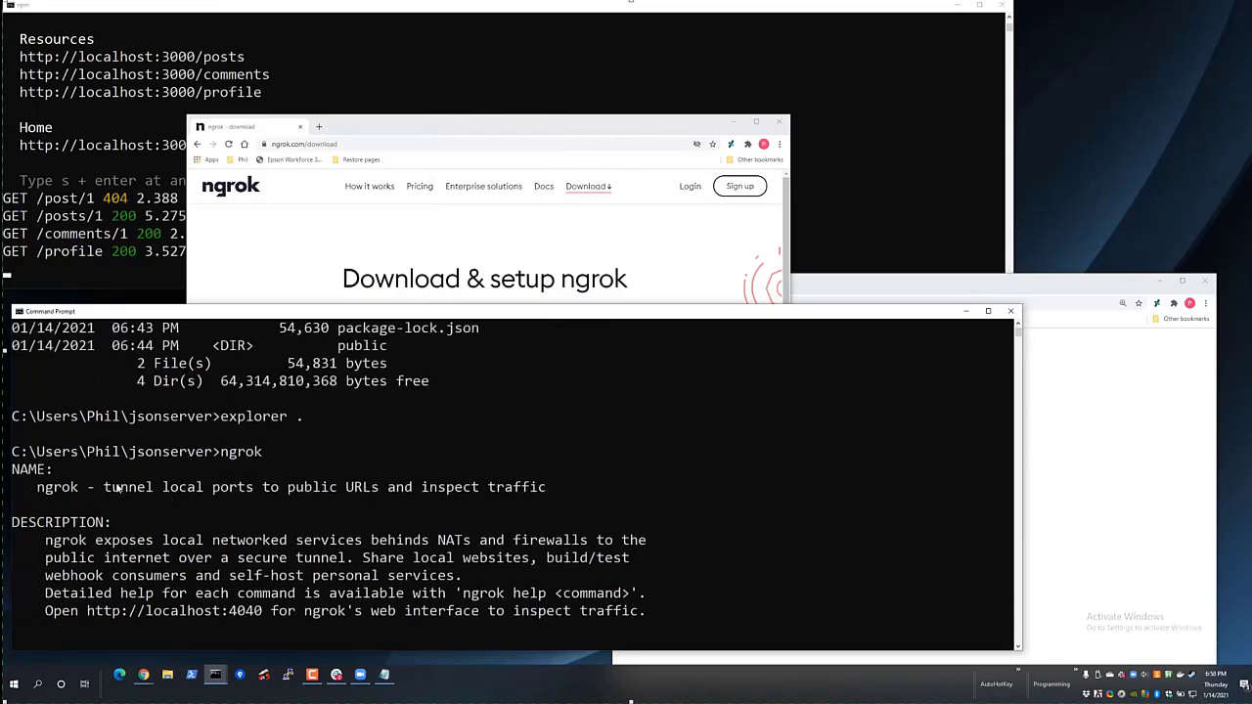
{"action": "scroll", "scroll_direction": "down", "scroll_amount": 3}
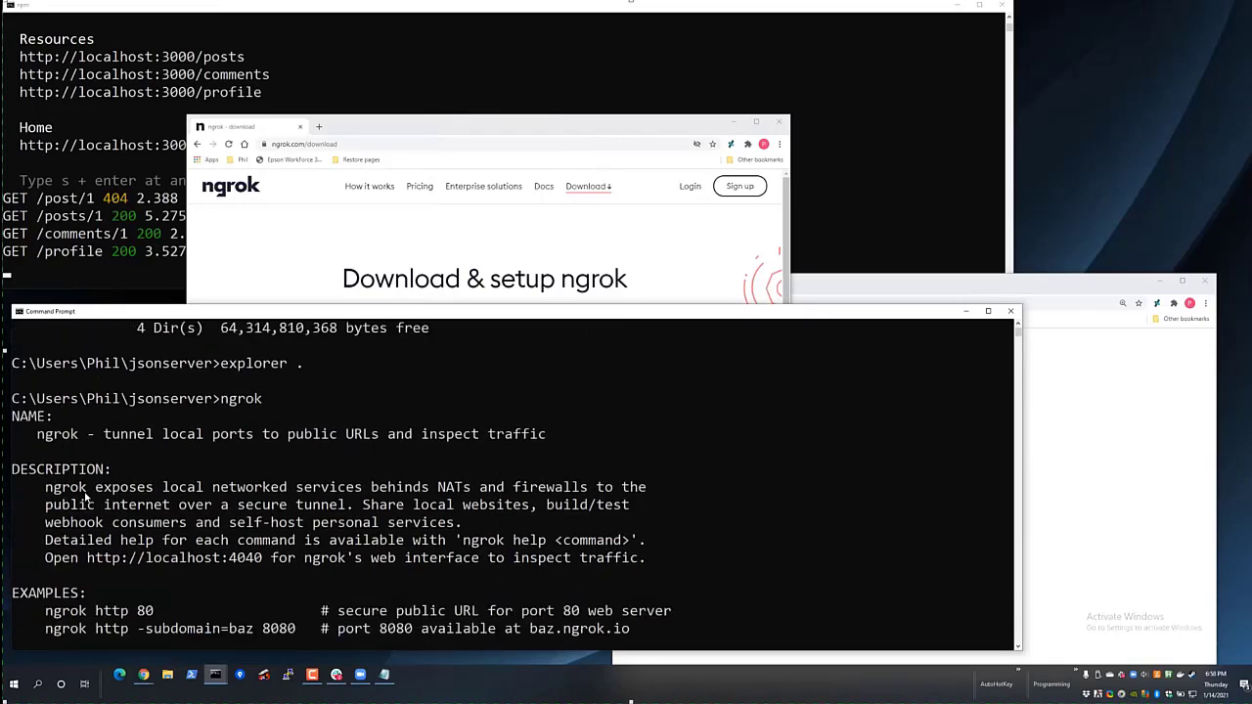
{"action": "scroll", "scroll_direction": "down", "scroll_amount": 3}
{"action": "type", "text": "n"}
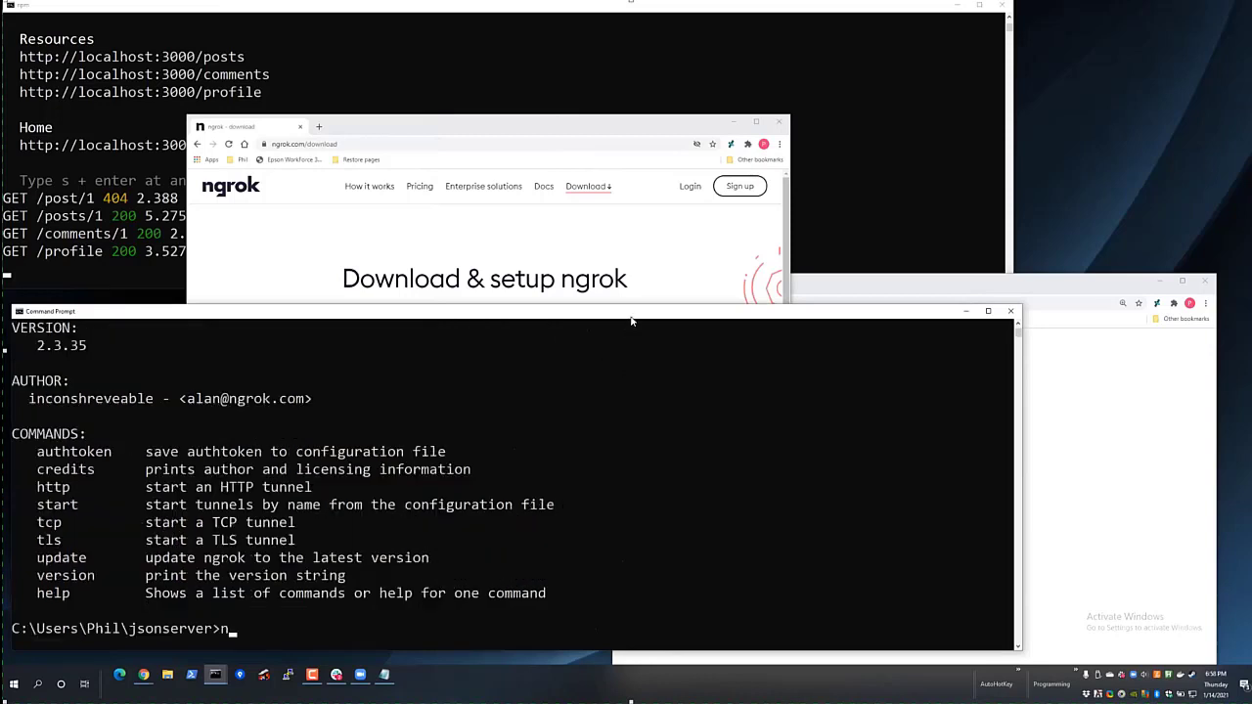
{"action": "type", "text": "grok http"}
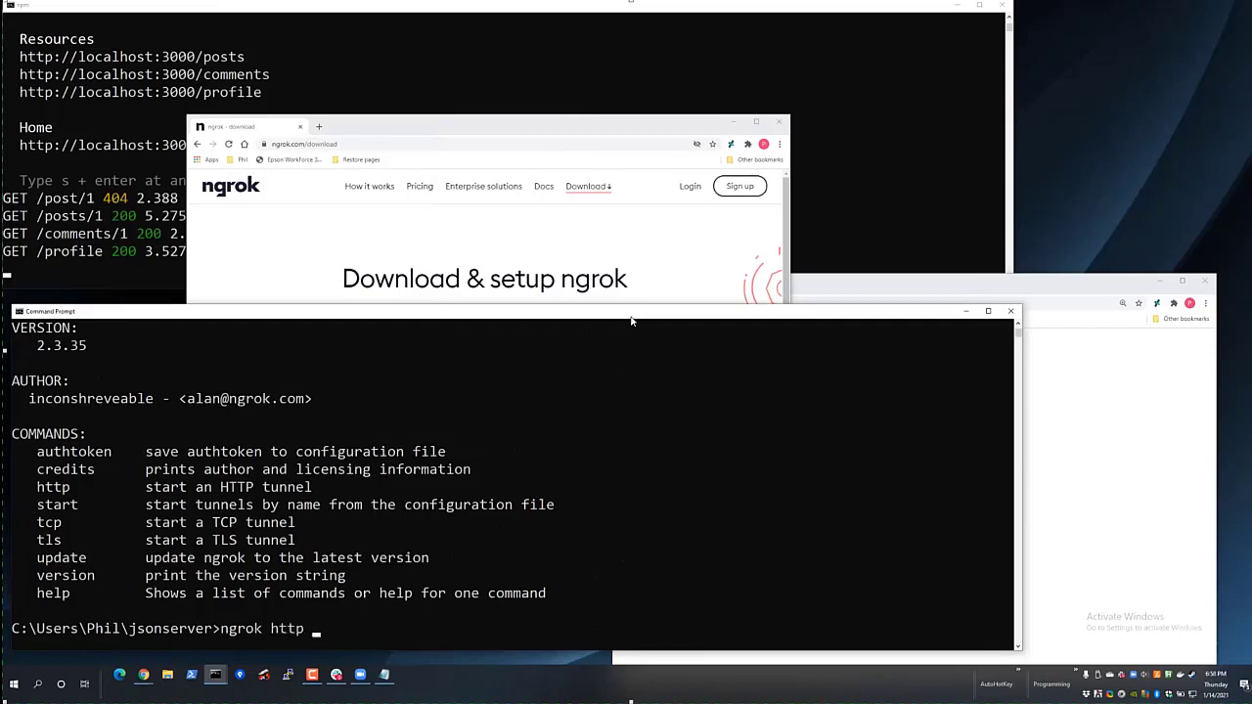
{"action": "type", "text": "300"}
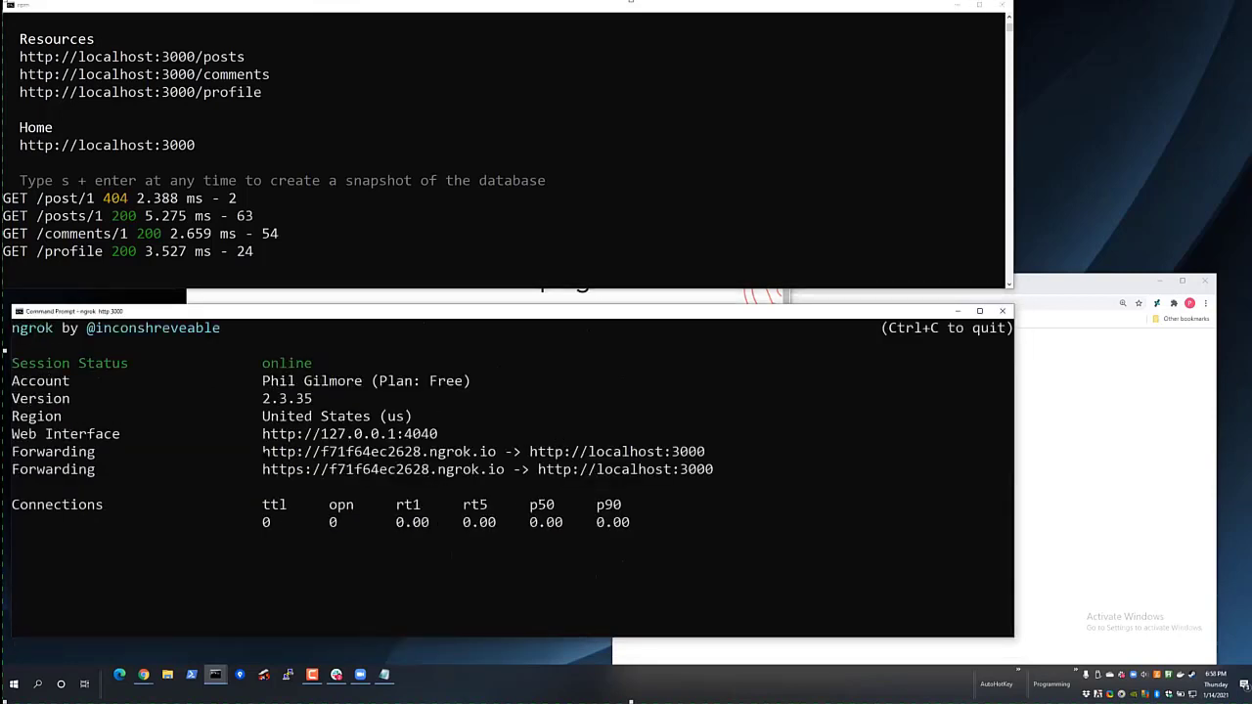
Select the public https ngrok.io forwarding address in the ngrok console.
{"action": "left_click_drag", "start_coordinate": [262, 451], "coordinate": [497, 451]}
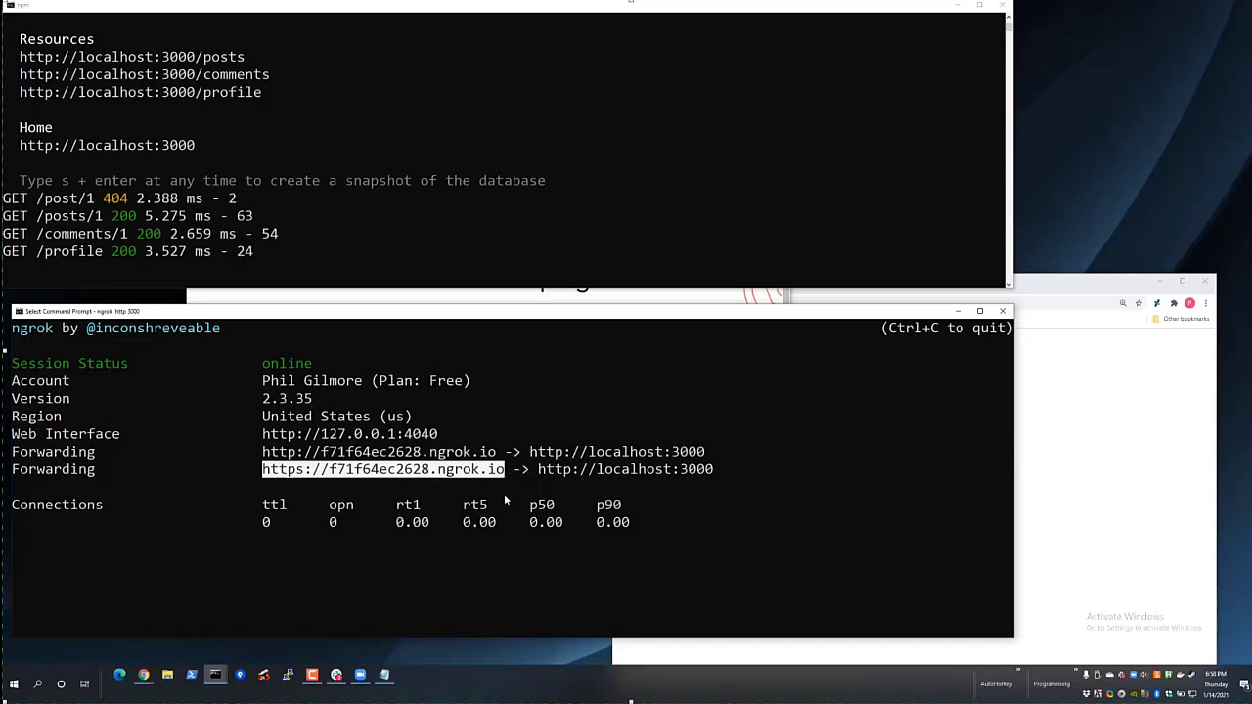
{"action": "mouse_move", "coordinate": [505, 571]}
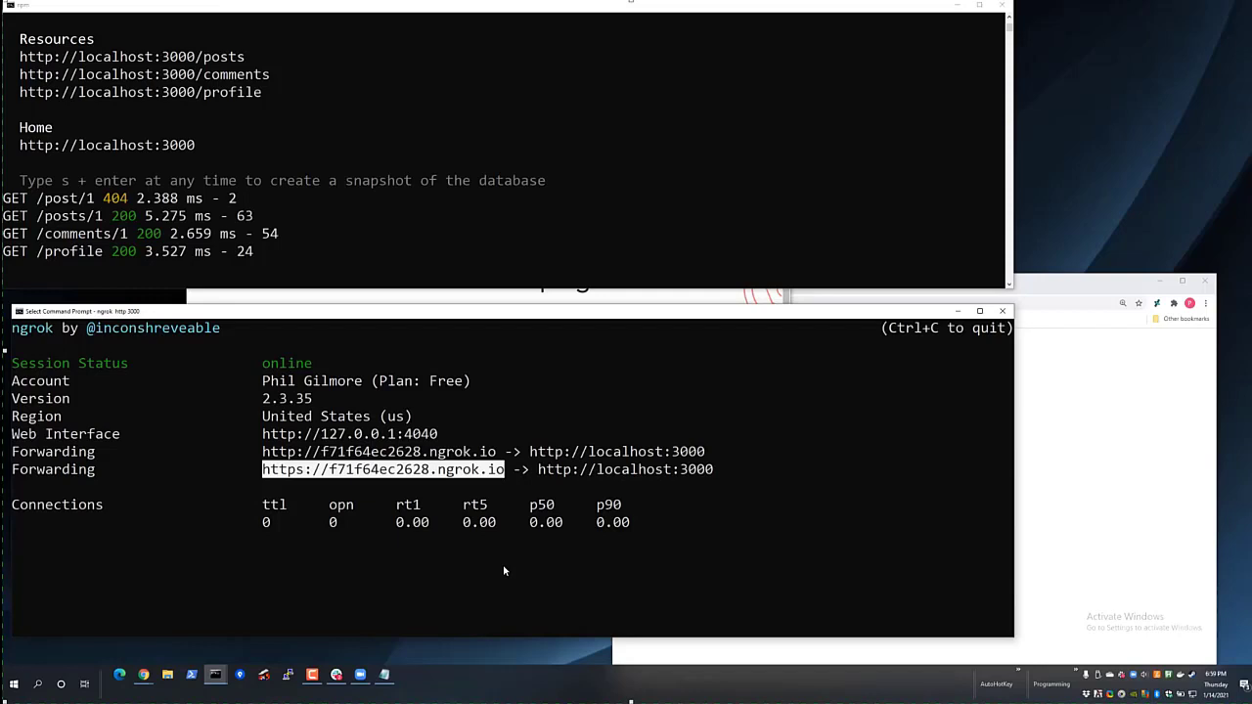
{"action": "mouse_move", "coordinate": [742, 530]}
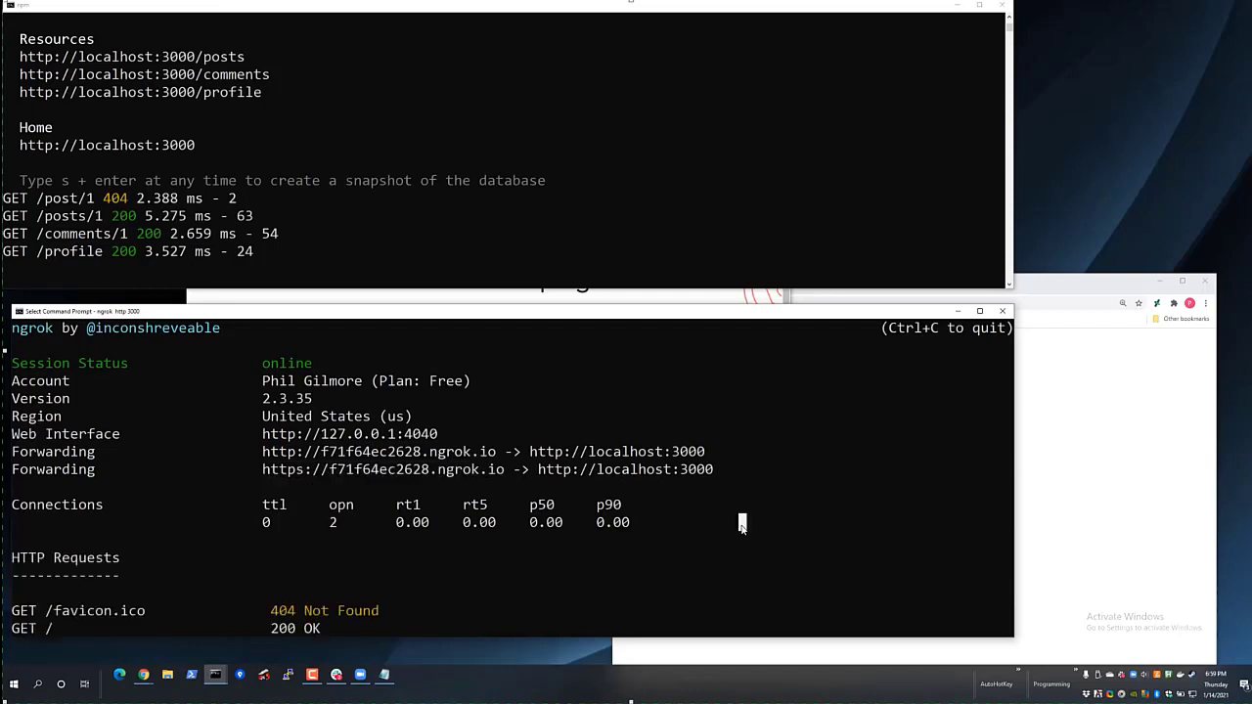
{"action": "mouse_move", "coordinate": [735, 408]}
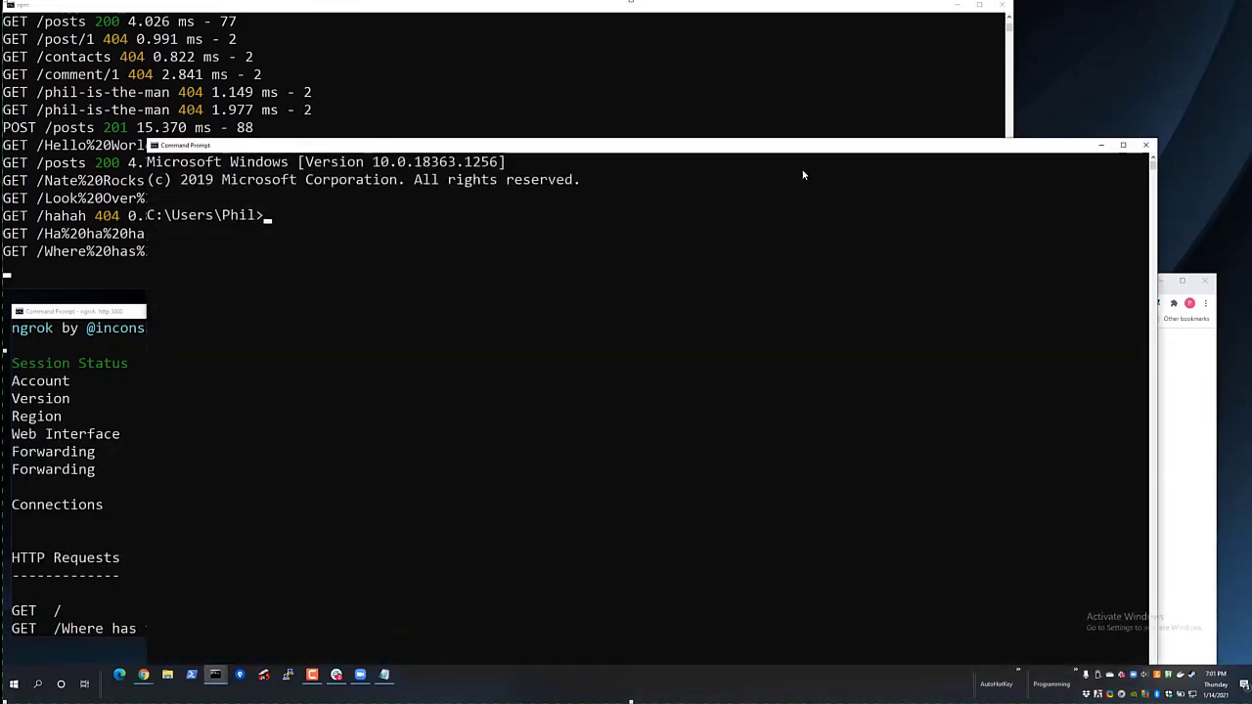
Create an npxattempt folder and run npx json-server on ..\jsonserver\public\index.html.
{"action": "type", "text": "md"}
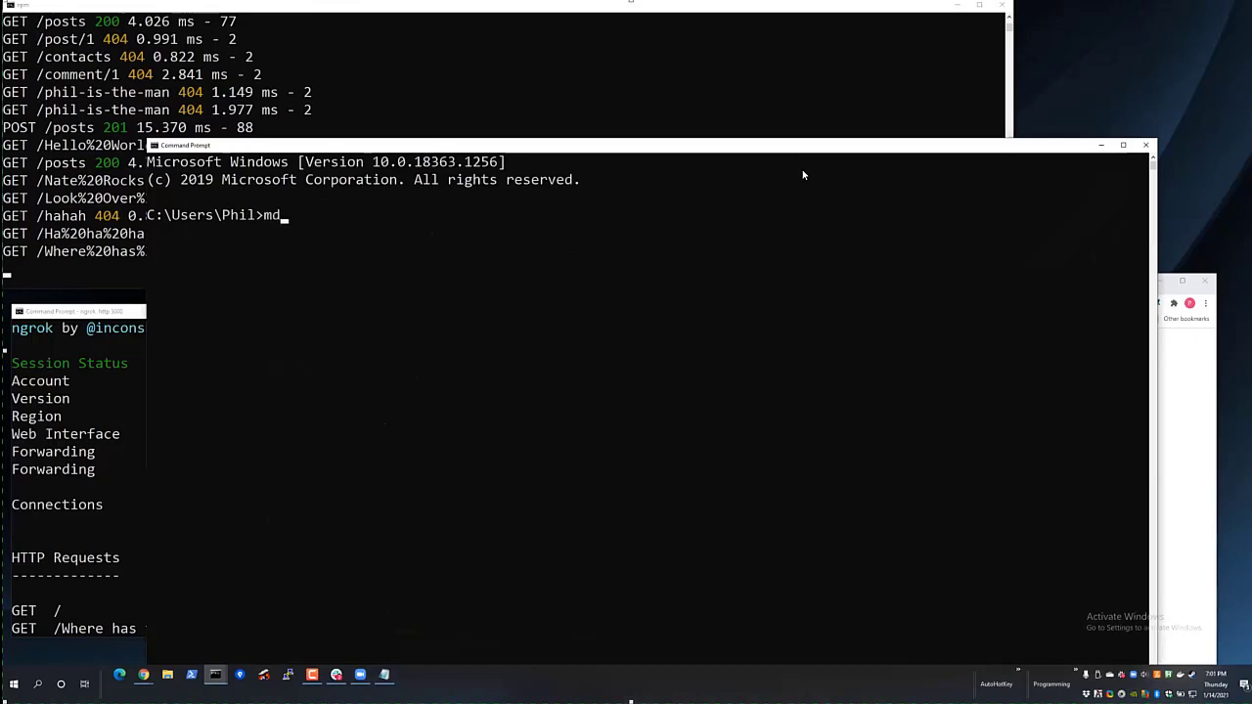
{"action": "type", "text": "npxattempt"}
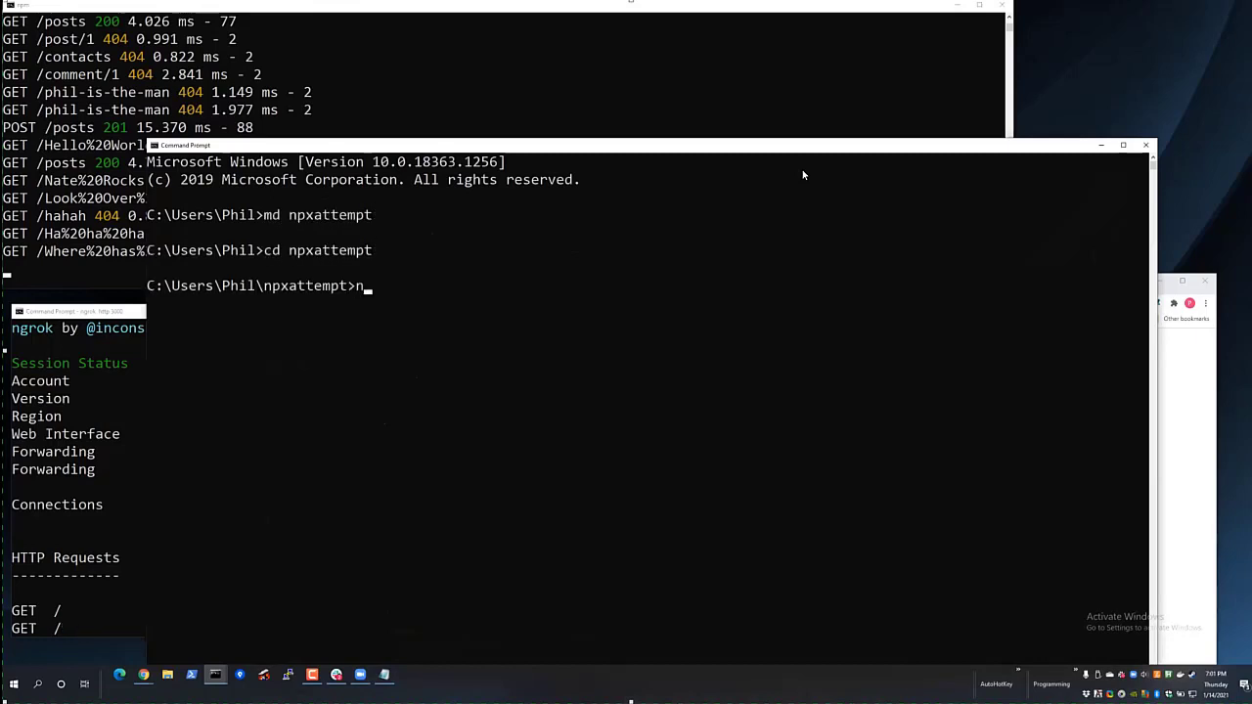
{"action": "type", "text": "px"}
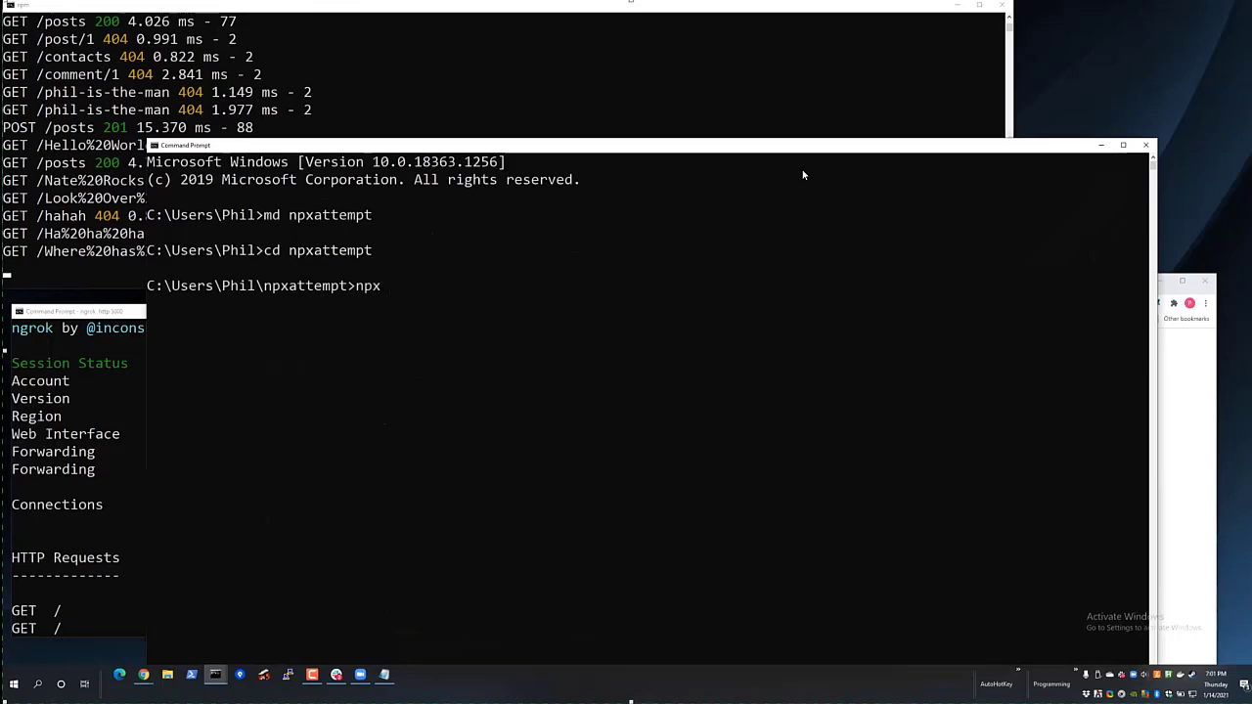
{"action": "type", "text": "json-serv"}
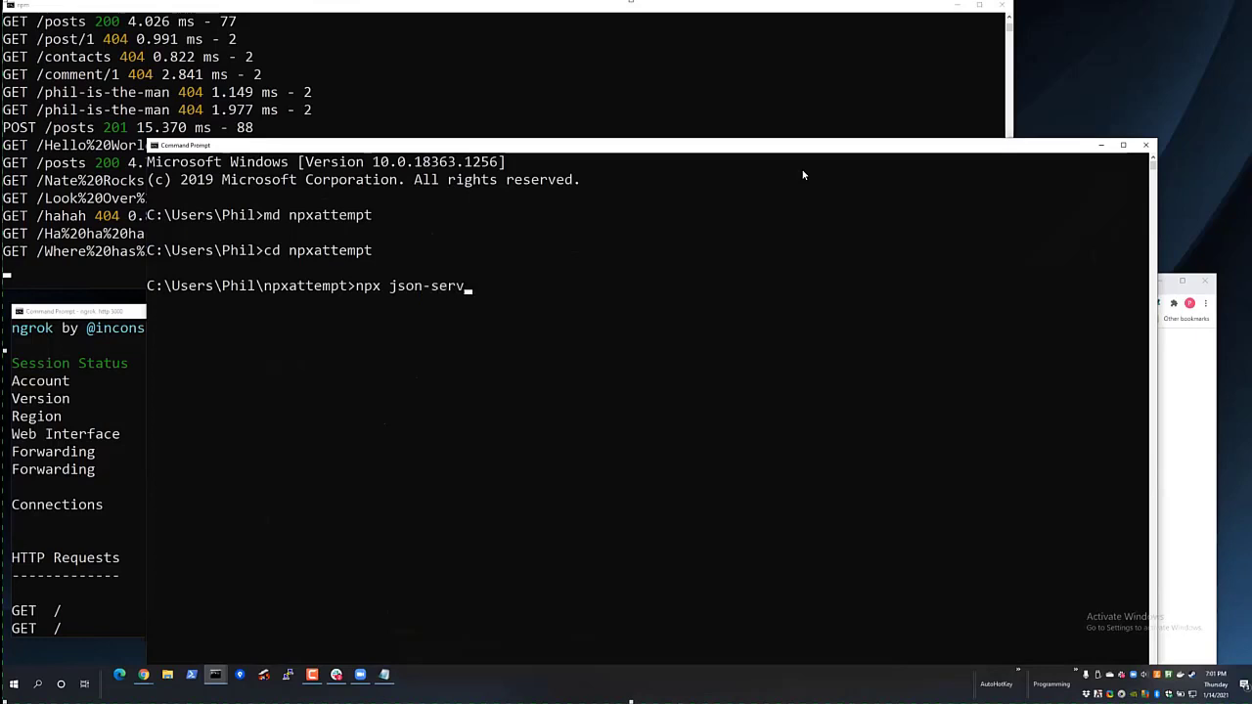
{"action": "type", "text": "er"}
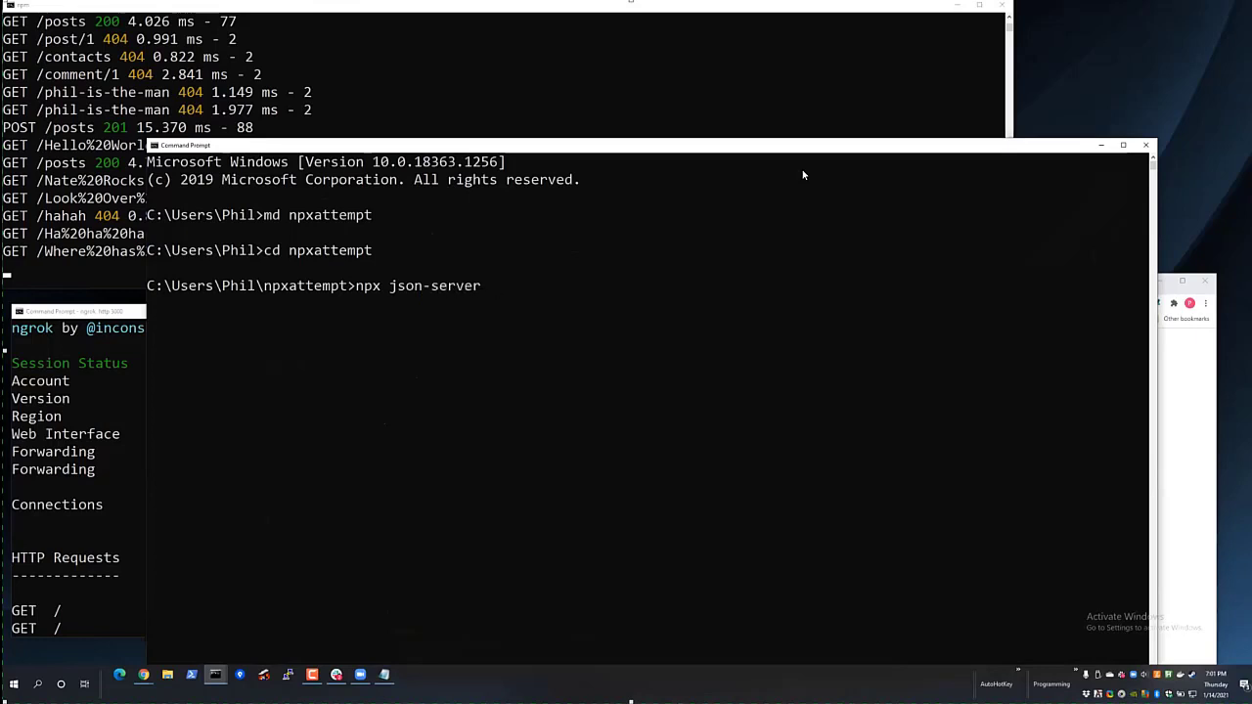
{"action": "type", "text": "../j"}
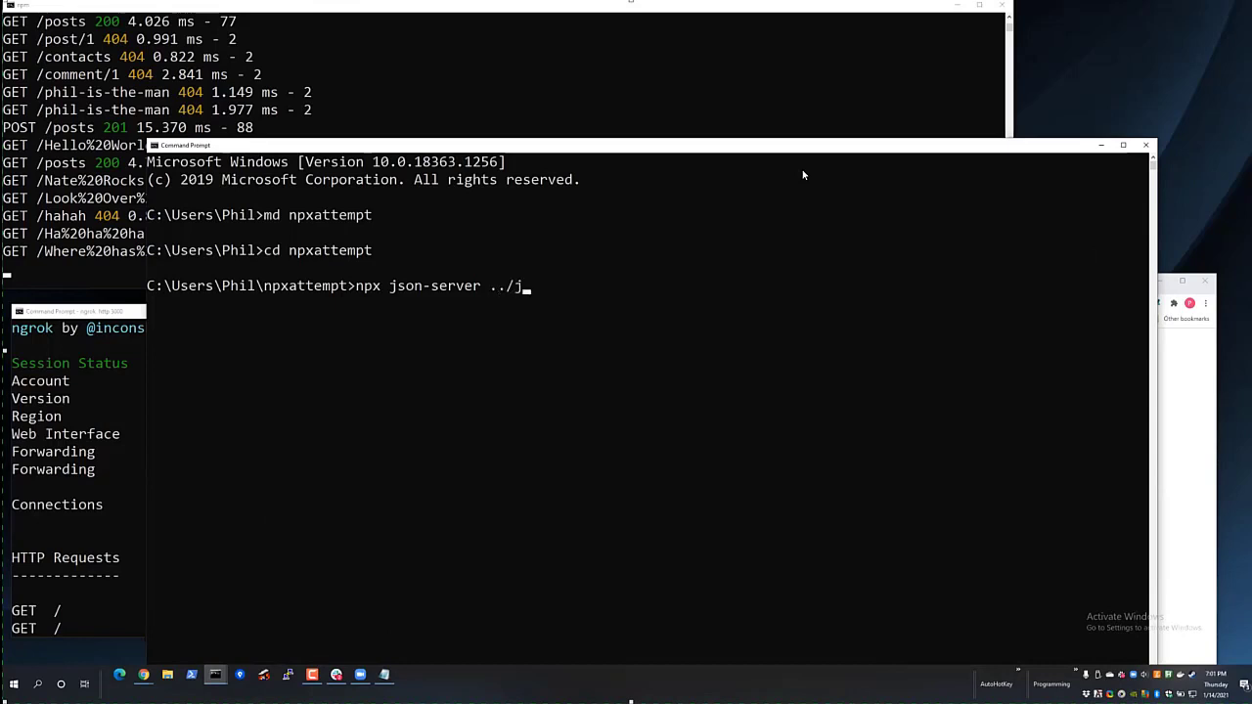
{"action": "type", "text": "sonserver"}
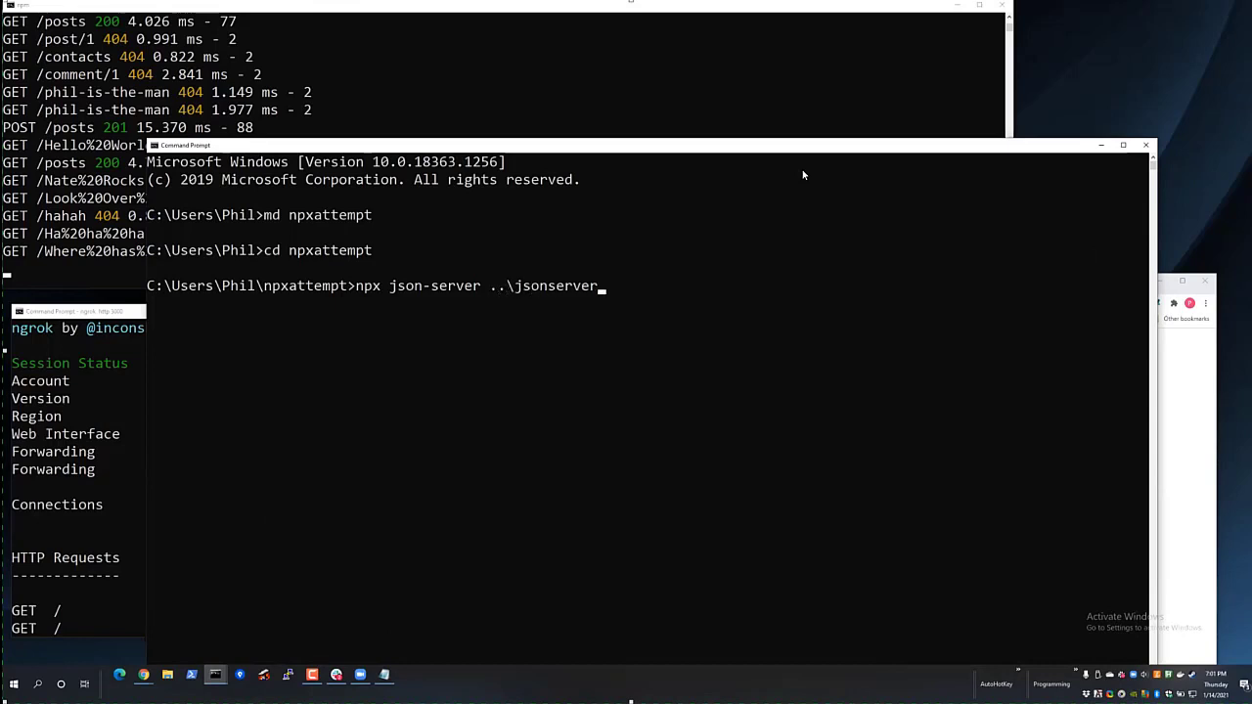
{"action": "type", "text": "\\public\\i"}
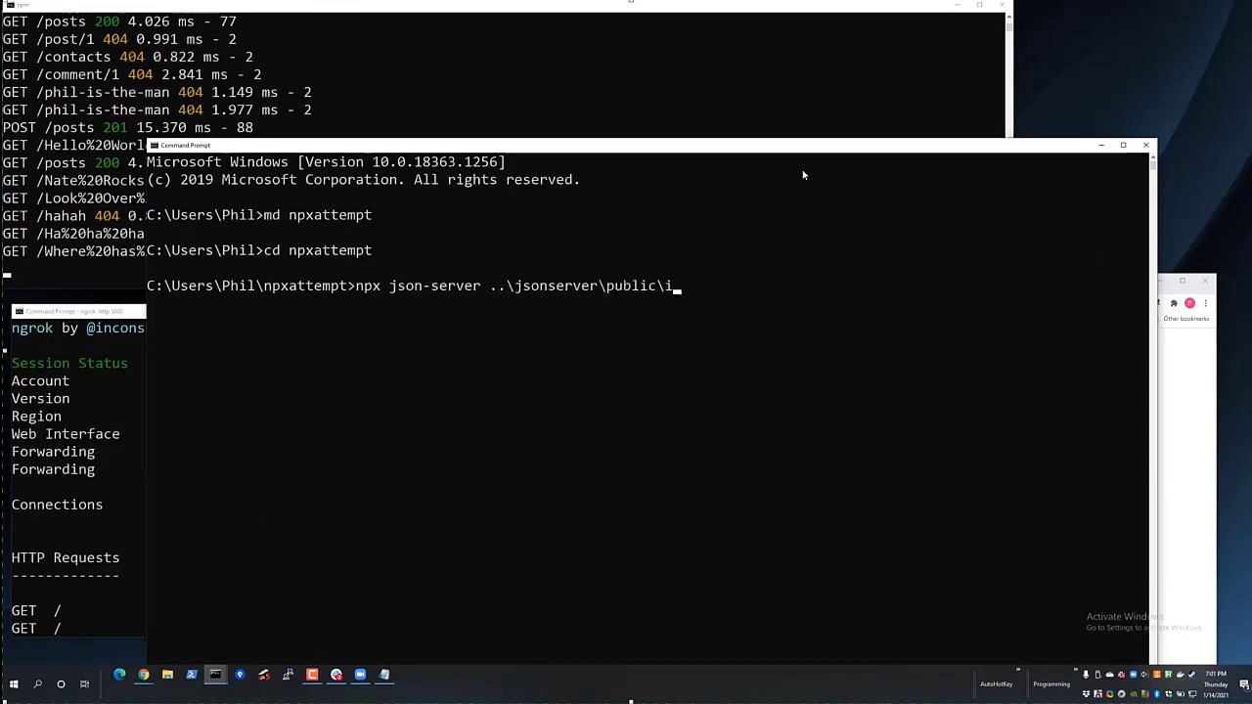
{"action": "type", "text": "ndex.html"}
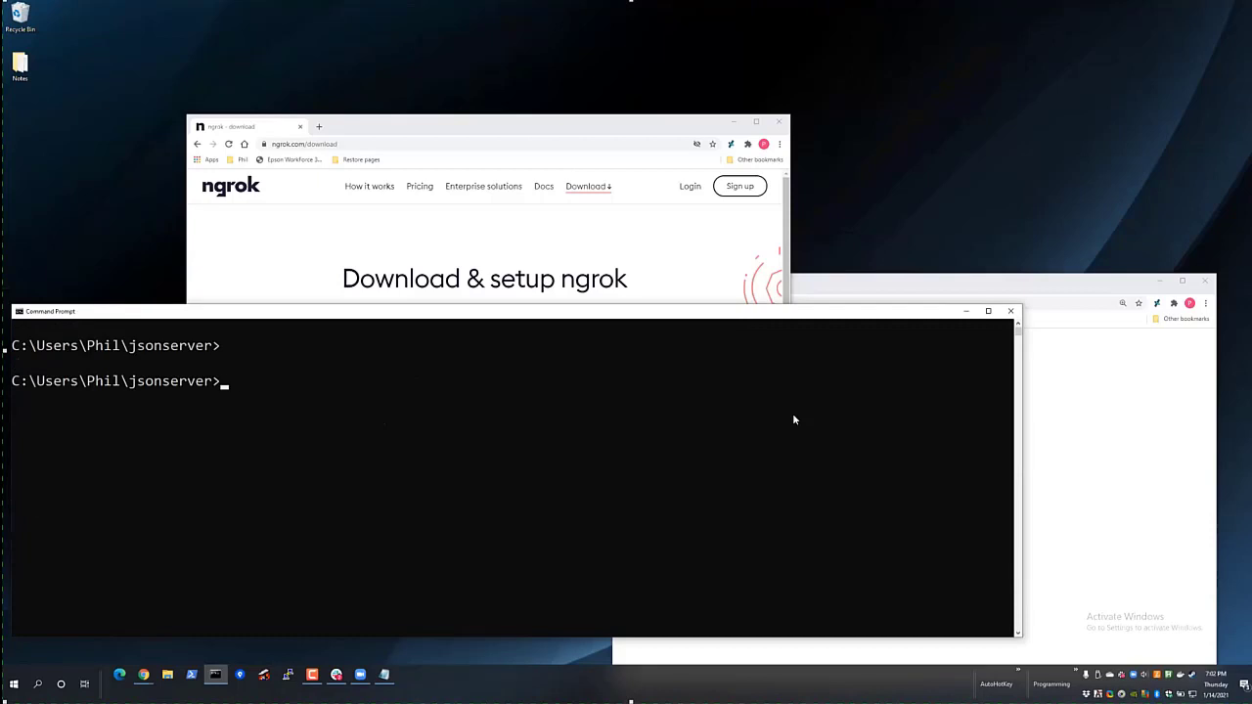
Exit the Command Prompt and close the ngrok download page window.
{"action": "type", "text": "exit"}
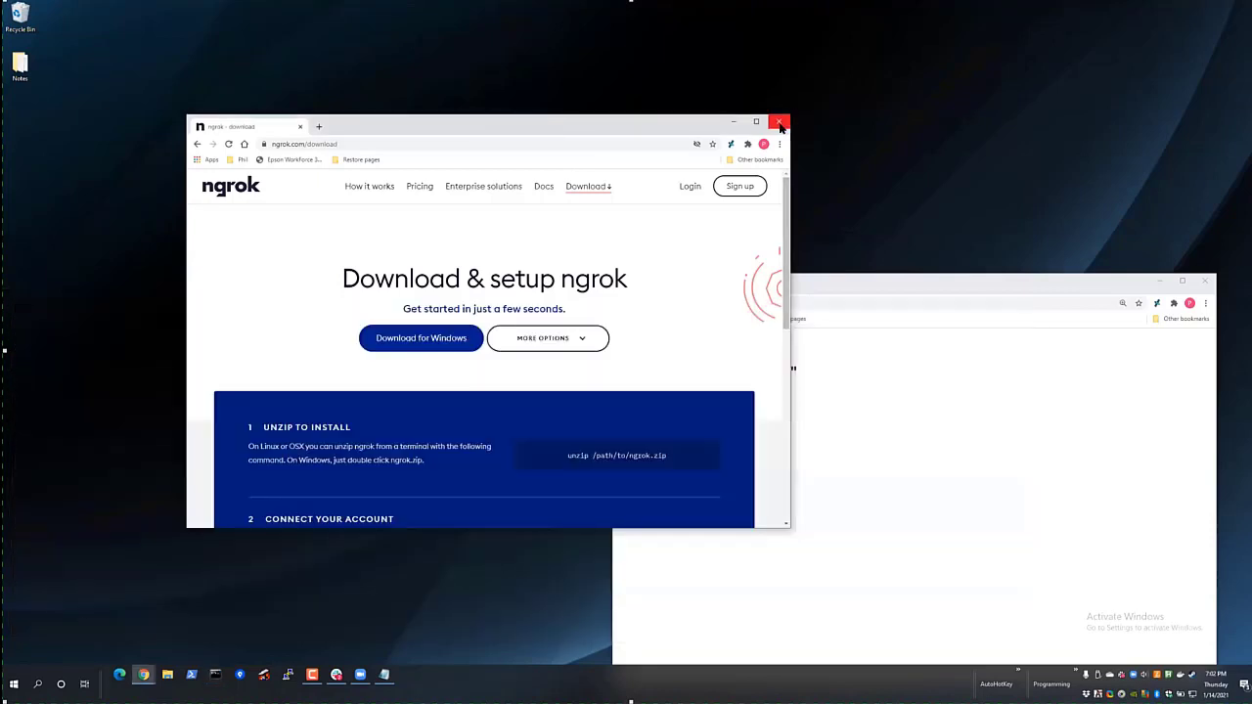
{"action": "left_click", "coordinate": [779, 122]}
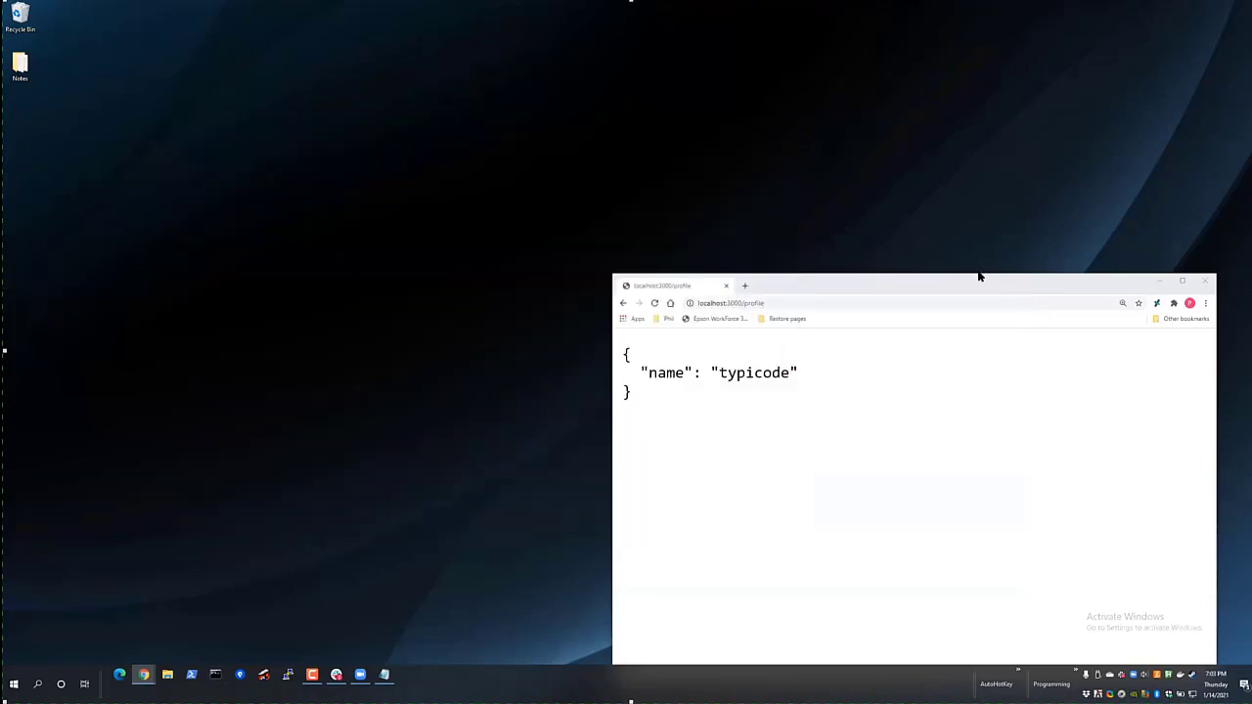